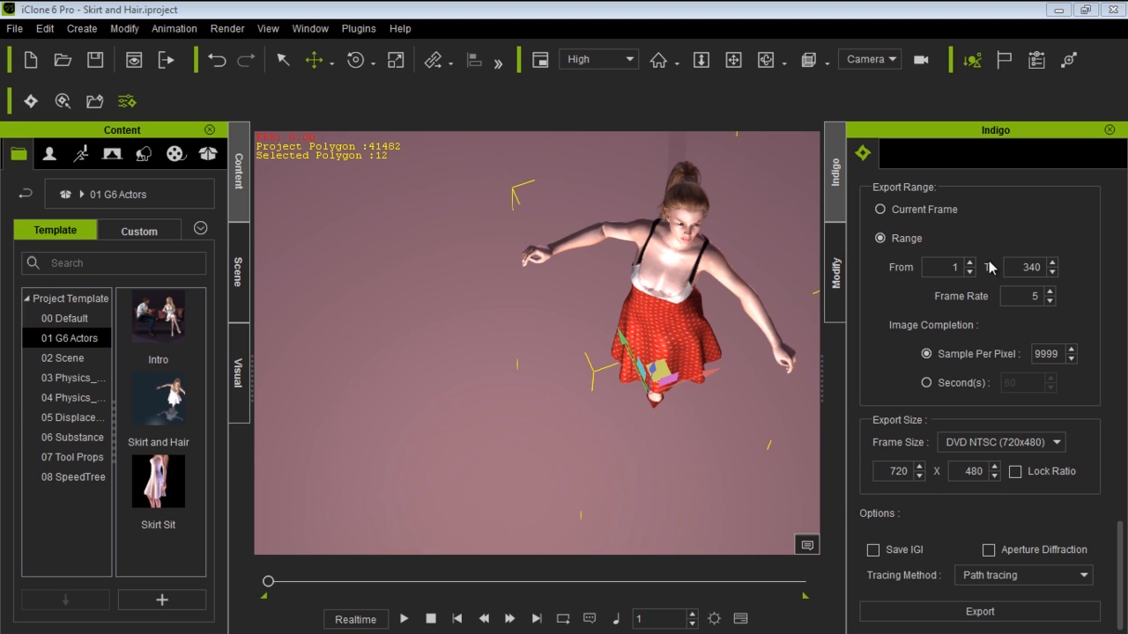
mouse_move(416, 590)
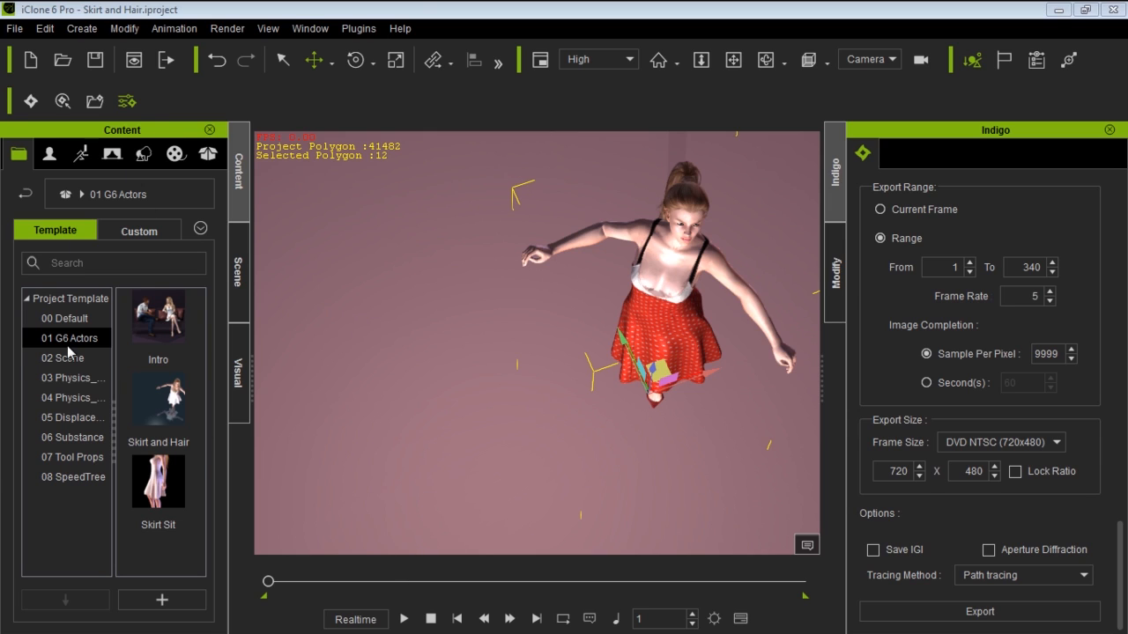
mouse_move(631, 342)
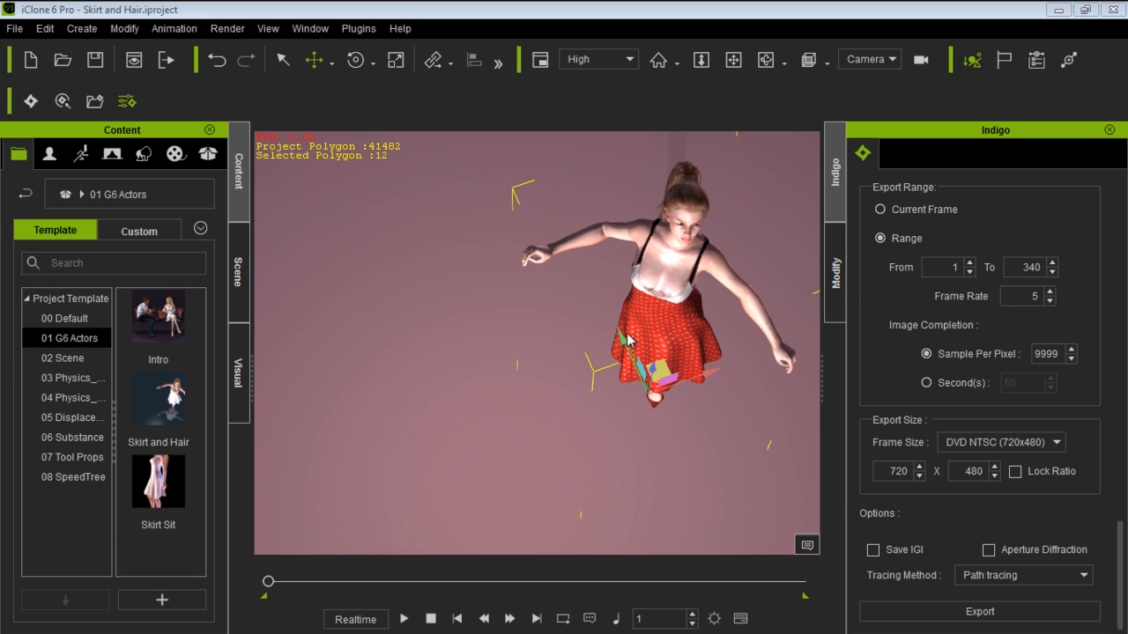
mouse_move(663, 279)
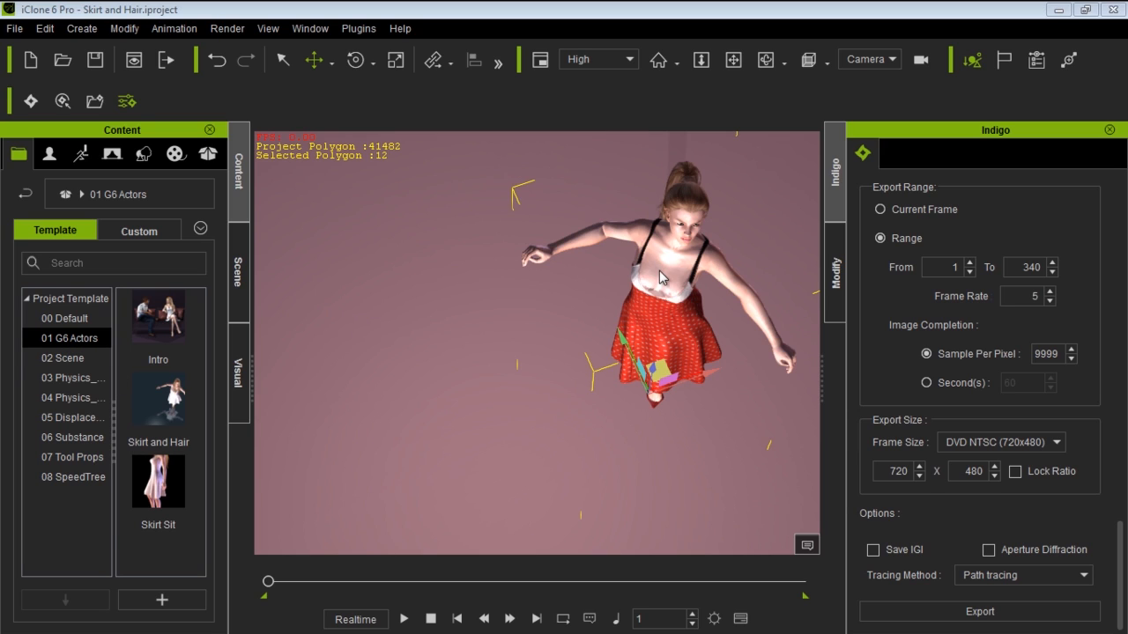
mouse_move(666, 319)
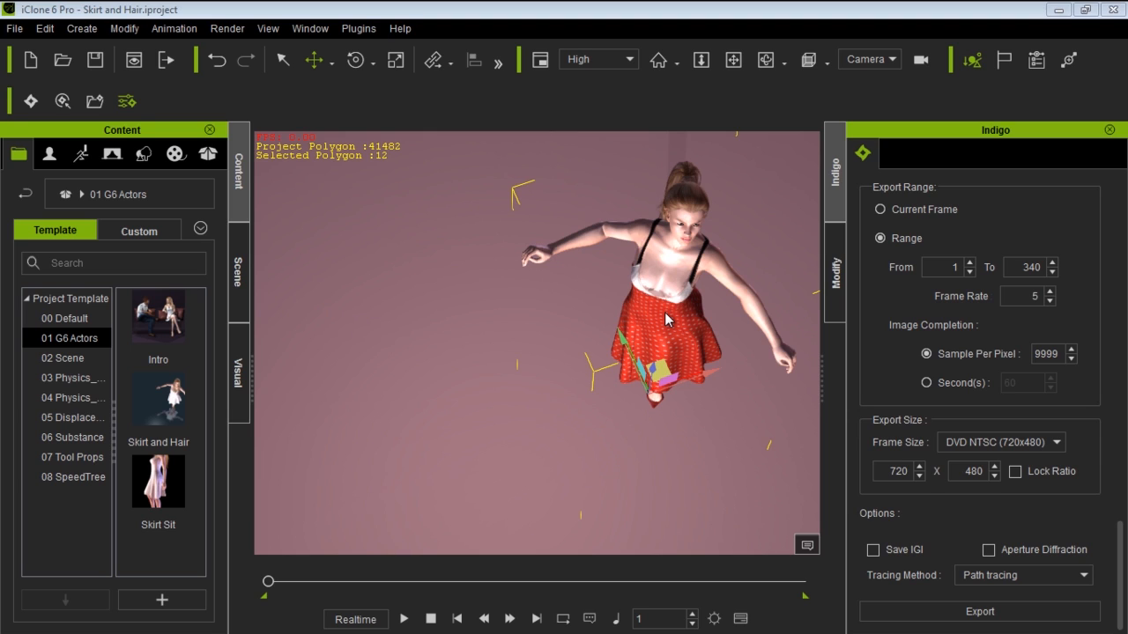
mouse_move(444, 490)
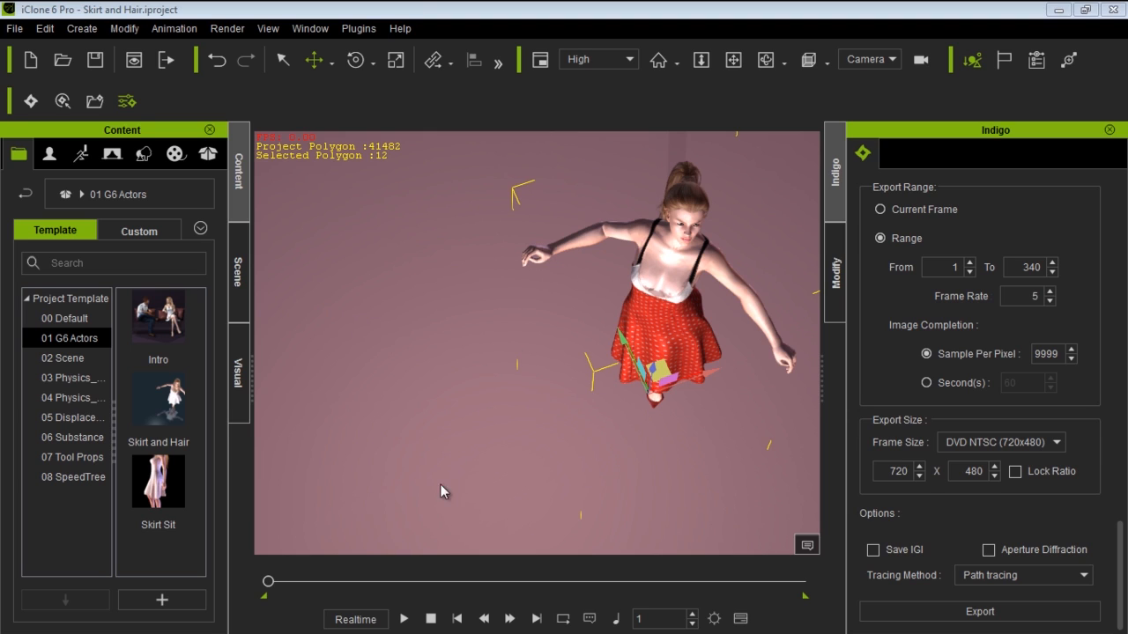
- Limit the Indigo export to the current frame only
click(404, 619)
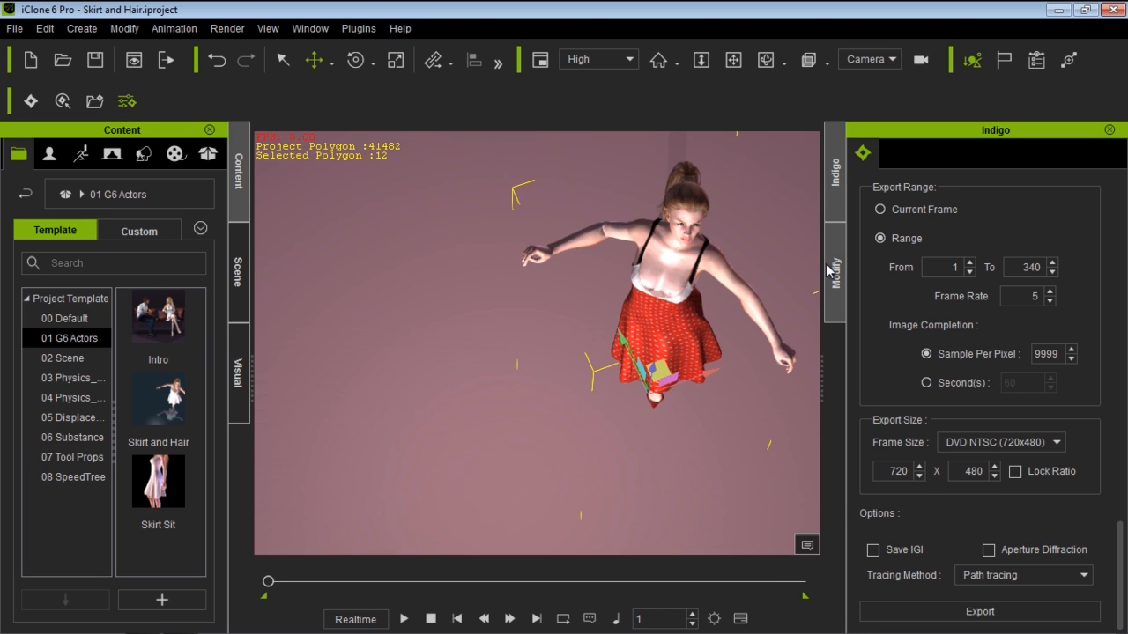
mouse_move(828, 272)
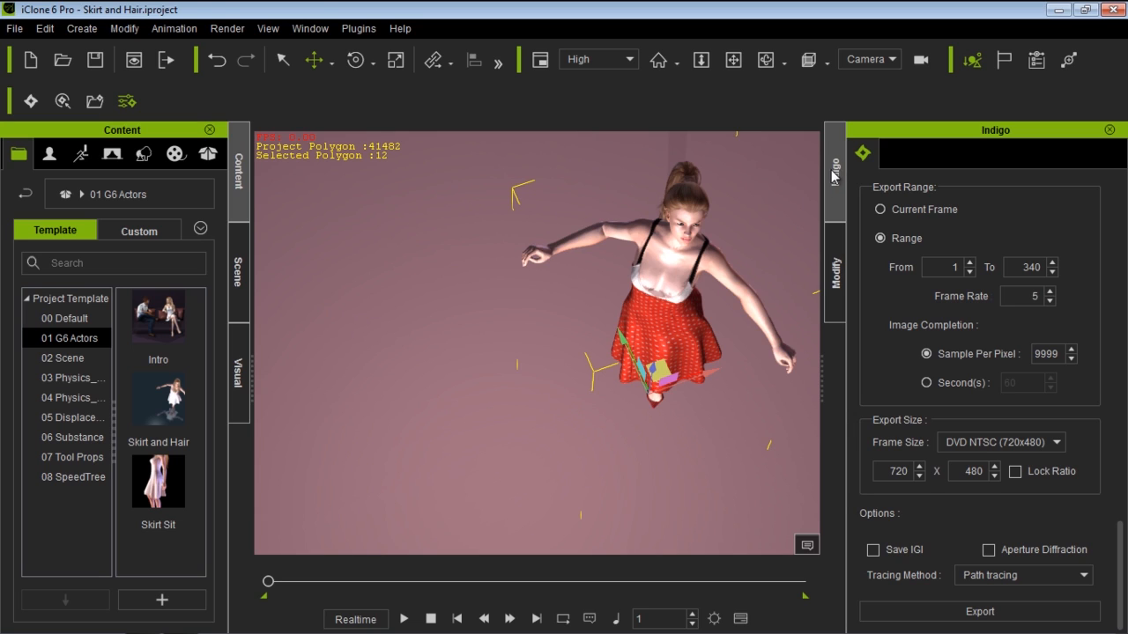
mouse_move(1124, 473)
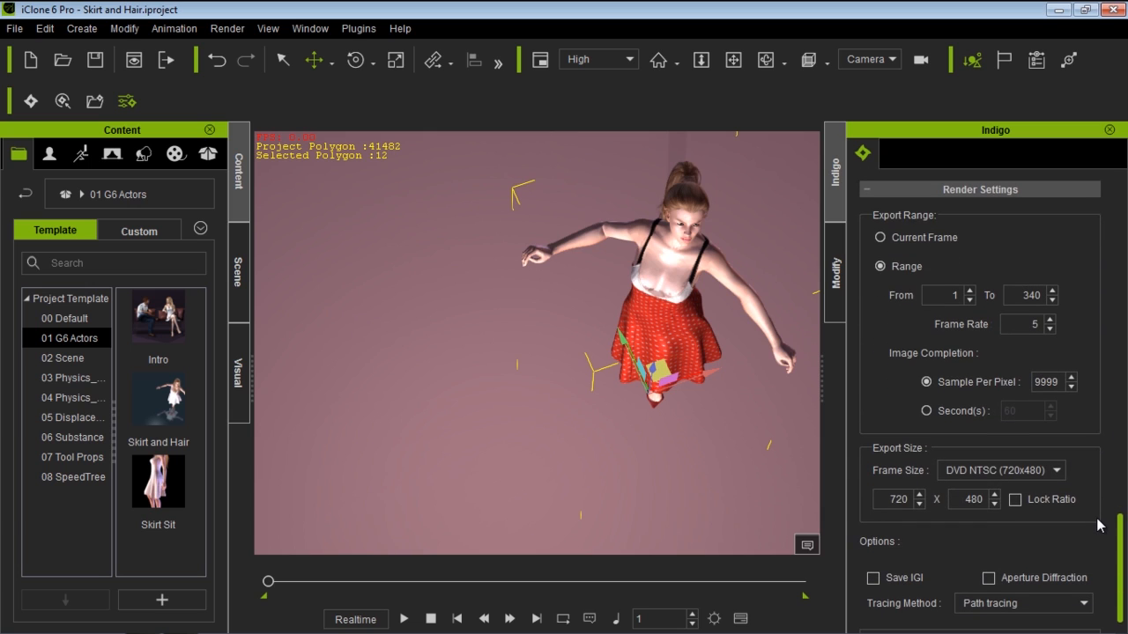
mouse_move(1082, 486)
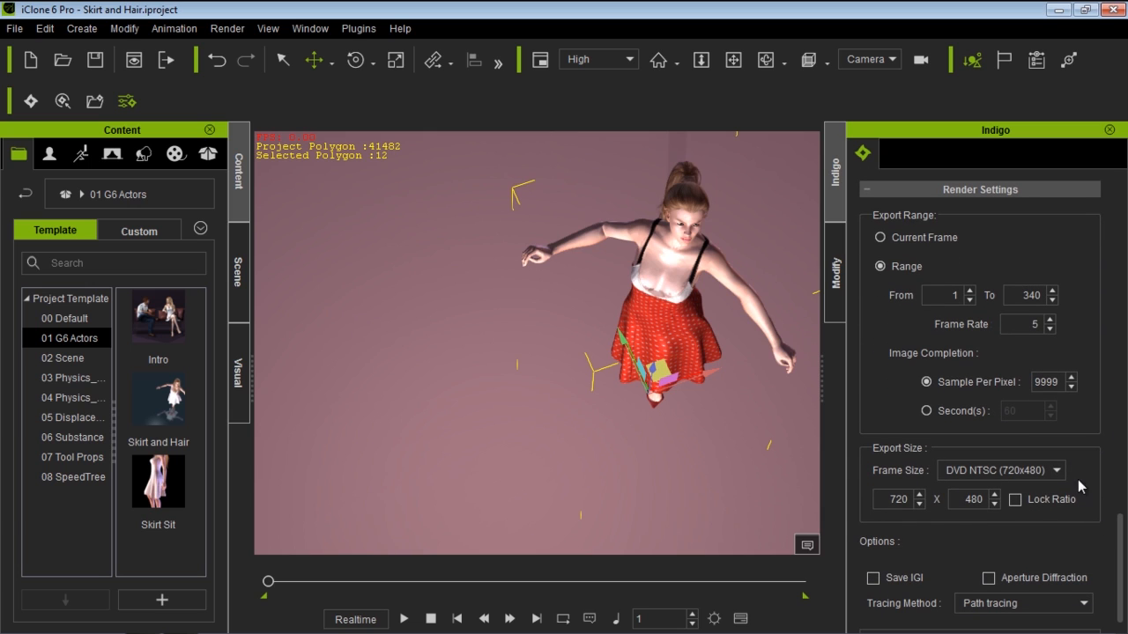
click(880, 236)
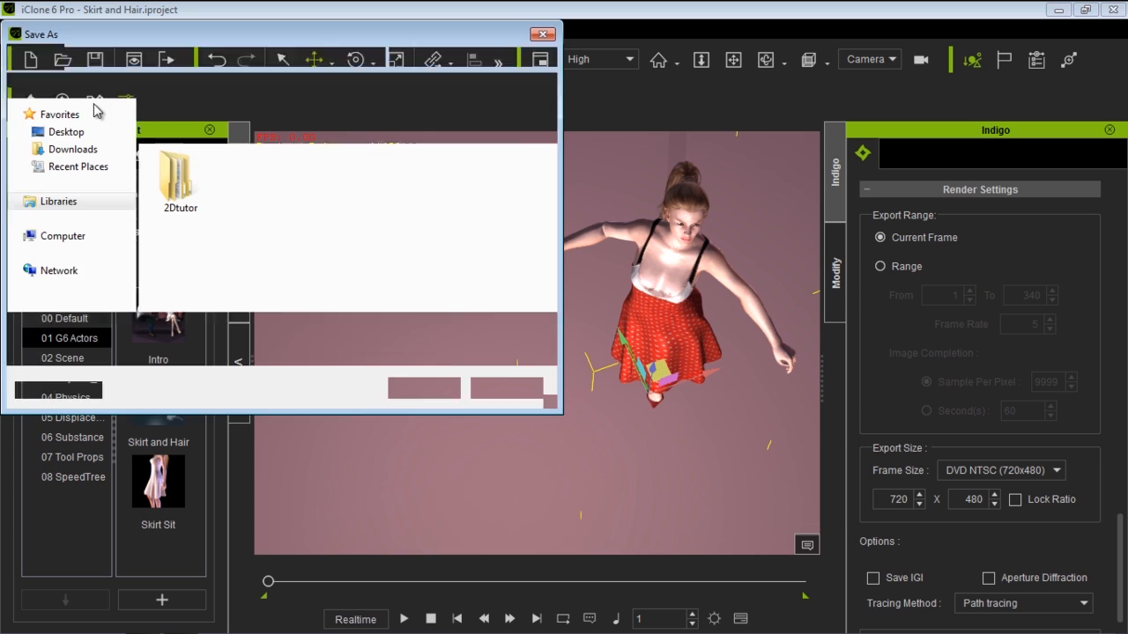
- Save the Indigo scene file to the Desktop as 'stillframe'
click(67, 130)
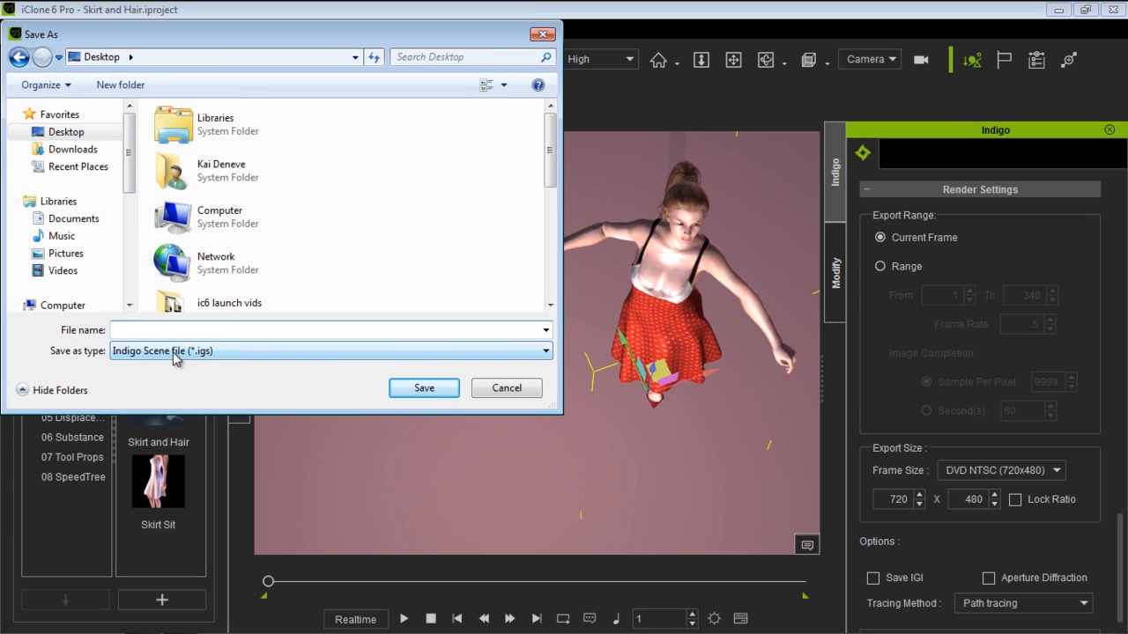
mouse_move(185, 350)
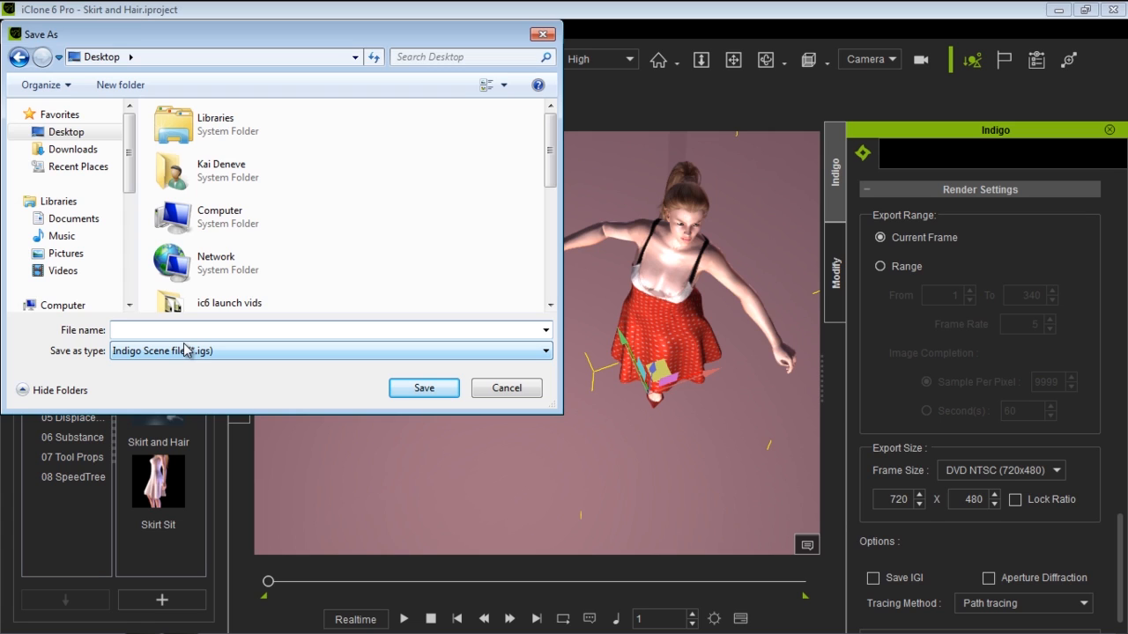
text(stillframe)
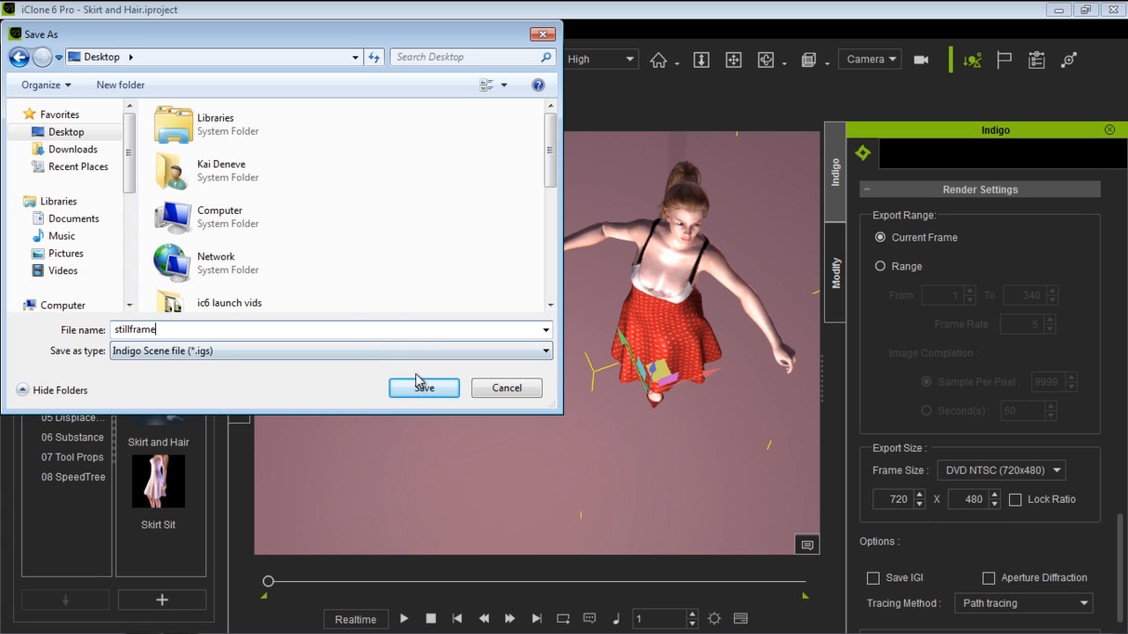
click(423, 387)
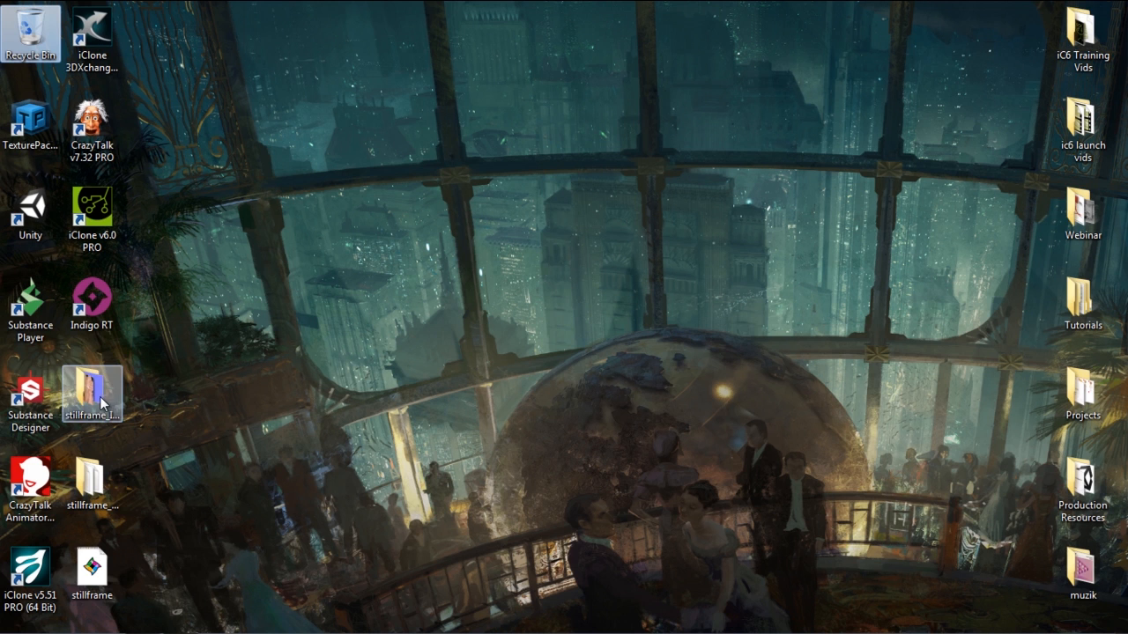
click(92, 489)
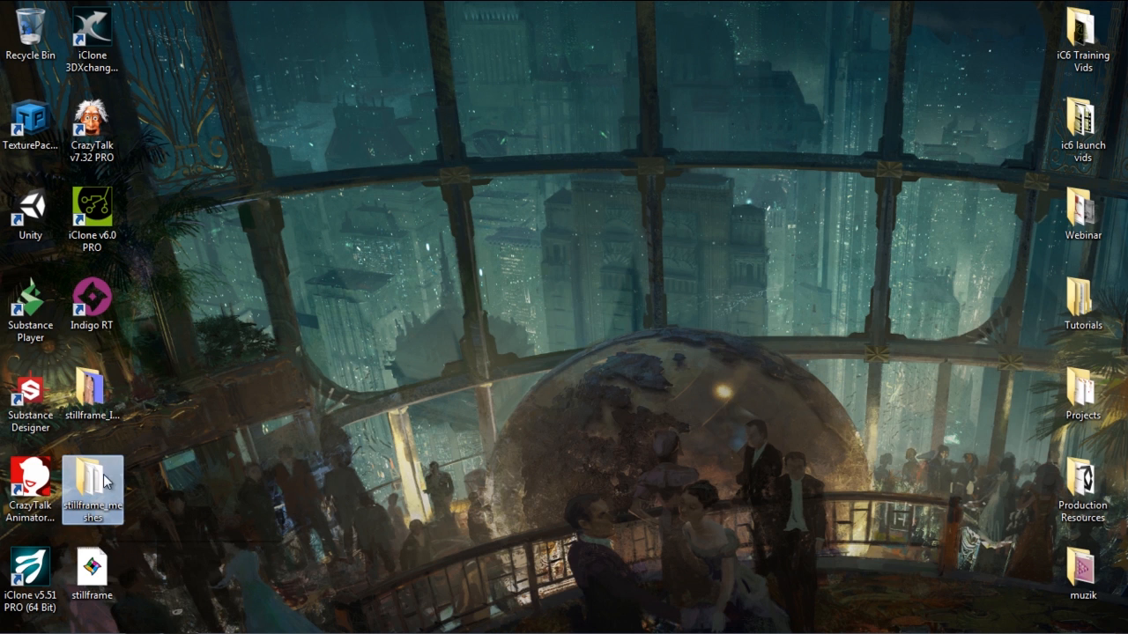
double_click(91, 479)
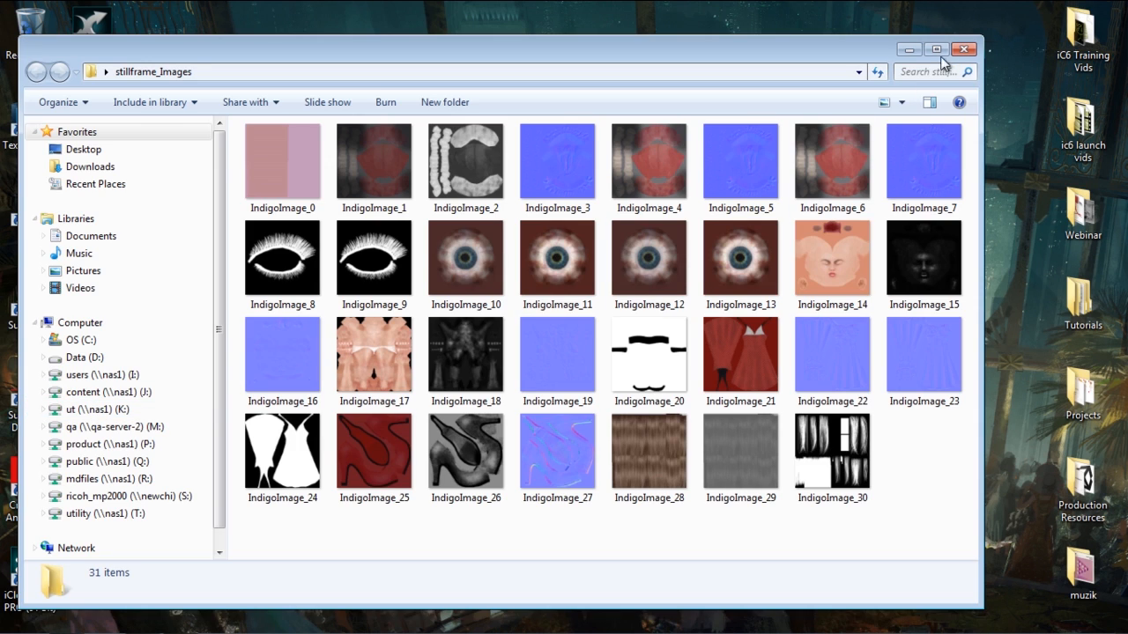
click(964, 50)
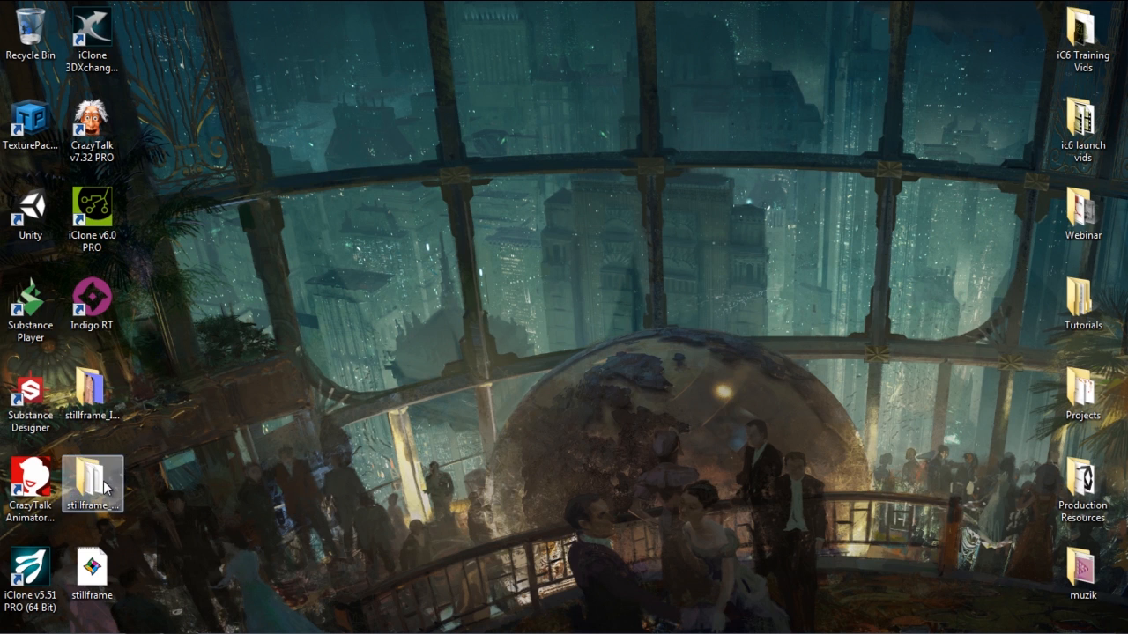
double_click(92, 479)
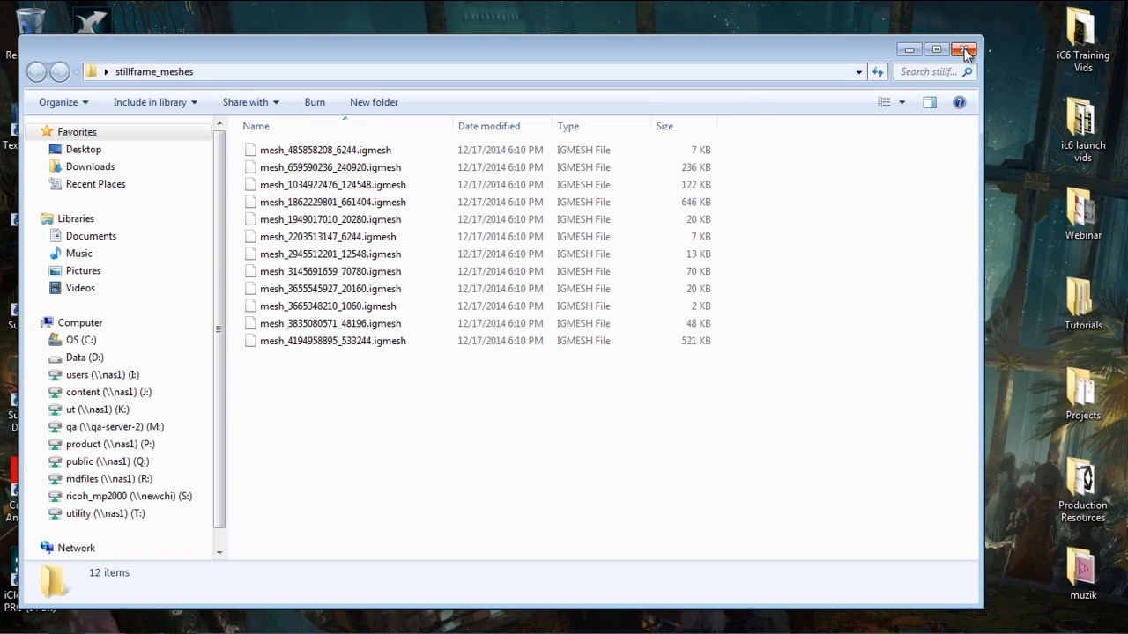
click(964, 50)
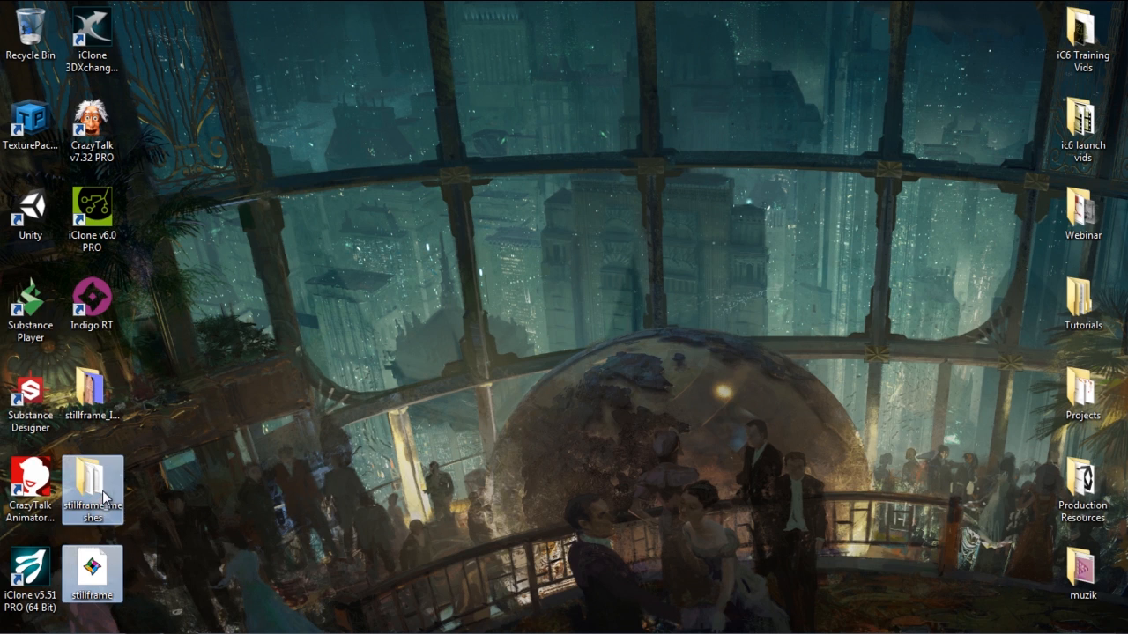
mouse_move(91, 396)
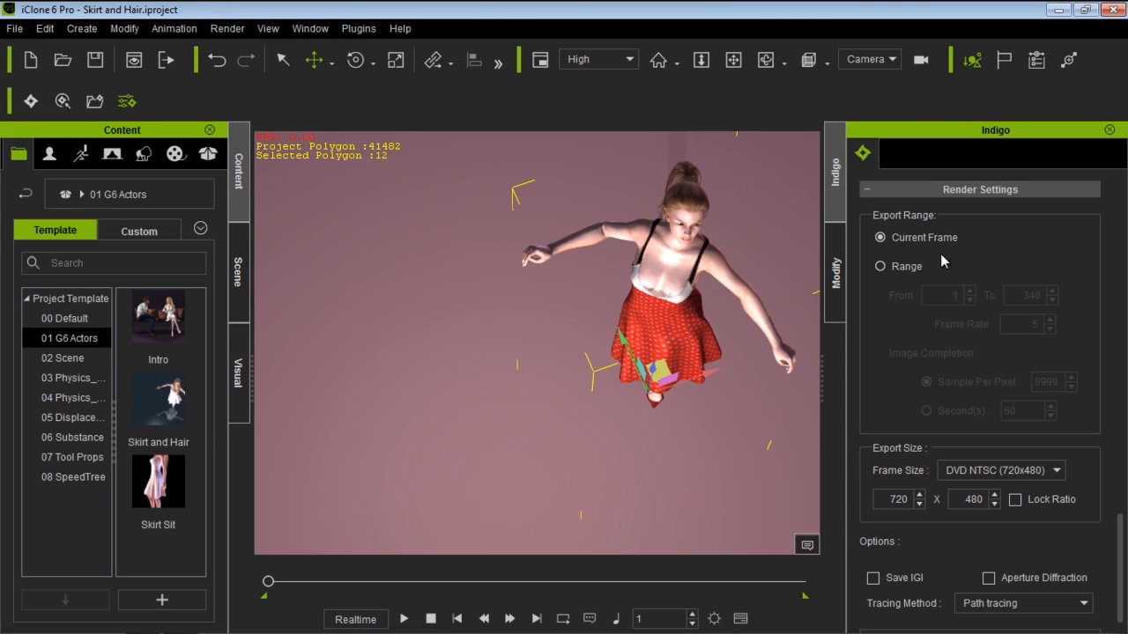
- Switch the Indigo export back to the frame range 1 to 340
click(879, 266)
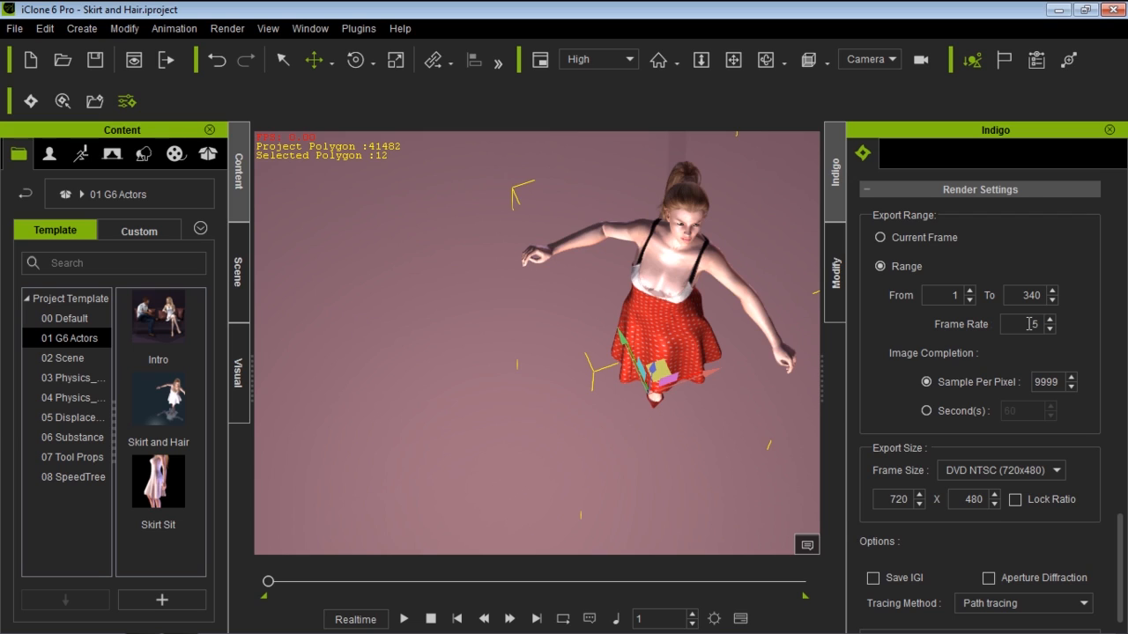
mouse_move(1028, 326)
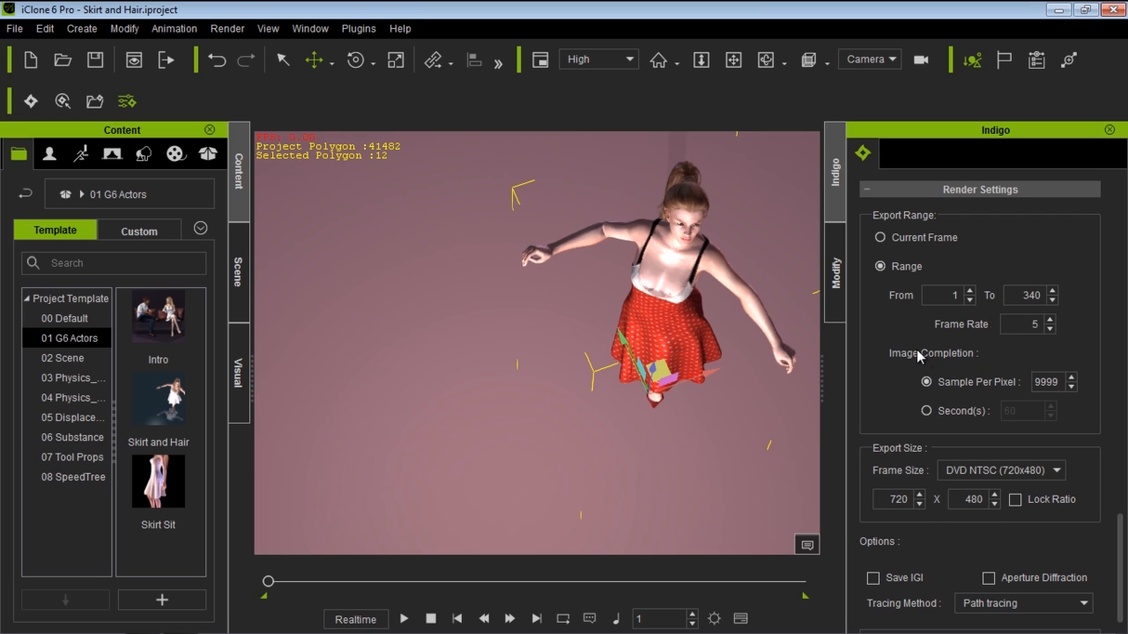
mouse_move(1019, 360)
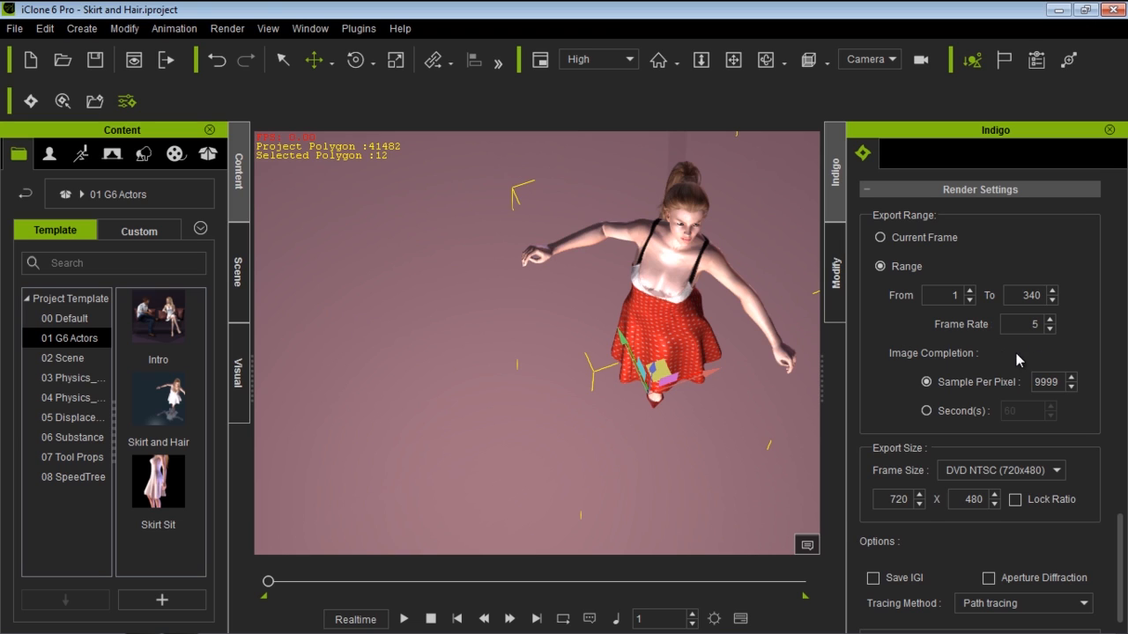
mouse_move(895, 349)
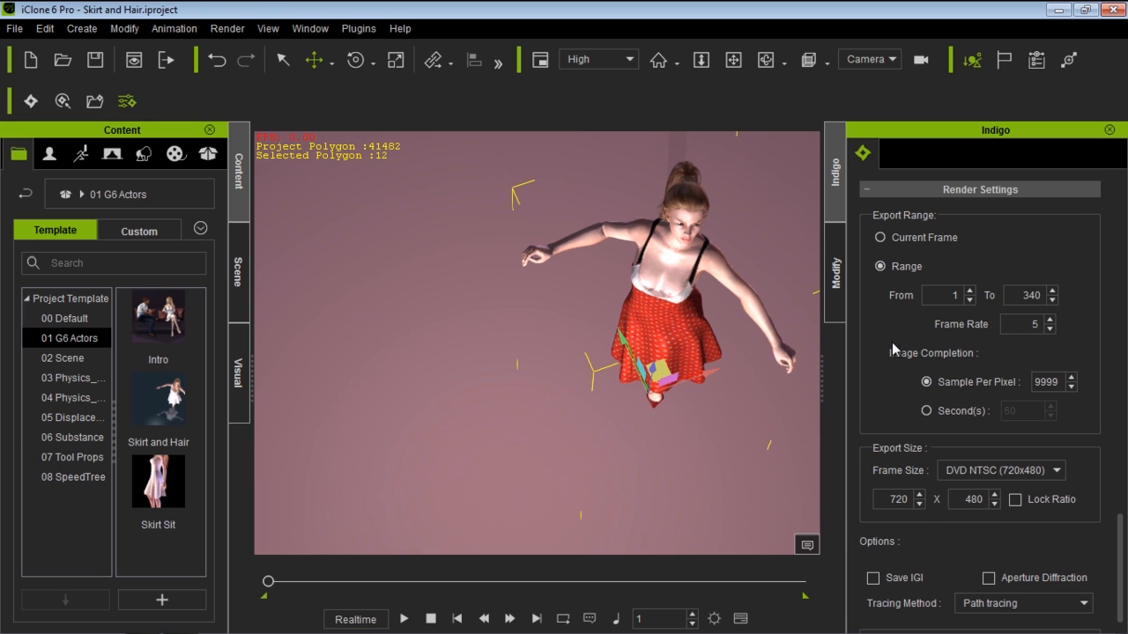
mouse_move(878, 348)
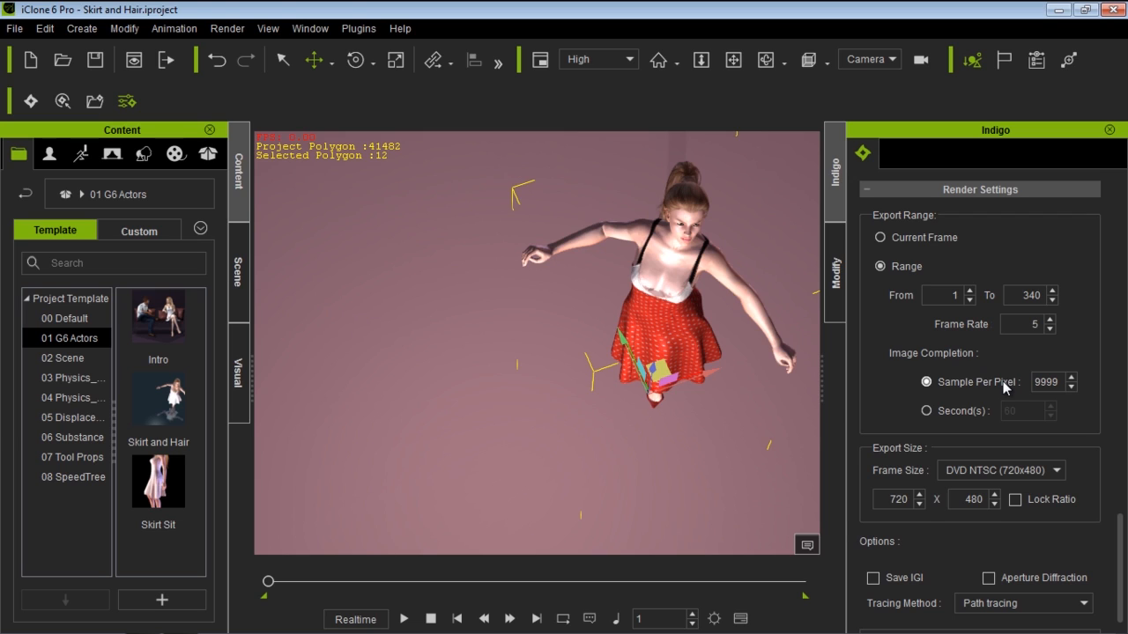
mouse_move(987, 389)
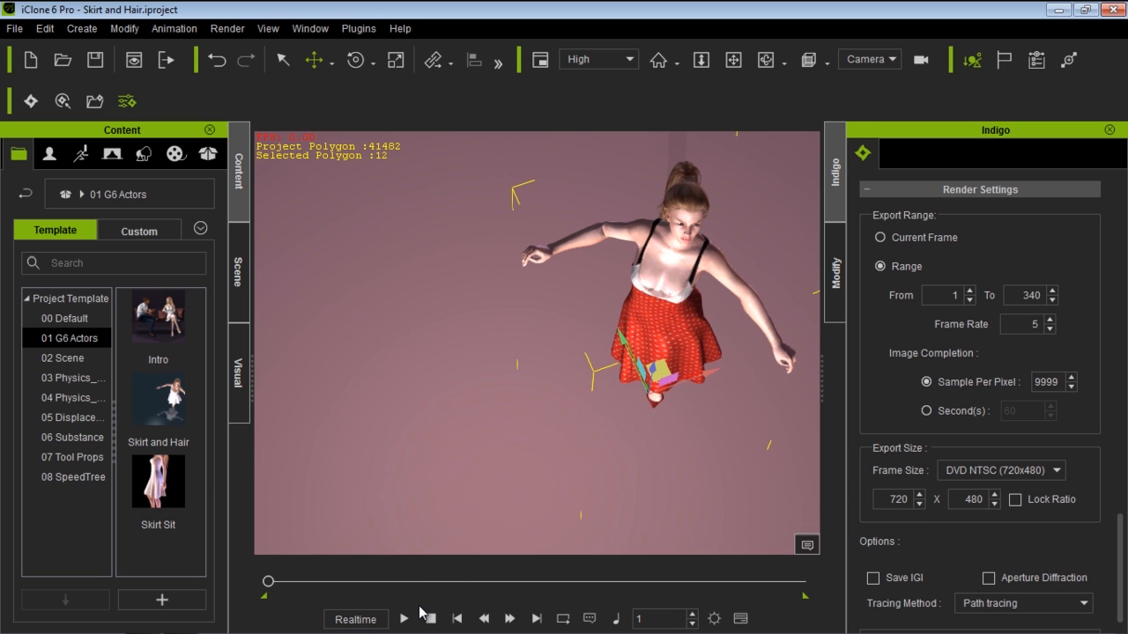
- Change samples per pixel from 9999 to 600, then switch completion to a seconds time limit
click(404, 619)
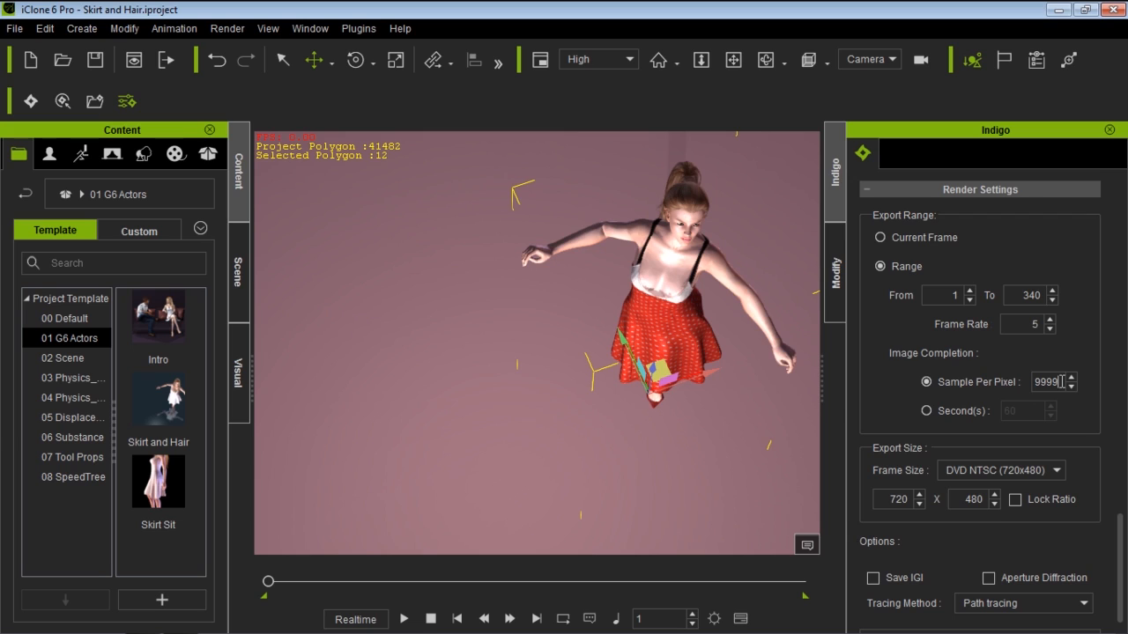
triple_click(1047, 381)
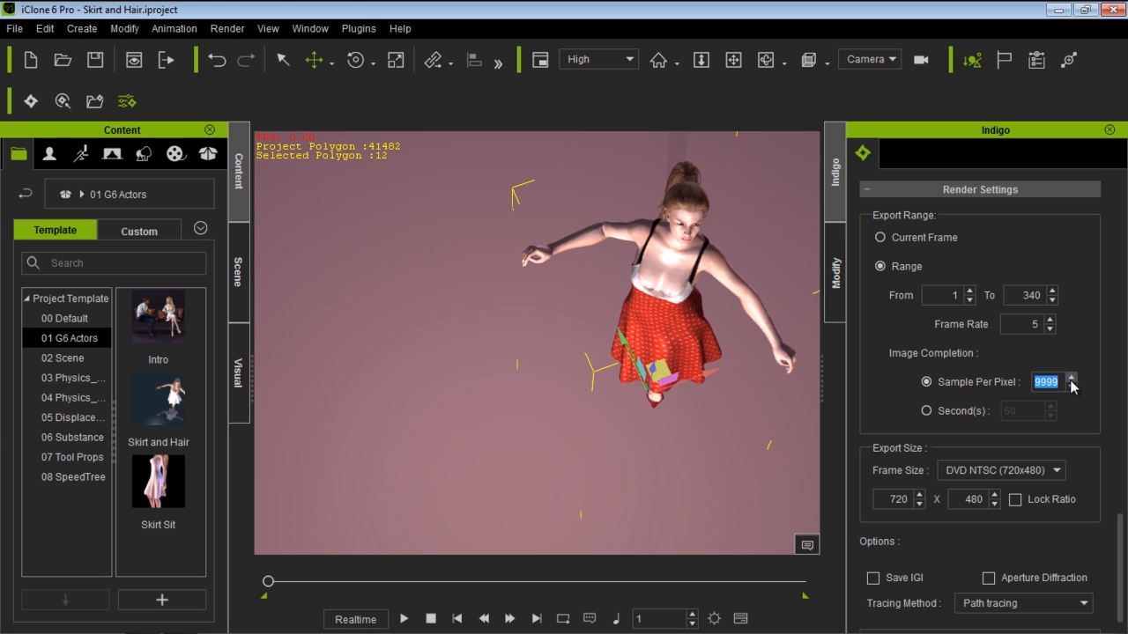
text(6)
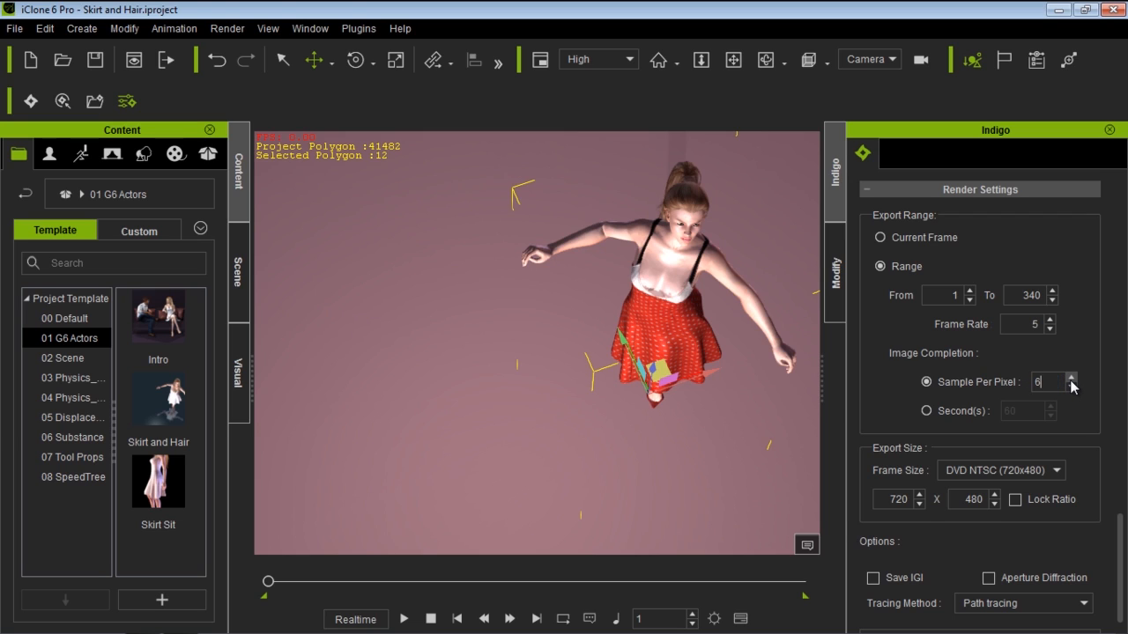
text(00)
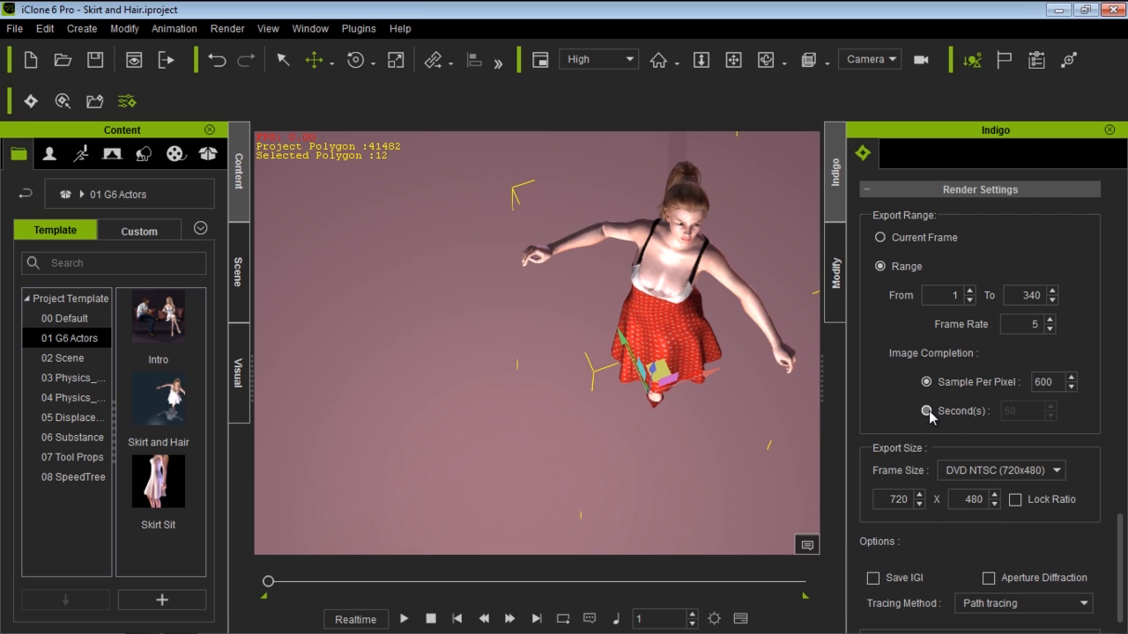
click(927, 410)
text(70)
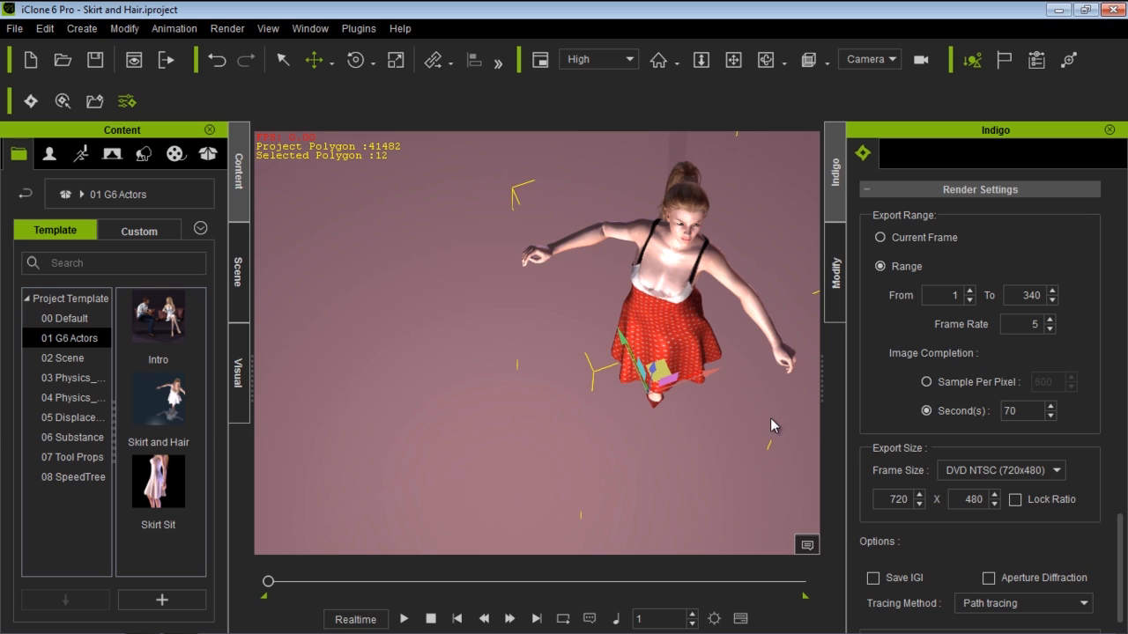
mouse_move(776, 356)
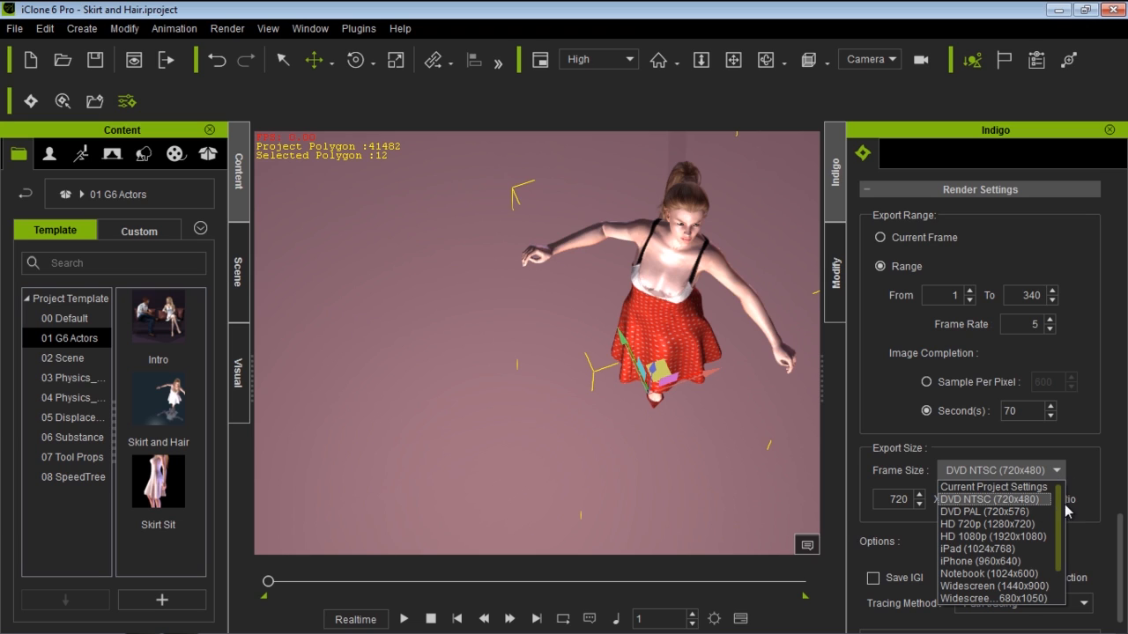
click(993, 498)
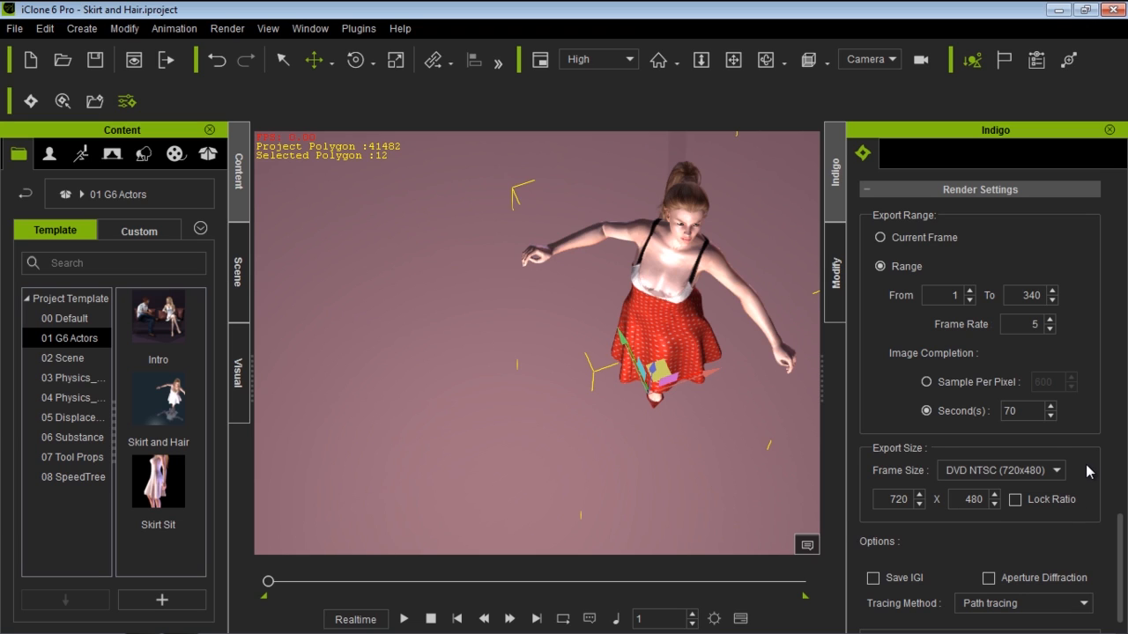
mouse_move(1087, 500)
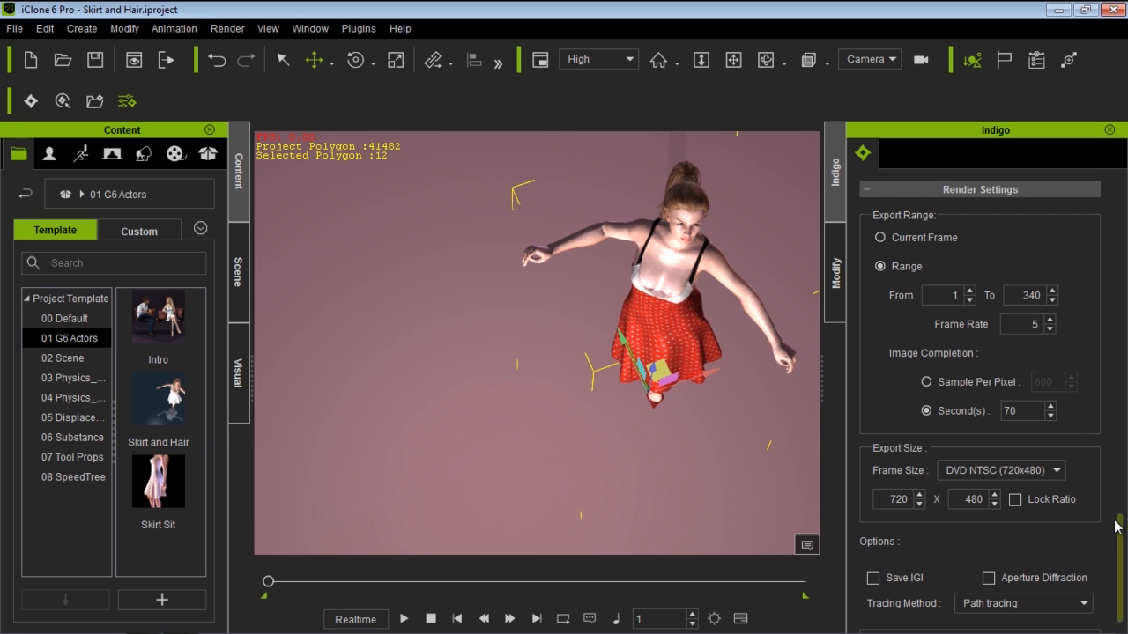
scroll(down, 3)
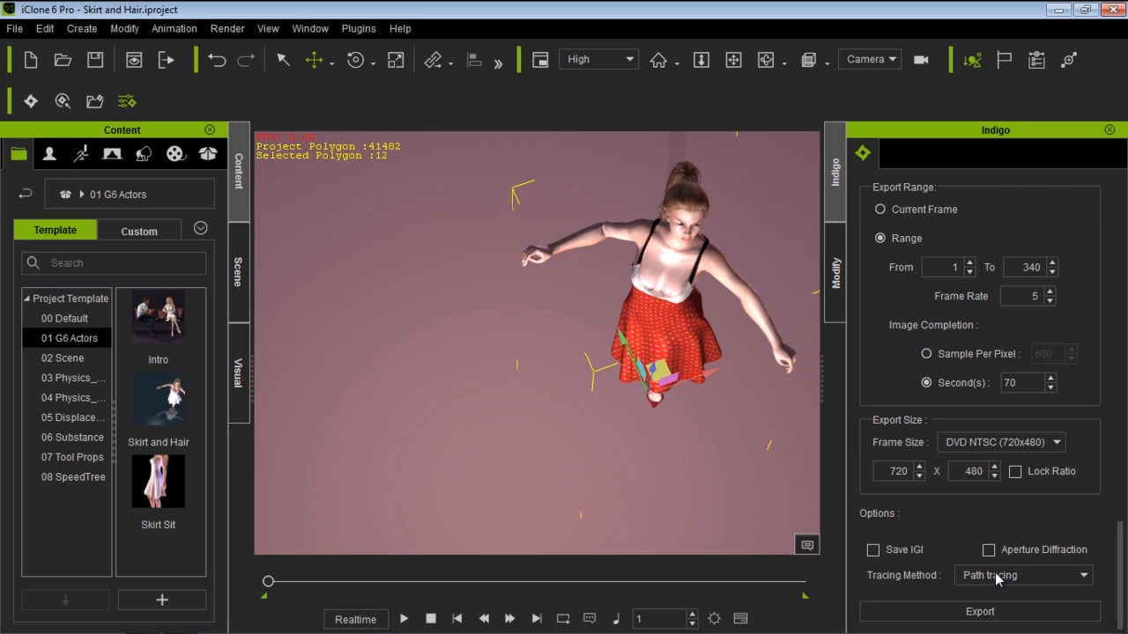
click(1022, 575)
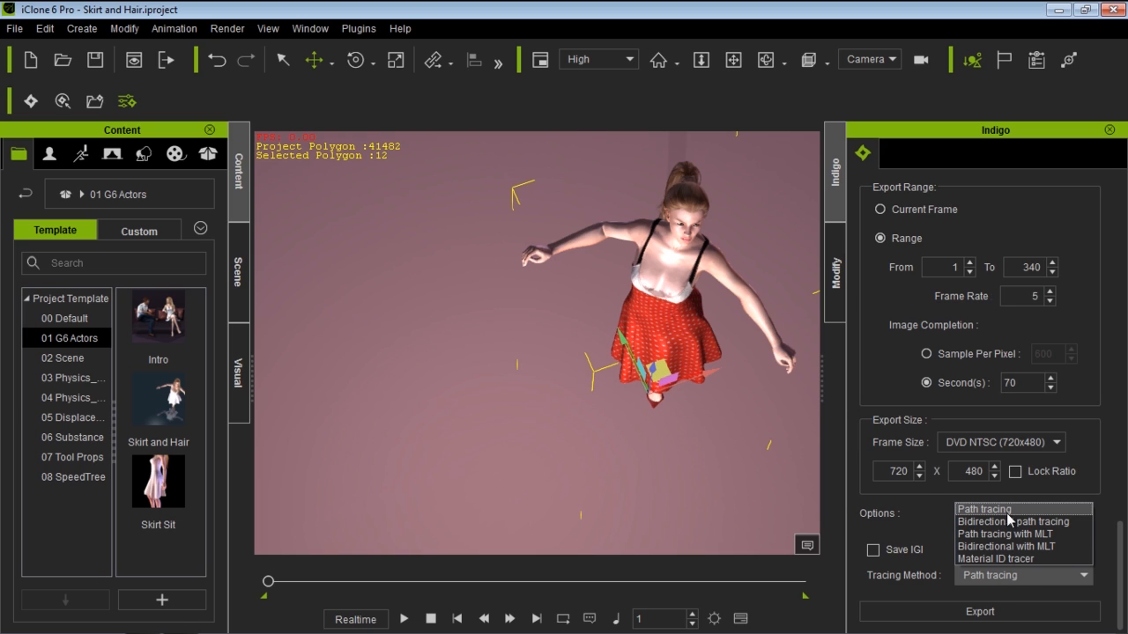
click(983, 509)
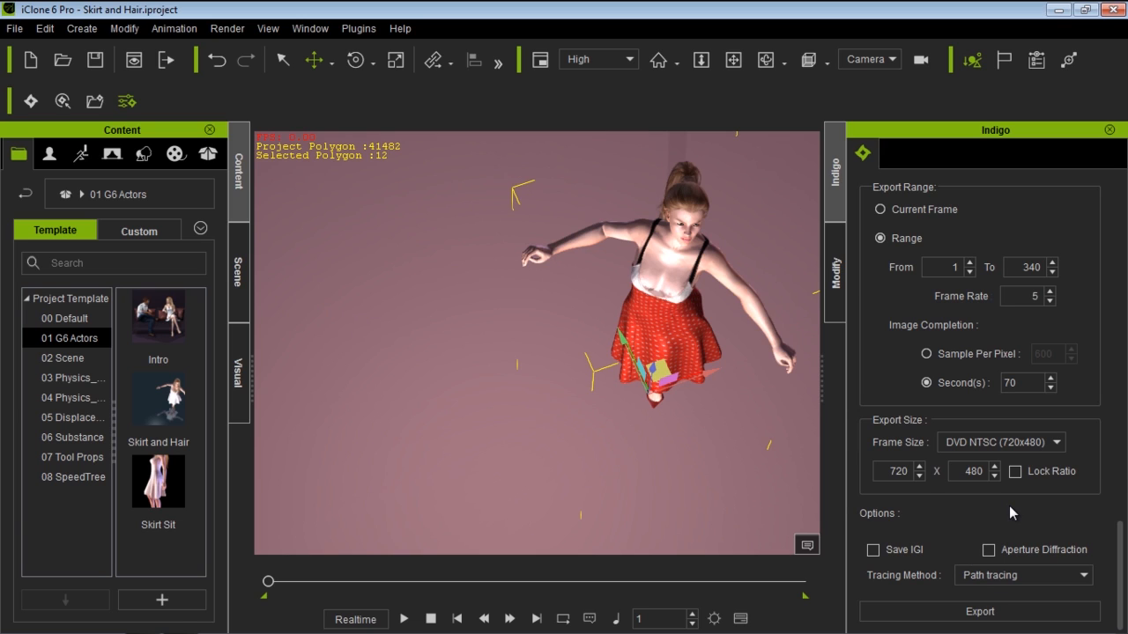
mouse_move(1023, 514)
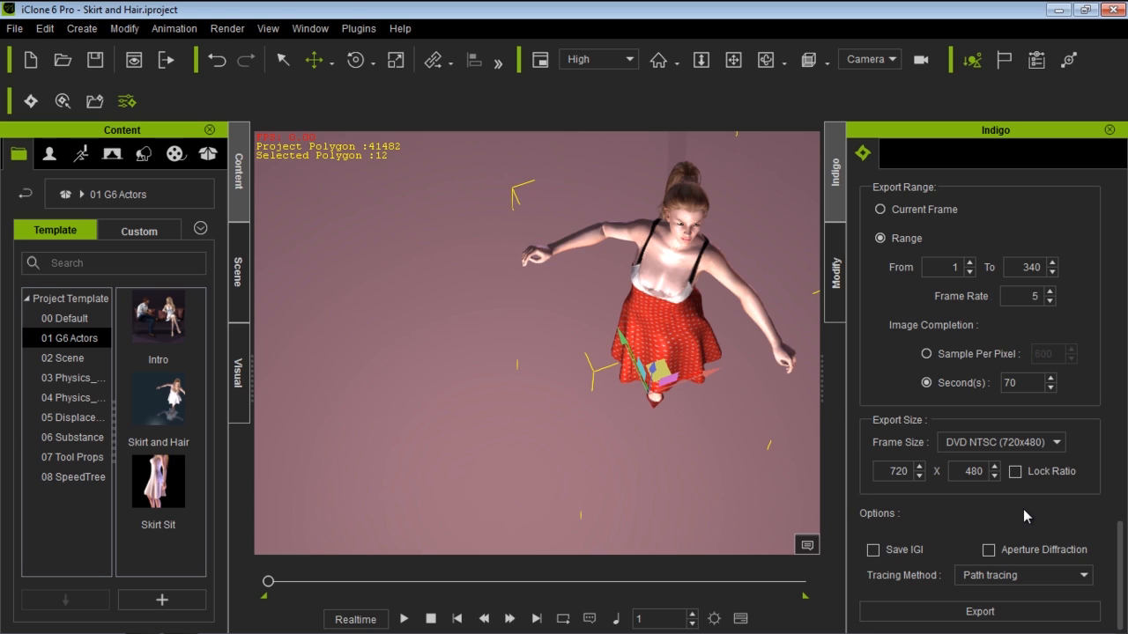
mouse_move(671, 226)
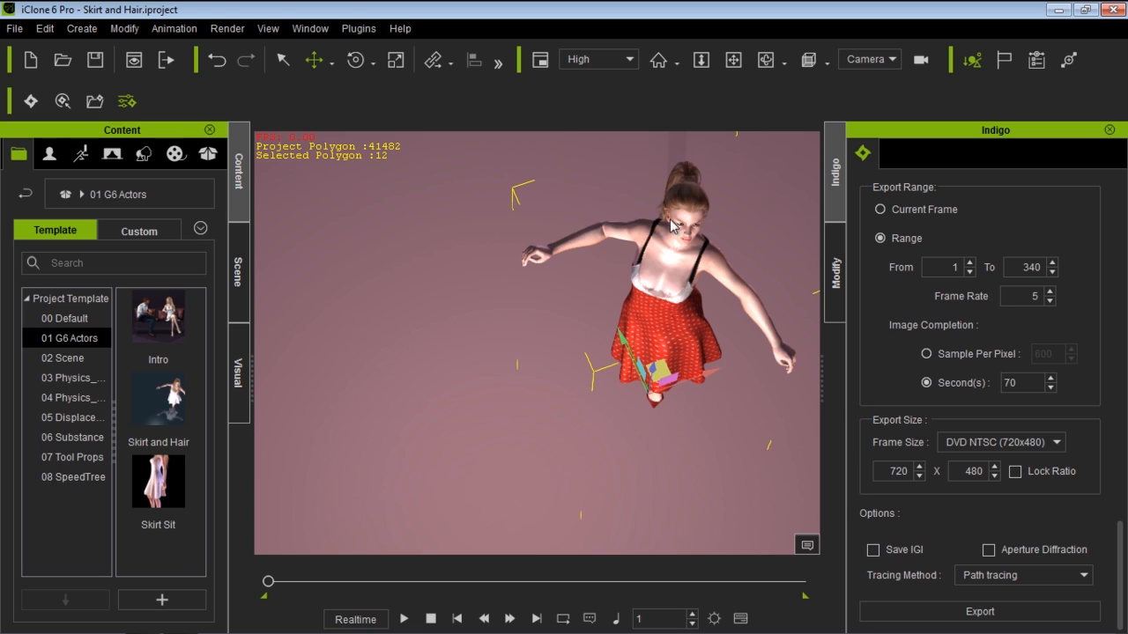
mouse_move(890, 543)
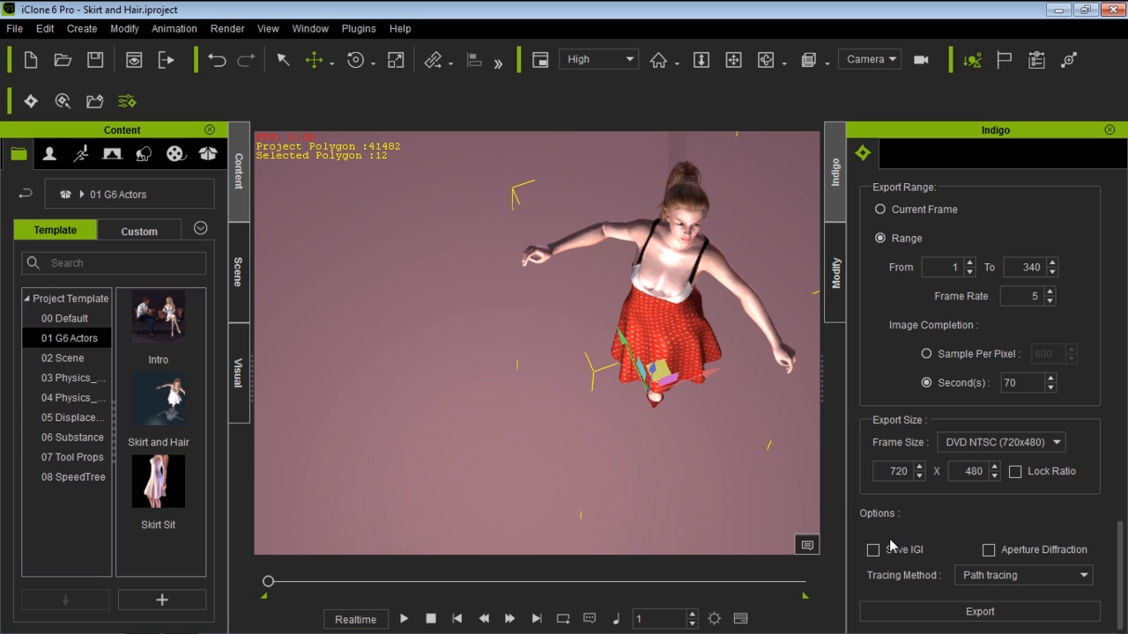
mouse_move(927, 547)
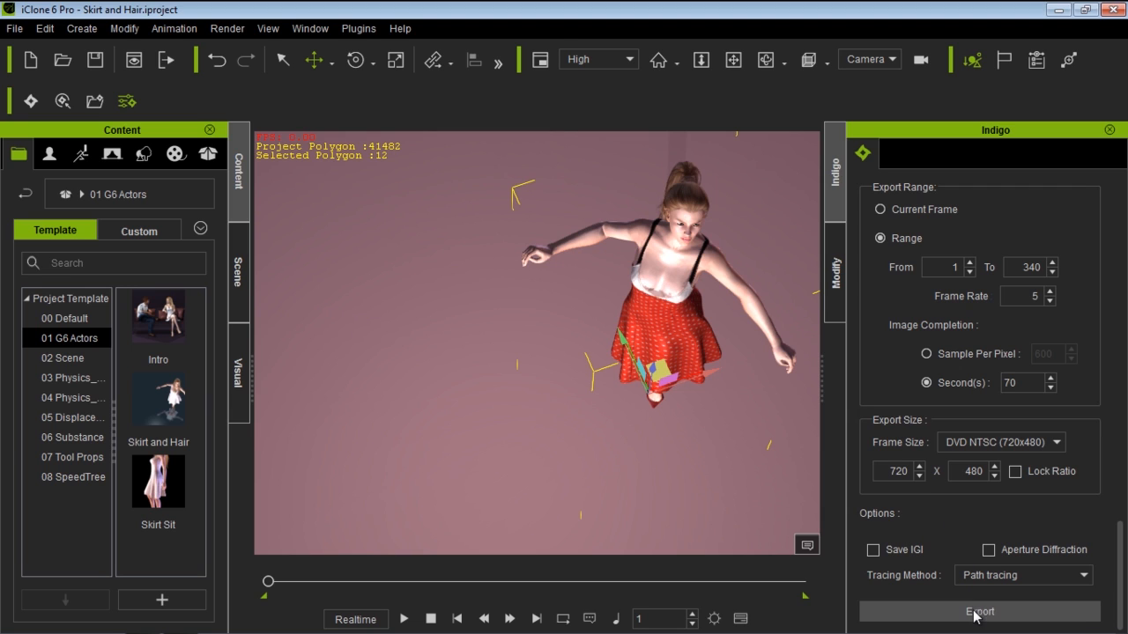
- Export the frame range as an Indigo sequence scene (*.igq) named 'dance'
click(979, 612)
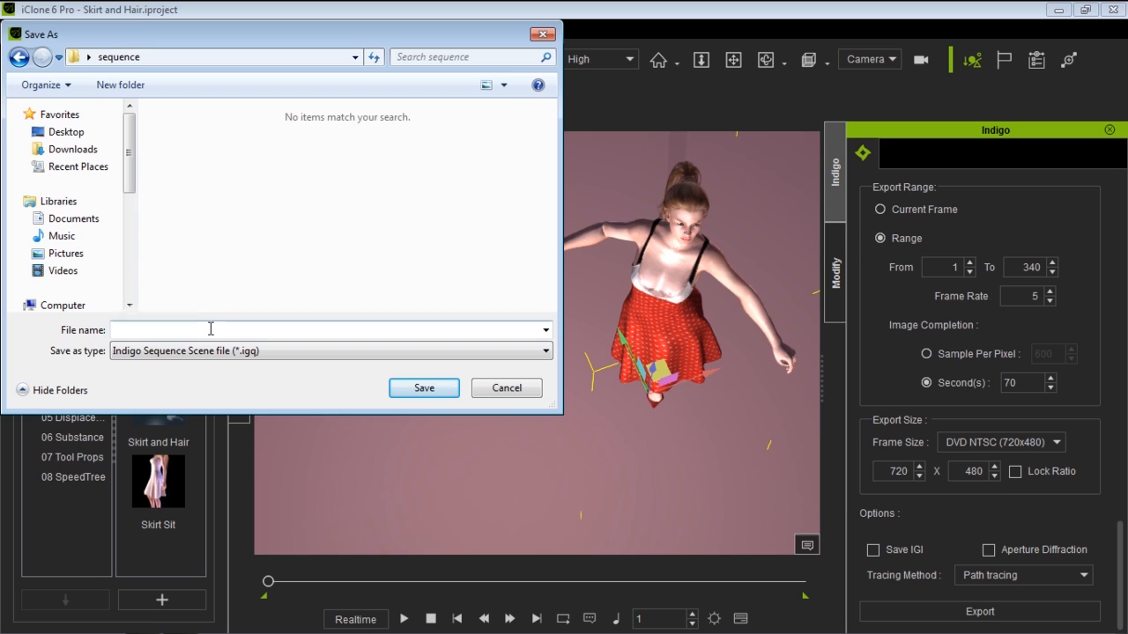
text(dance)
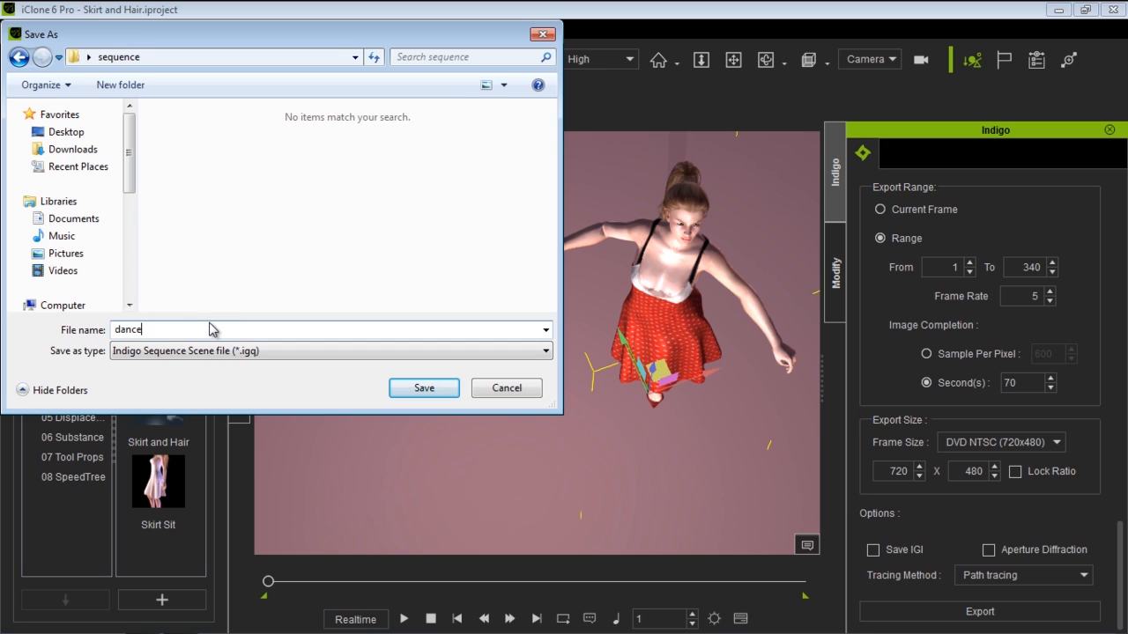
click(544, 351)
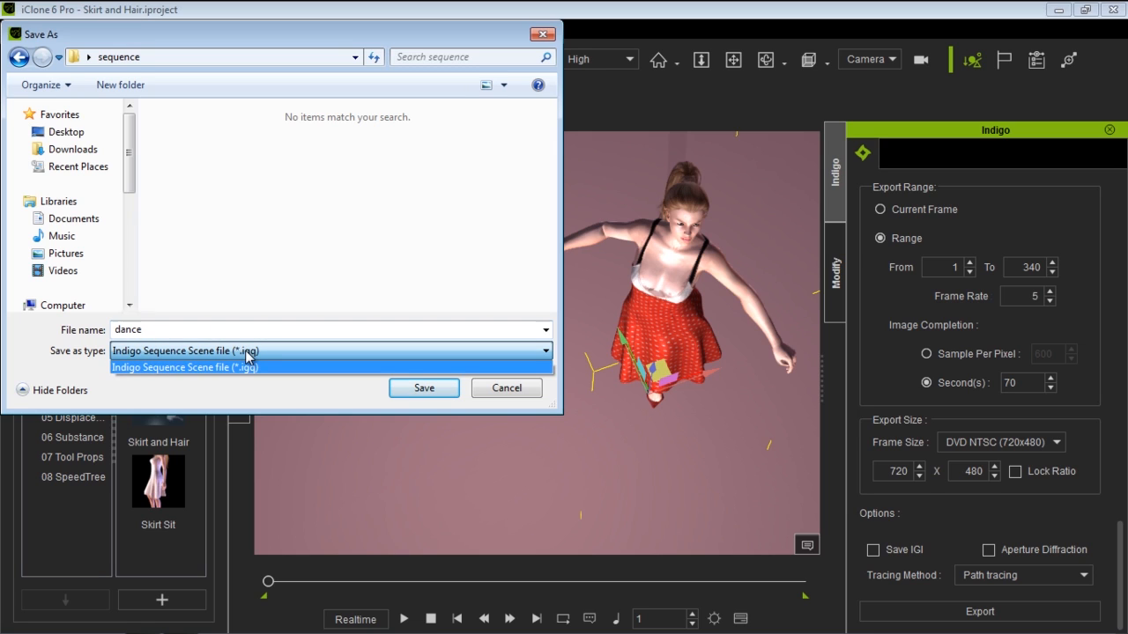
click(185, 366)
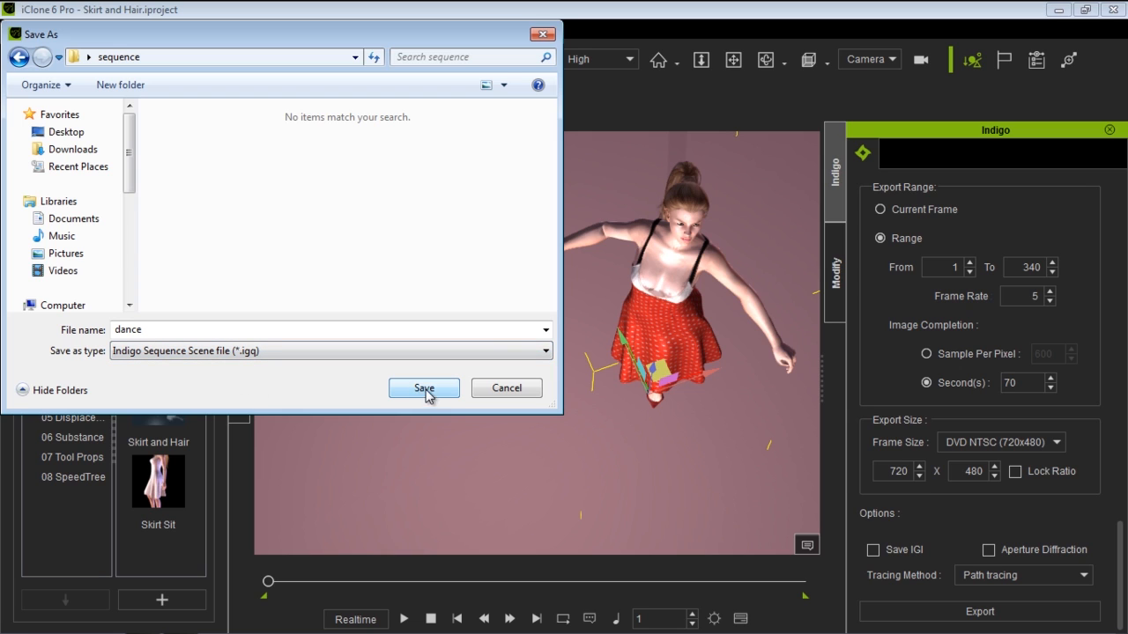
click(423, 389)
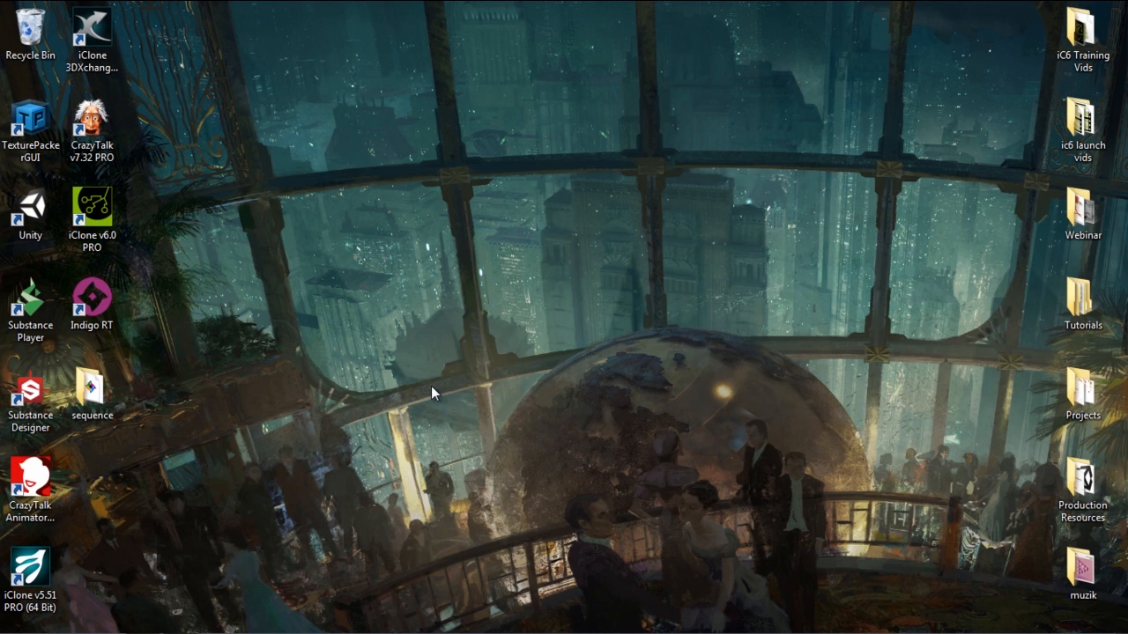
- Browse to the Desktop sequence folder and select the dance IGQ render queue file
click(92, 388)
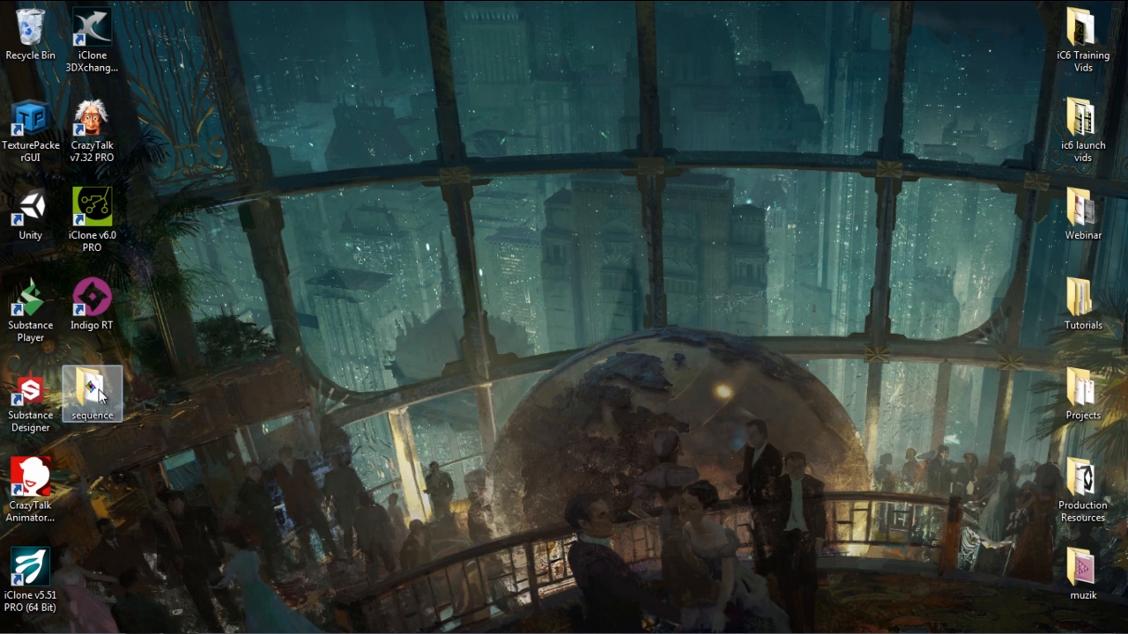
double_click(92, 394)
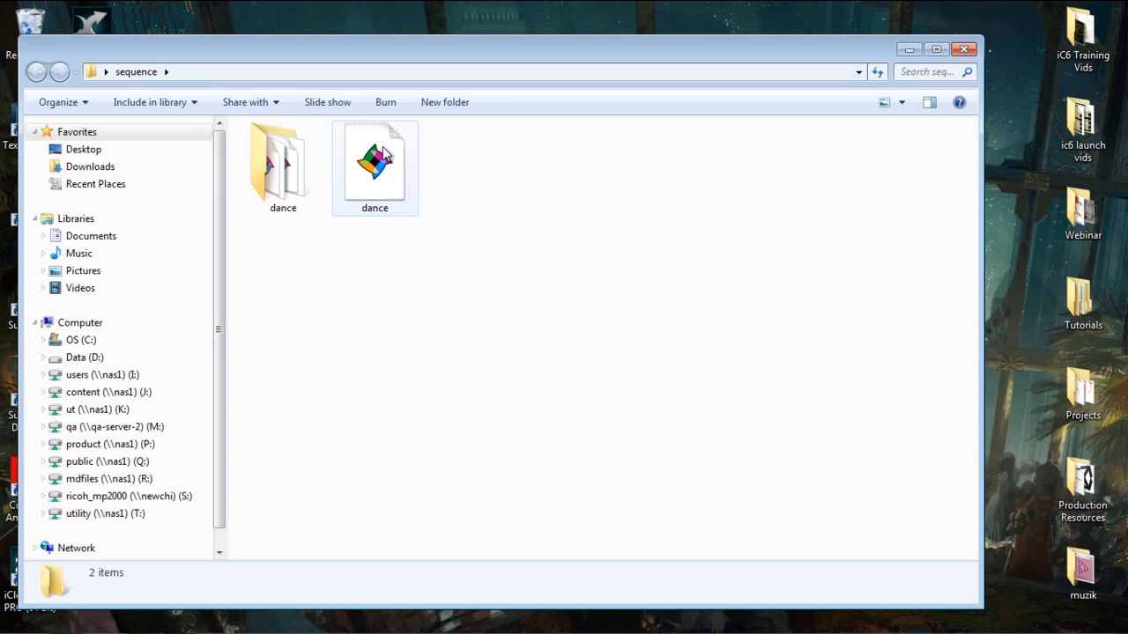
mouse_move(374, 162)
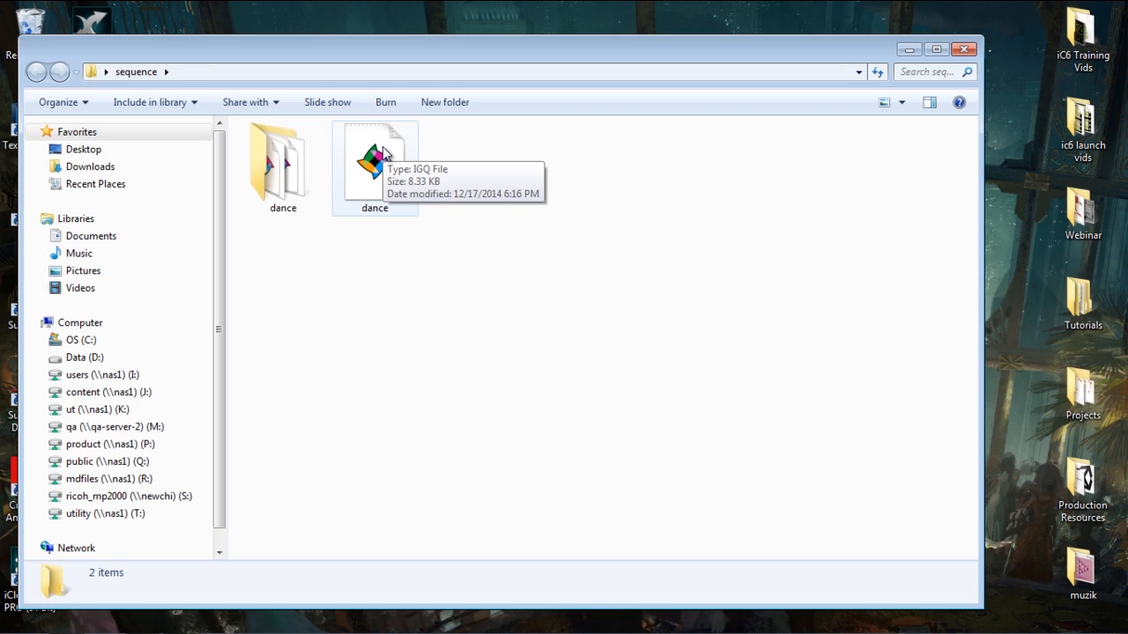
mouse_move(391, 174)
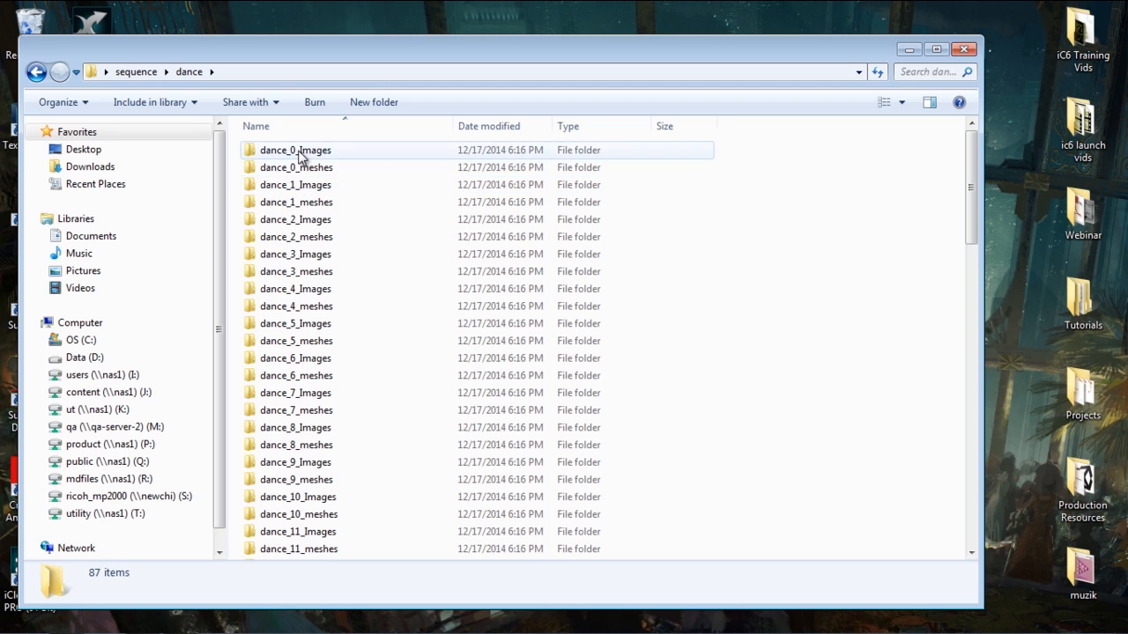
scroll(down, 3)
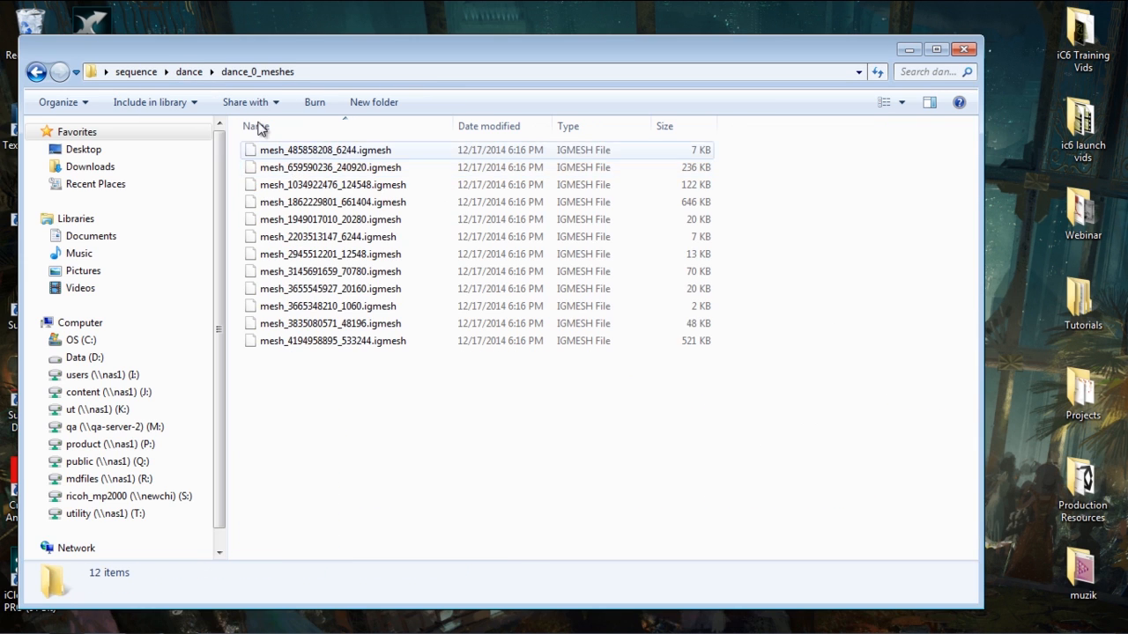
click(189, 70)
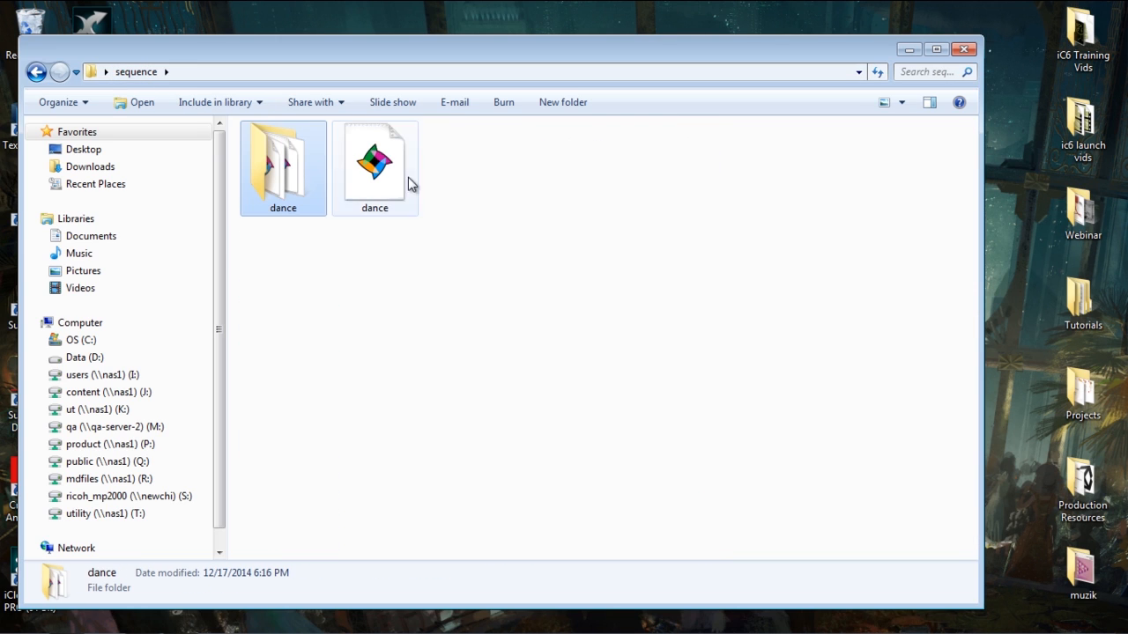
click(373, 162)
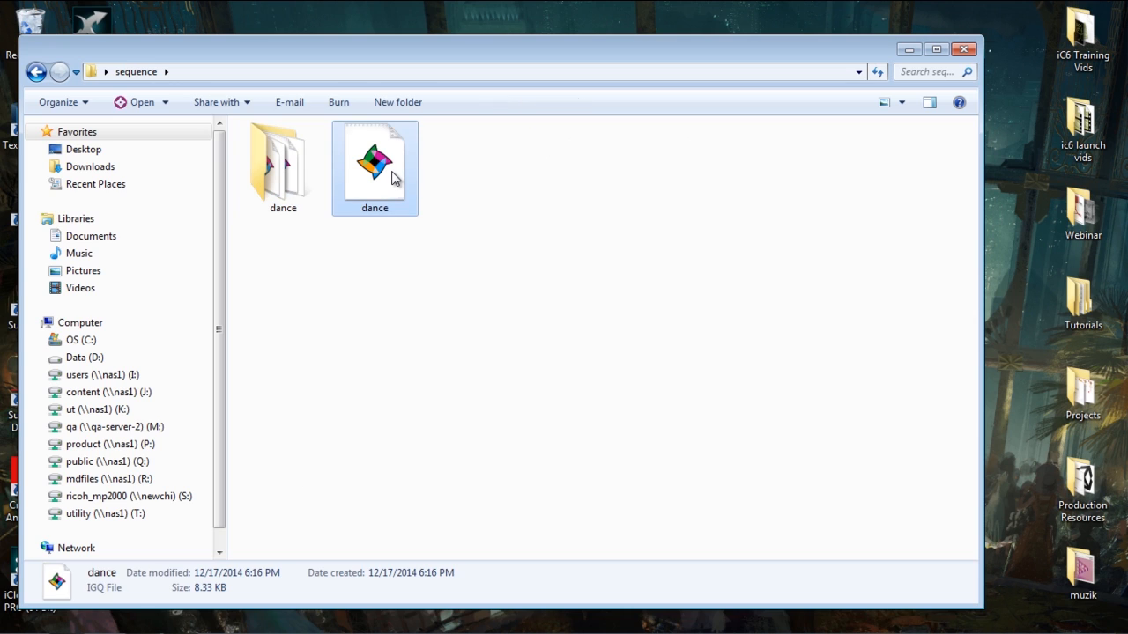
- Load dance.igq in Indigo RT, start rendering and show the render queue
double_click(374, 159)
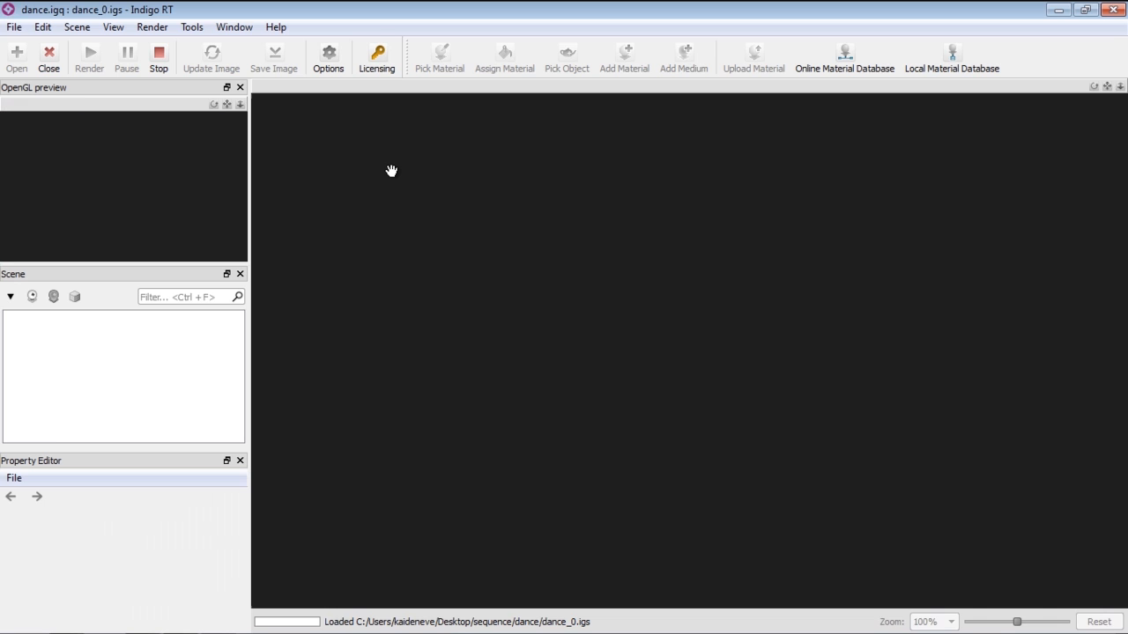
click(88, 57)
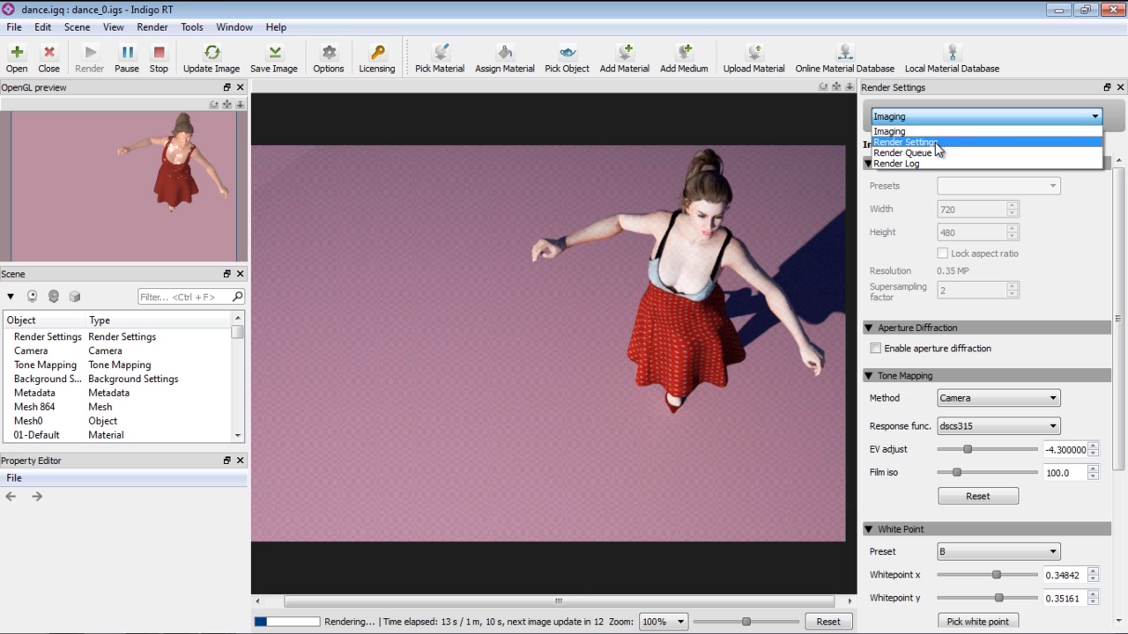
mouse_move(937, 151)
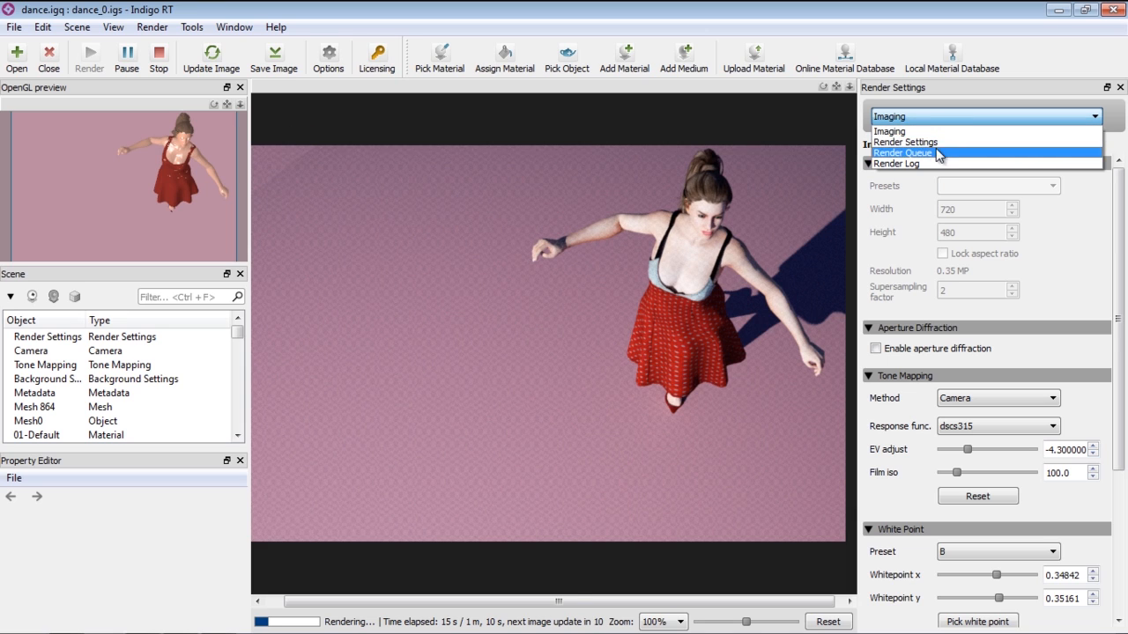
click(903, 151)
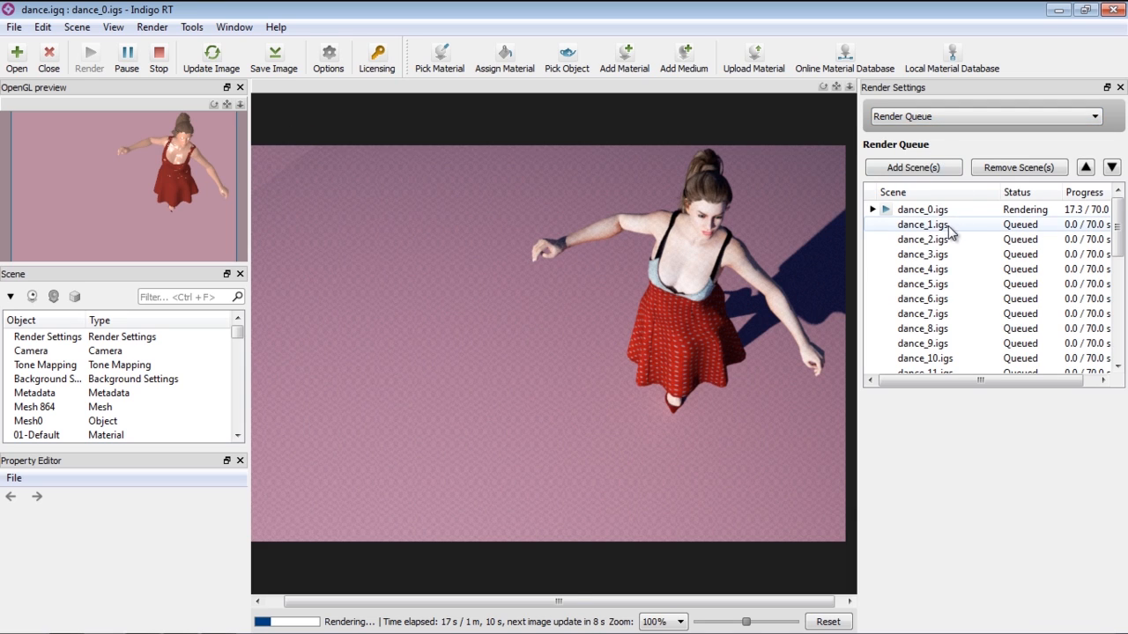
mouse_move(960, 221)
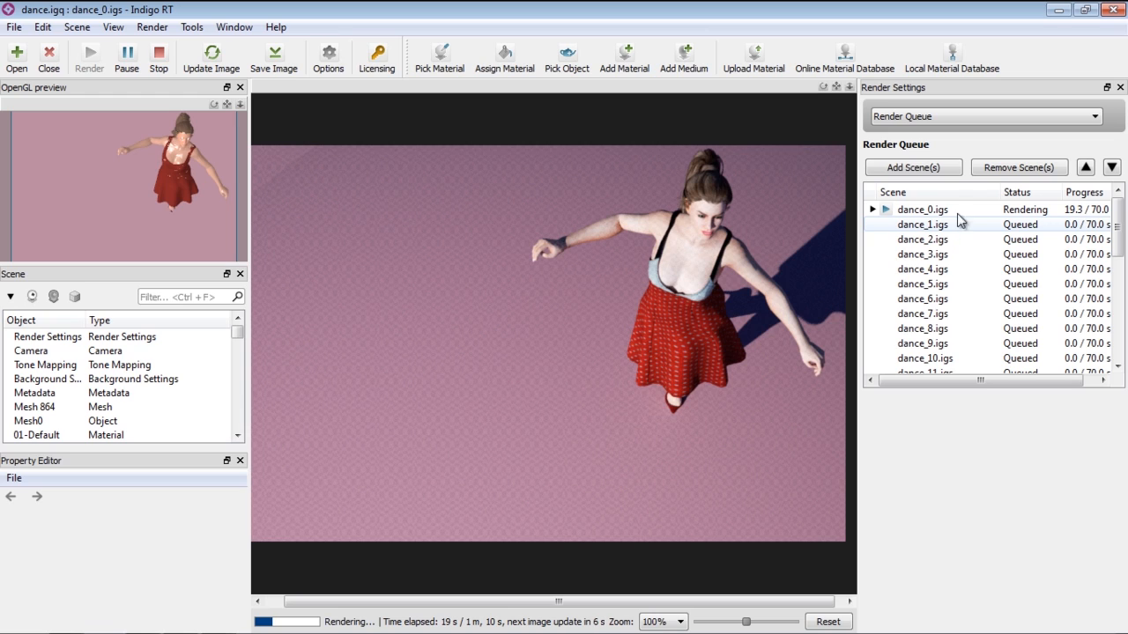
- Inspect the dance_0 scene settings (output path, 70 s halt time, -1 halt spp)
click(921, 208)
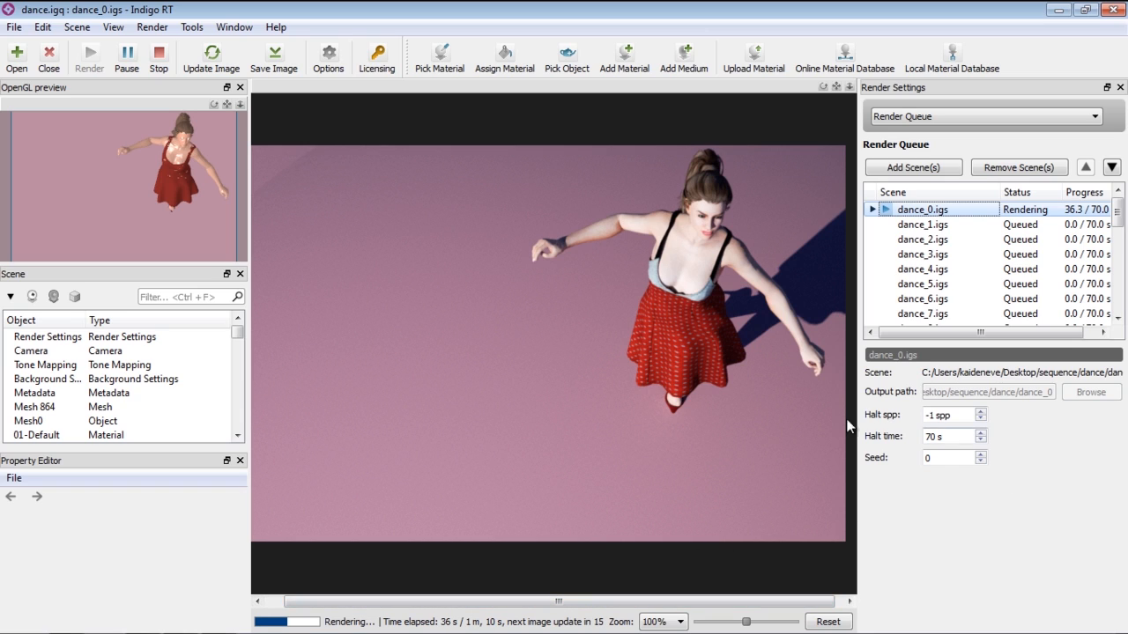
mouse_move(610, 430)
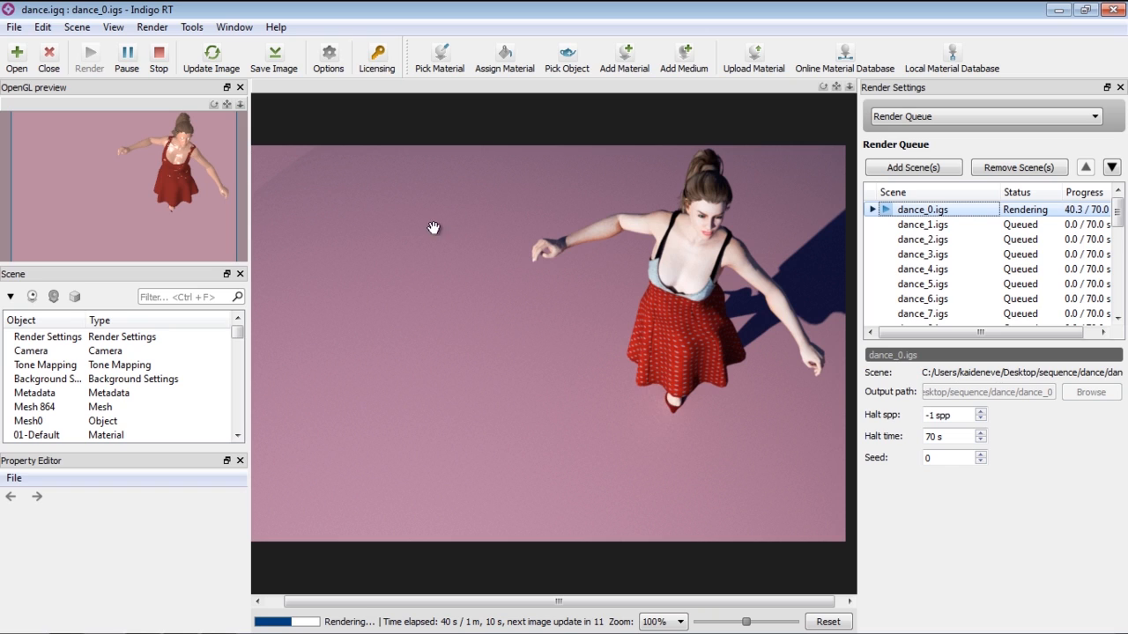
mouse_move(341, 199)
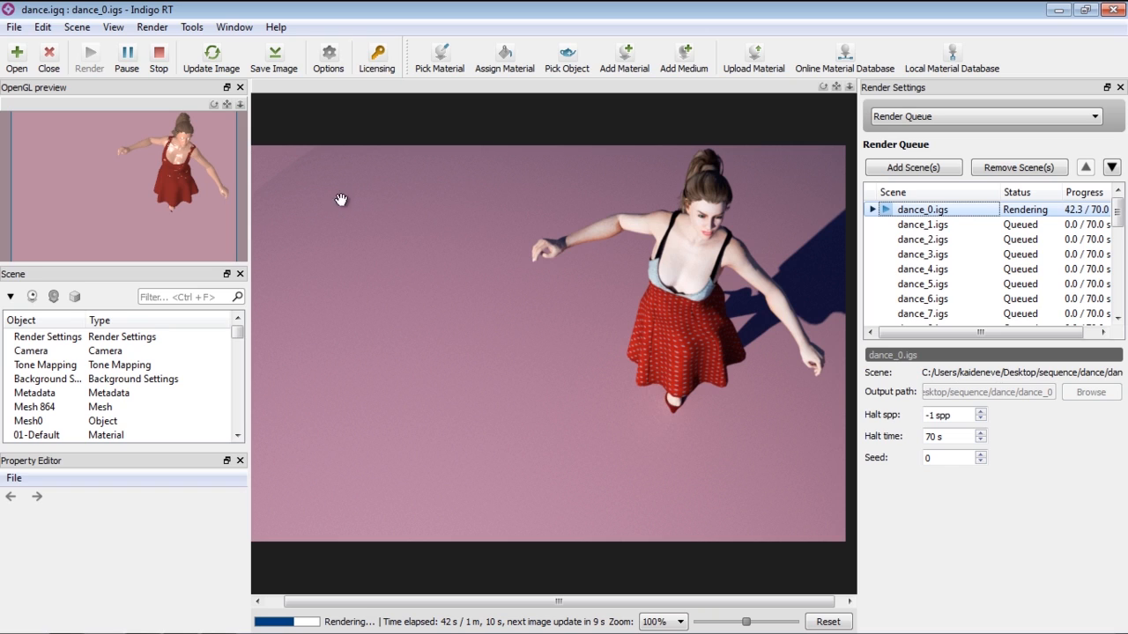
mouse_move(916, 479)
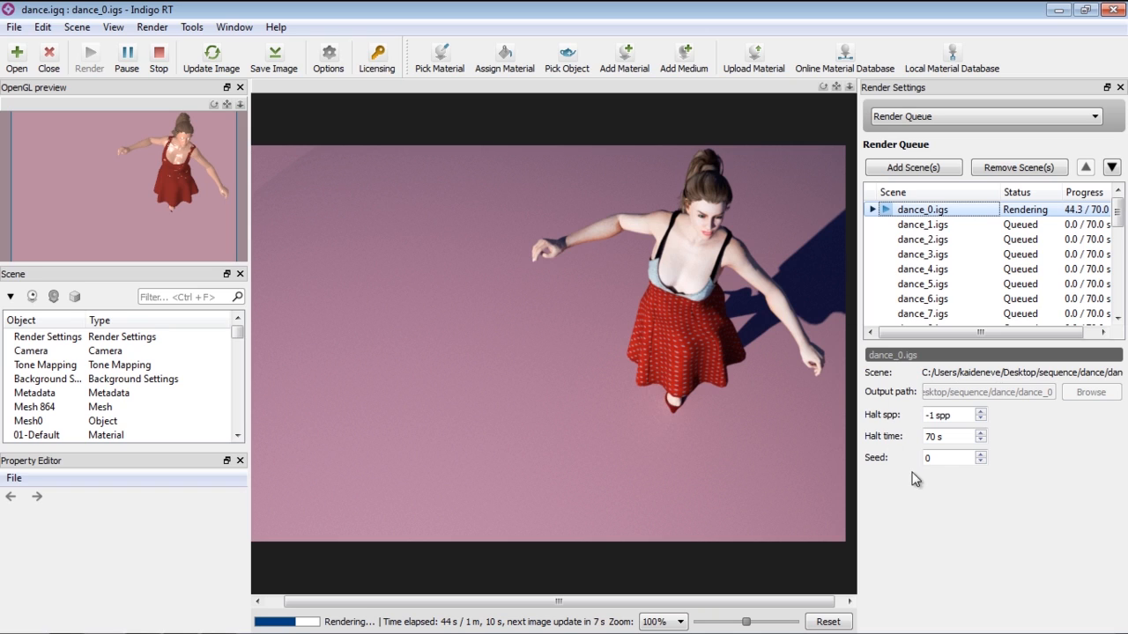
mouse_move(989, 490)
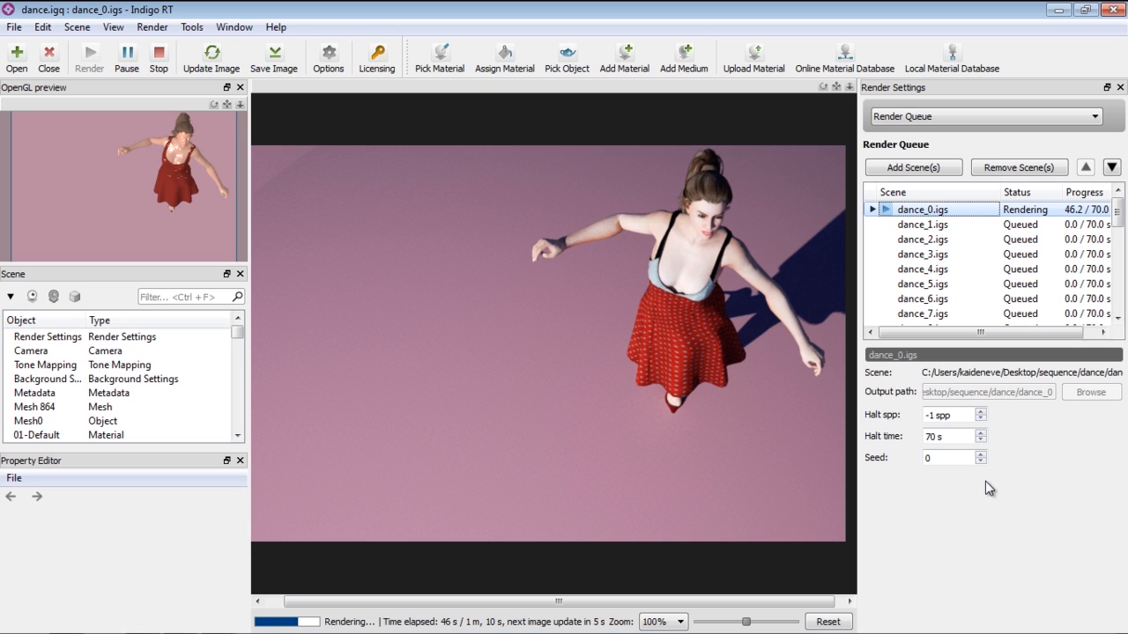
mouse_move(1012, 490)
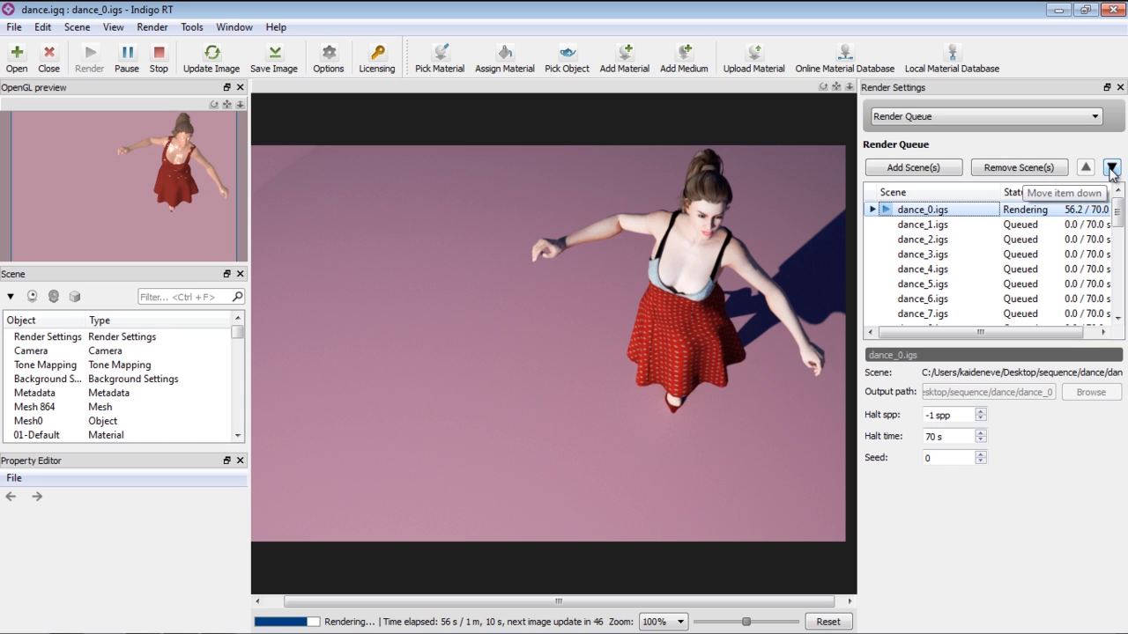
mouse_move(1018, 167)
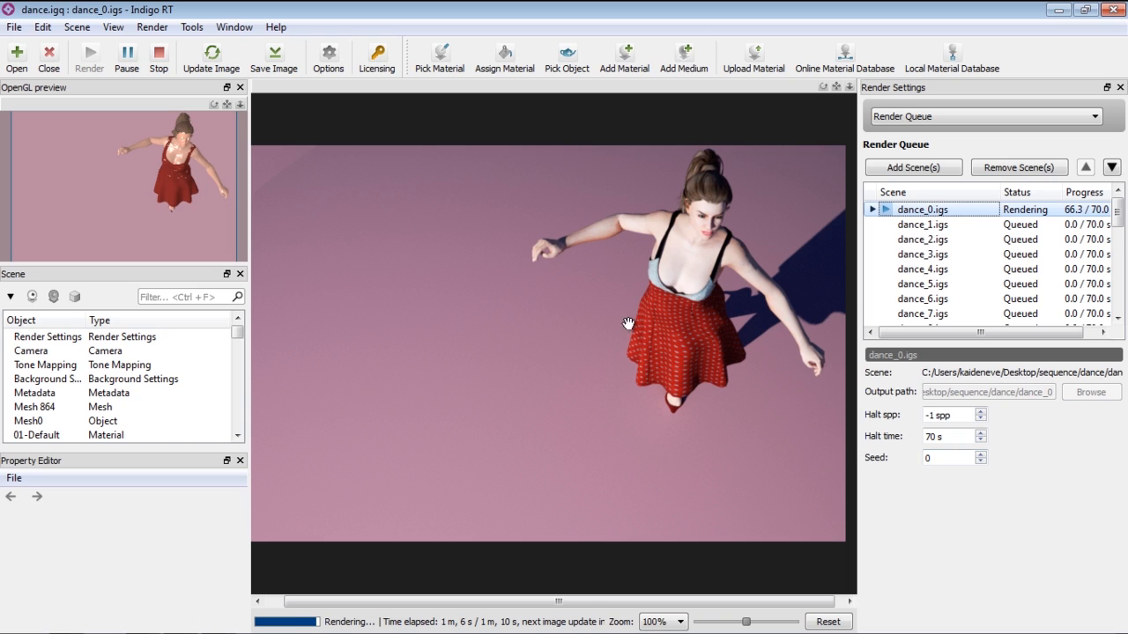
mouse_move(800, 380)
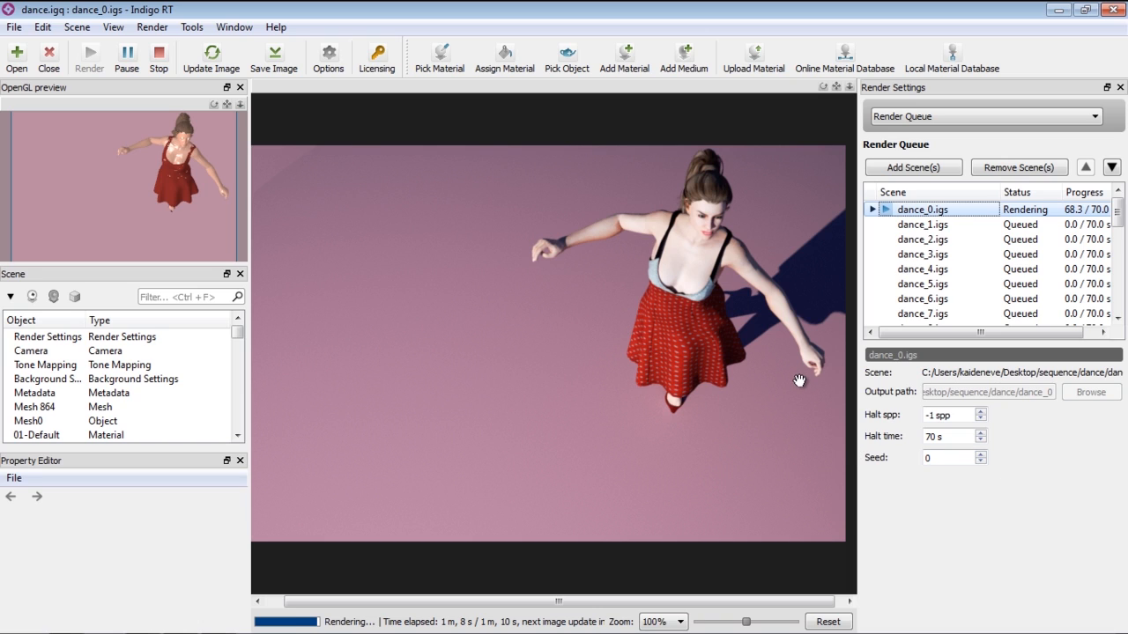
mouse_move(696, 255)
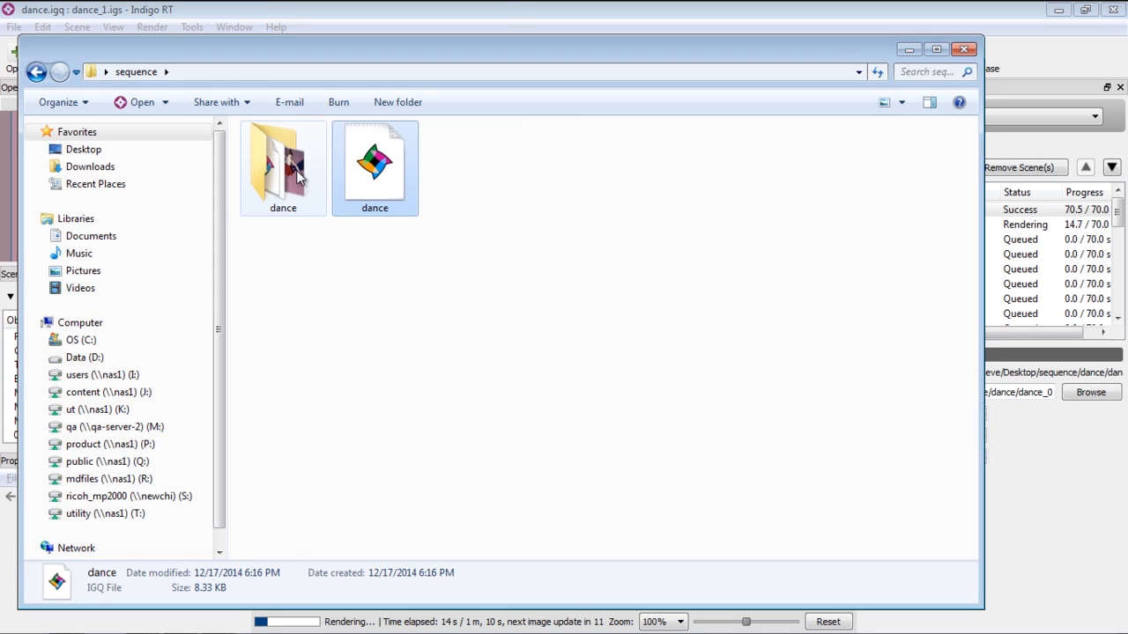
- View the dance output folder as large thumbnails and select the rendered dance_0 PNG
double_click(282, 159)
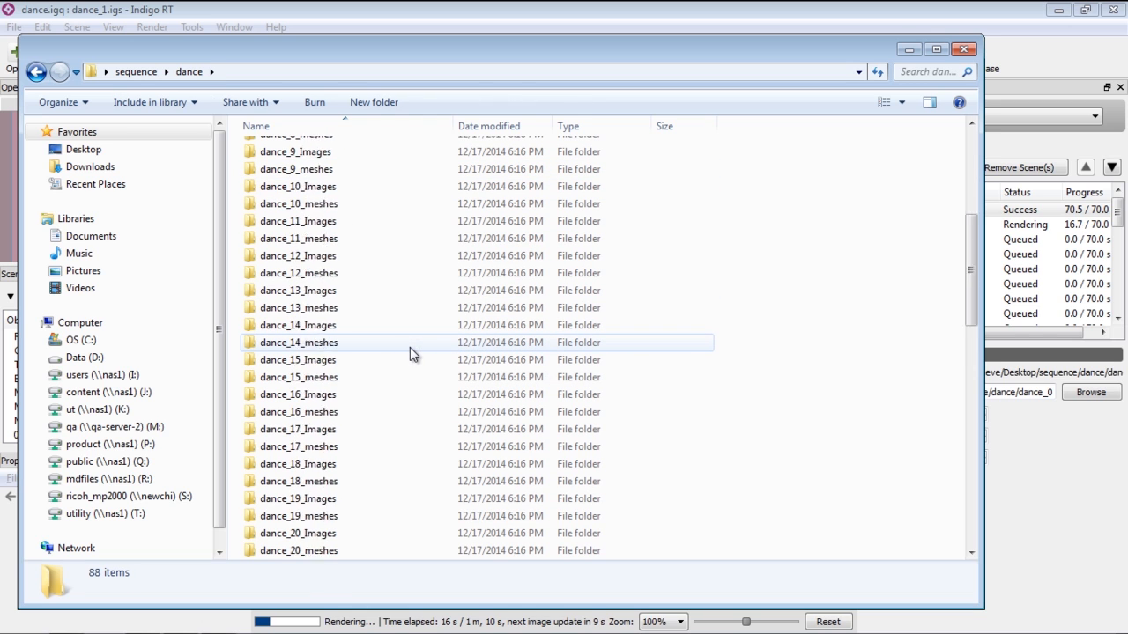
scroll(down, 3)
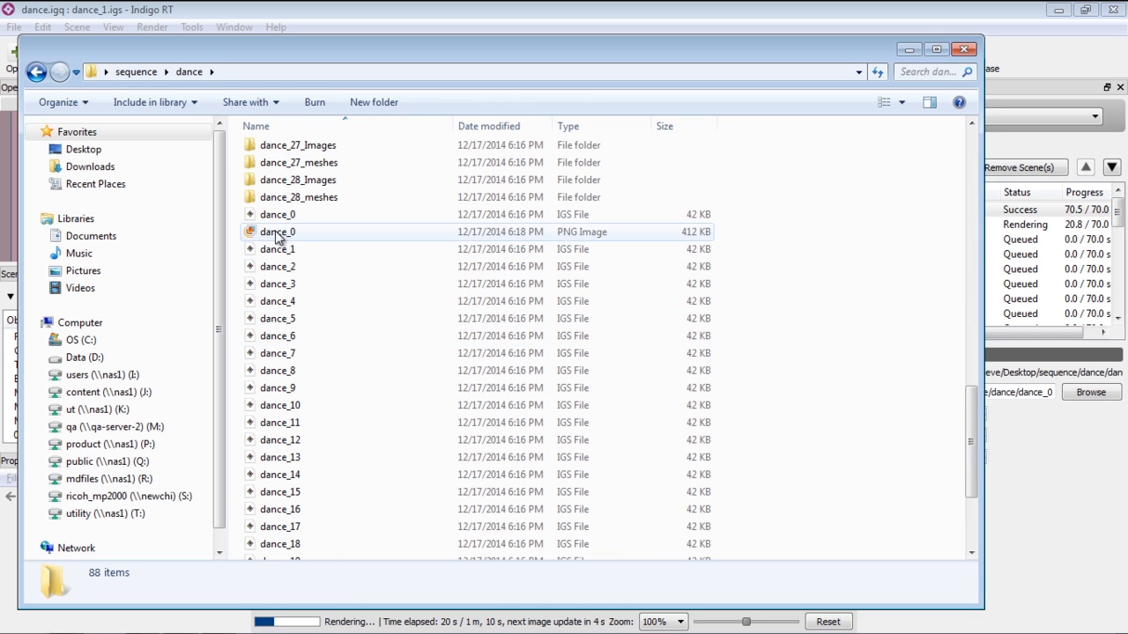
click(903, 102)
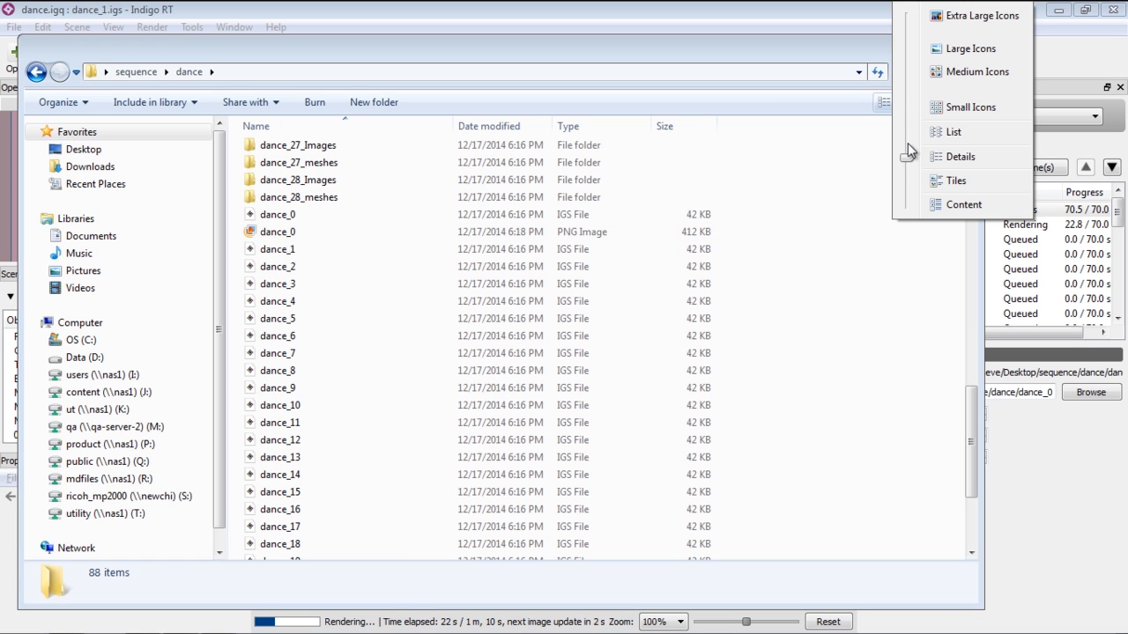
click(969, 49)
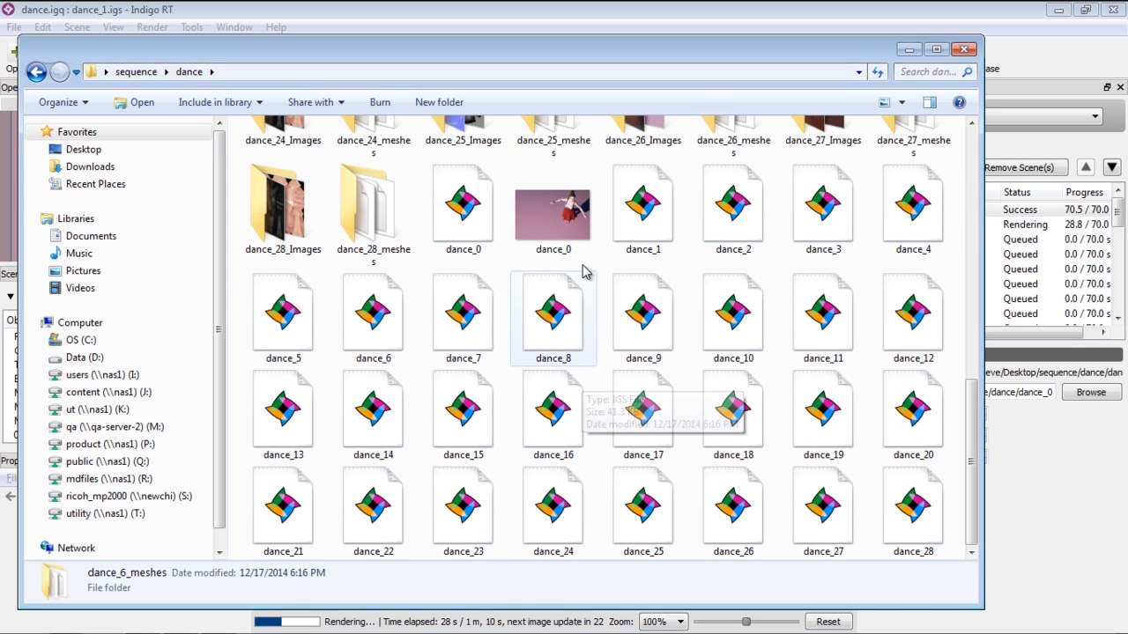
mouse_move(553, 212)
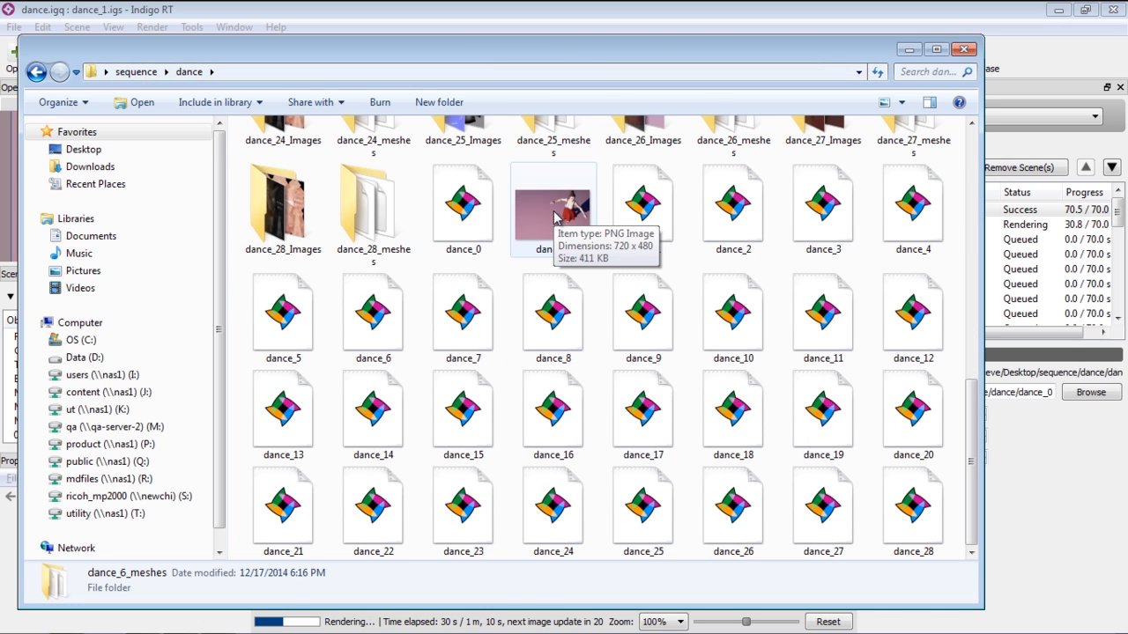
click(553, 204)
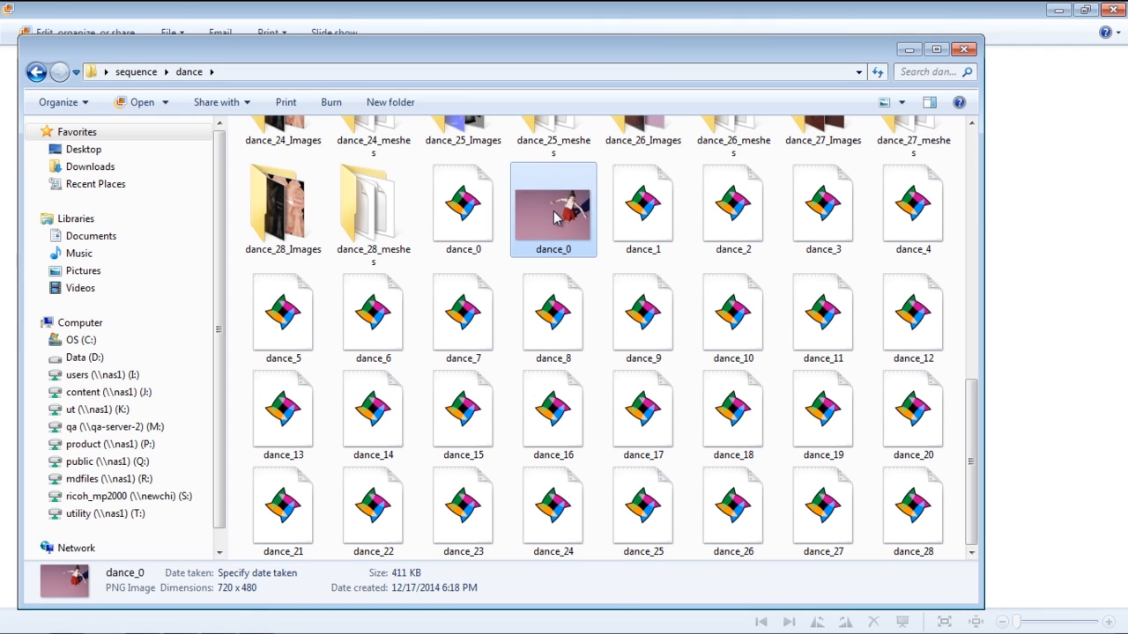
- View the first rendered frame dance_0.png in Windows Live Photo Gallery
double_click(553, 209)
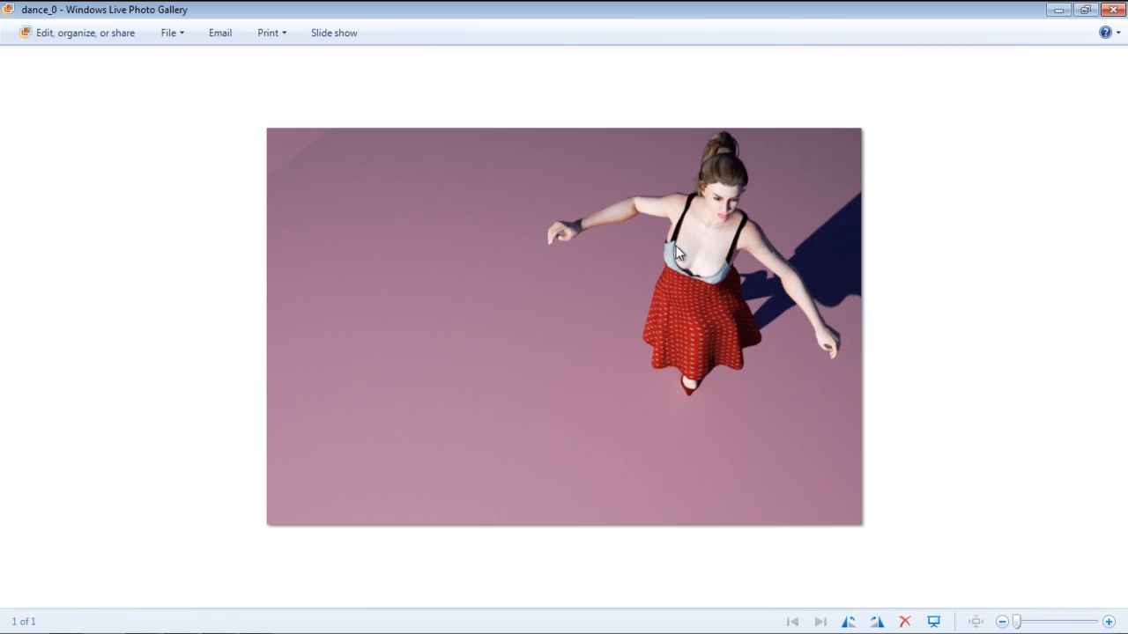
mouse_move(698, 326)
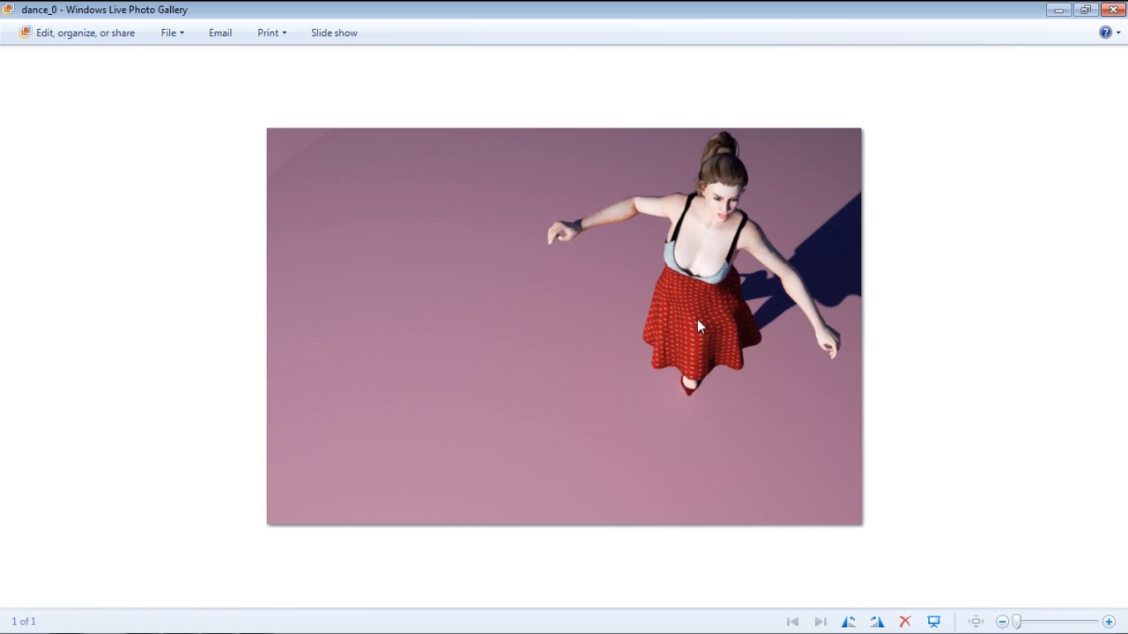
mouse_move(624, 217)
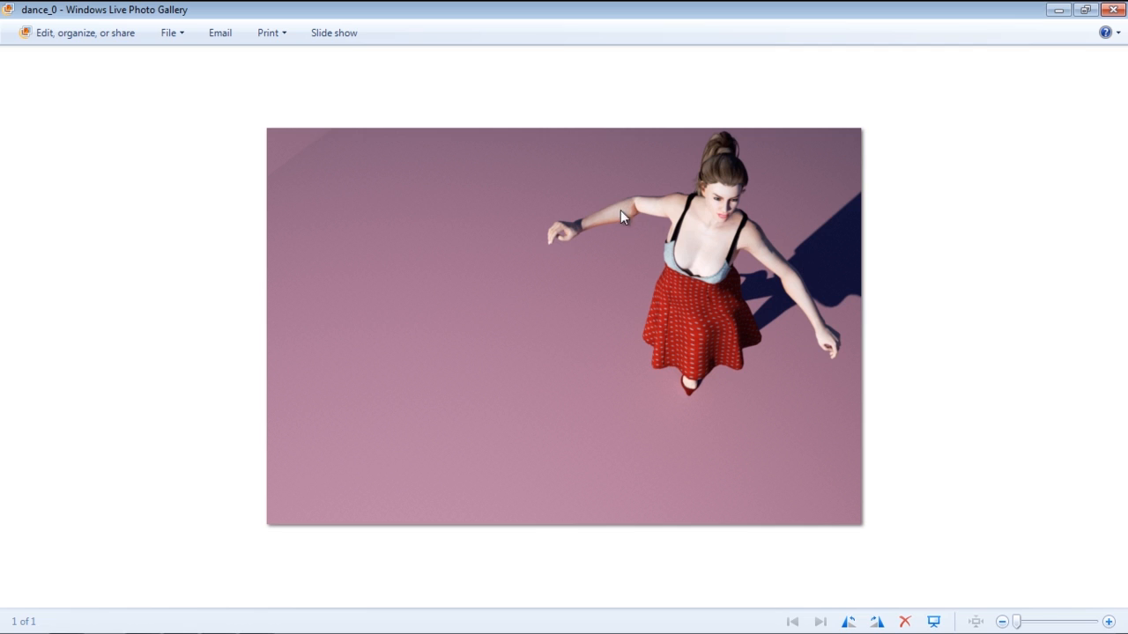
mouse_move(803, 230)
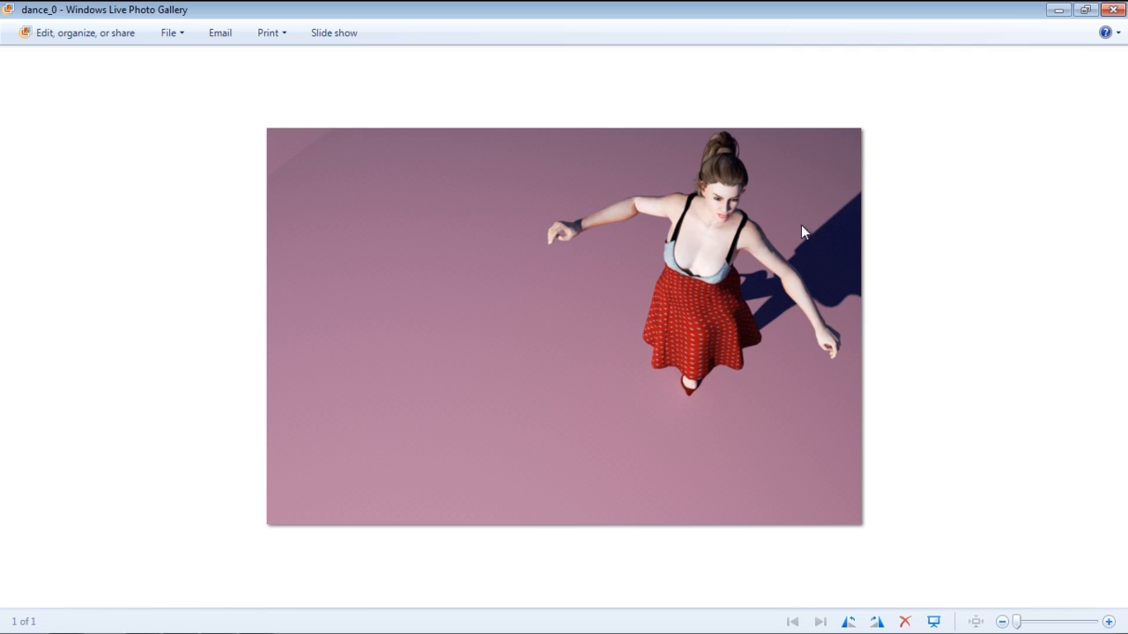
mouse_move(782, 271)
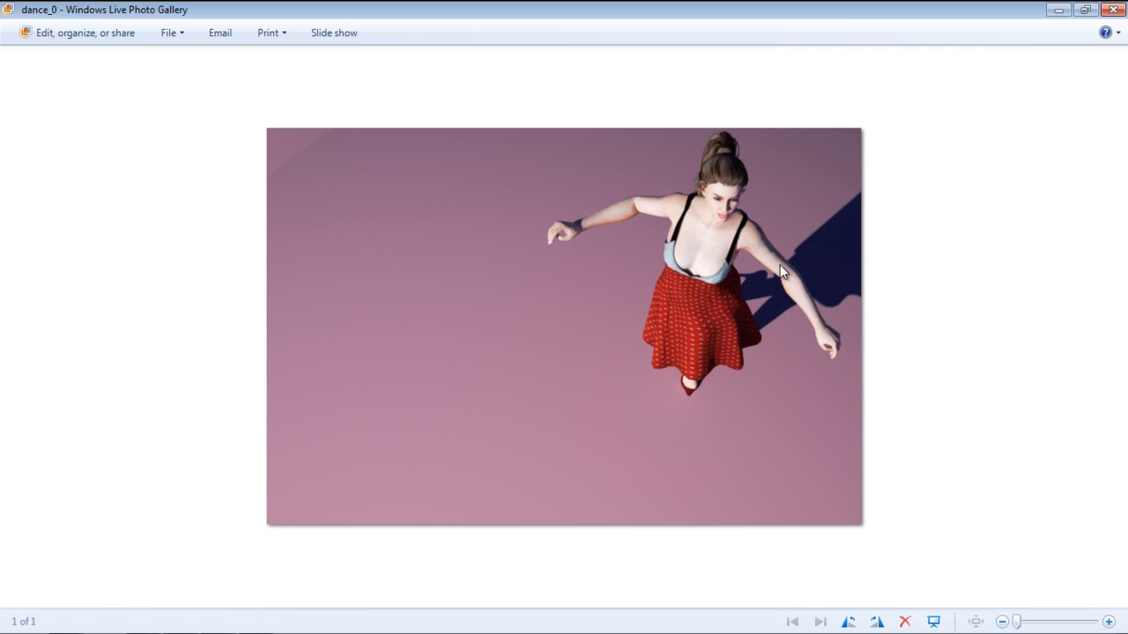
mouse_move(809, 282)
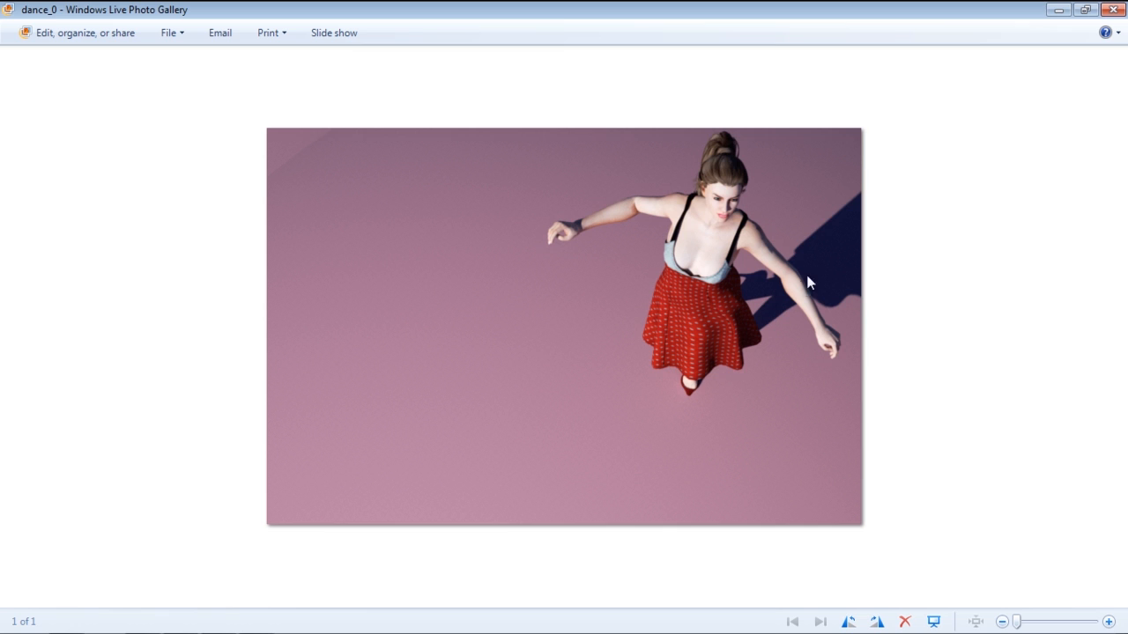
mouse_move(1085, 10)
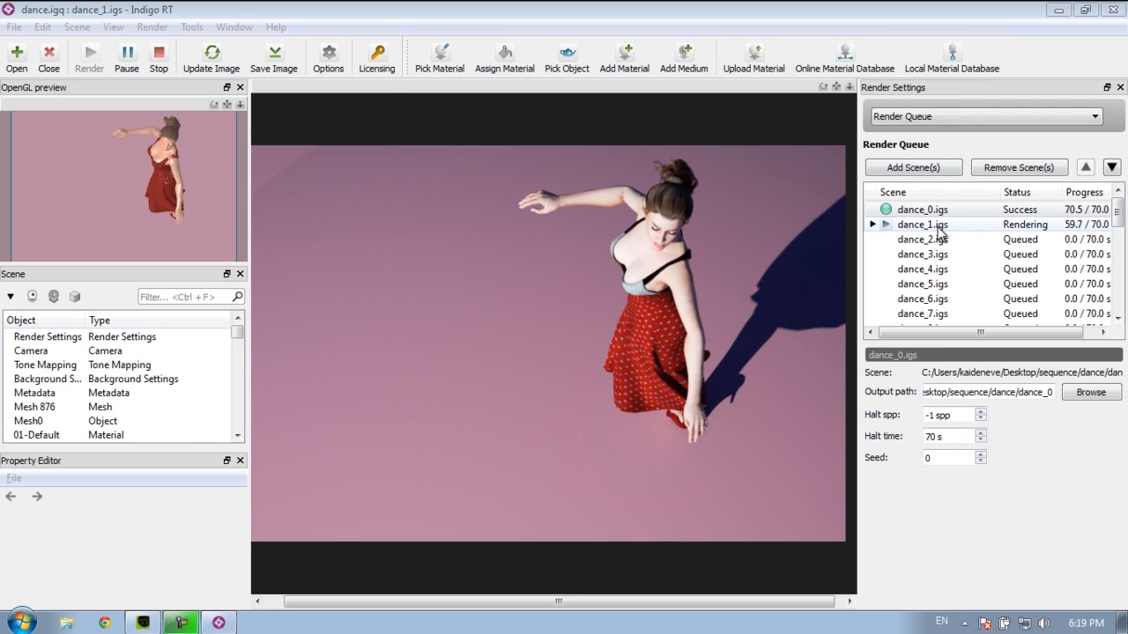
- Check the Render Queue: dance_0 finished, dance_1 rendering, remaining dance scenes queued
click(923, 224)
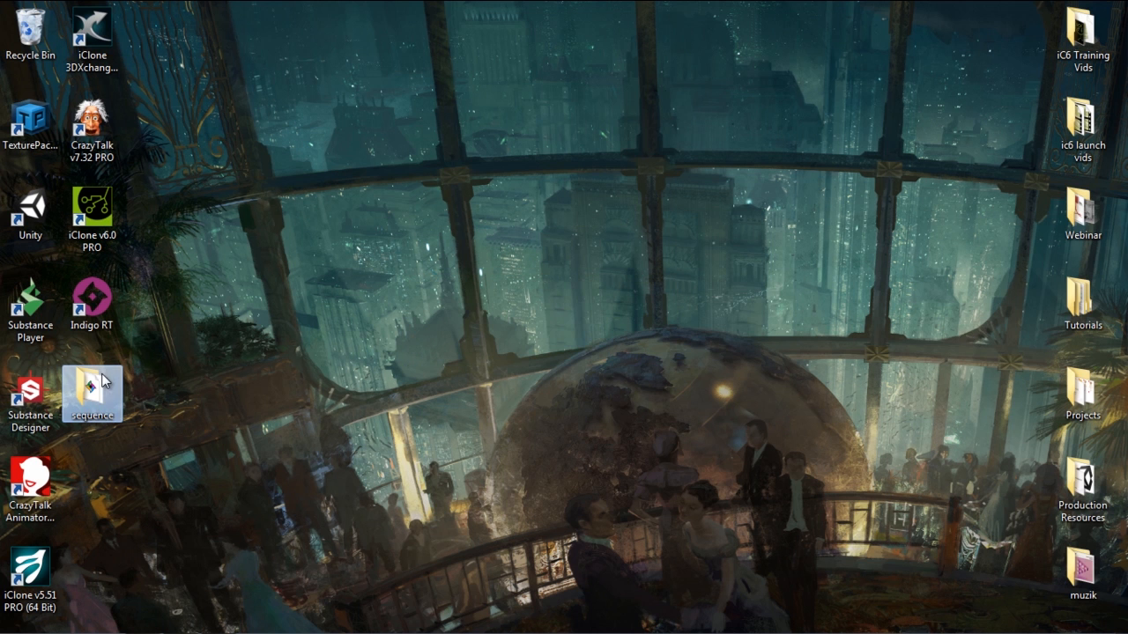
- View dance_0 in Photo Gallery, then advance to dance_1 as image 2 of 2
double_click(92, 394)
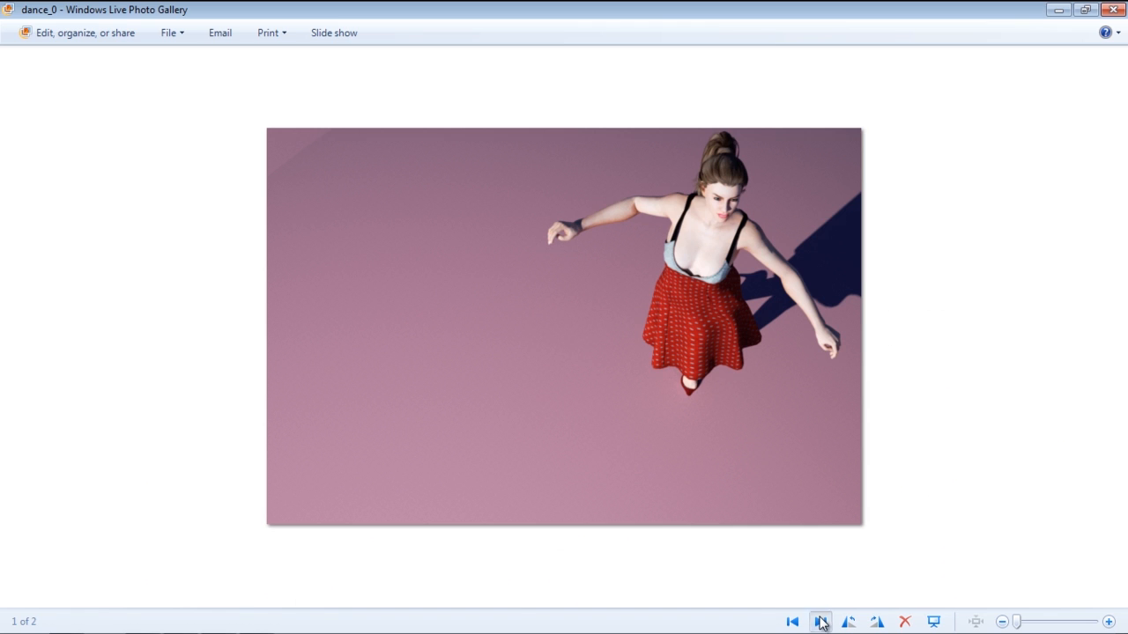
click(820, 620)
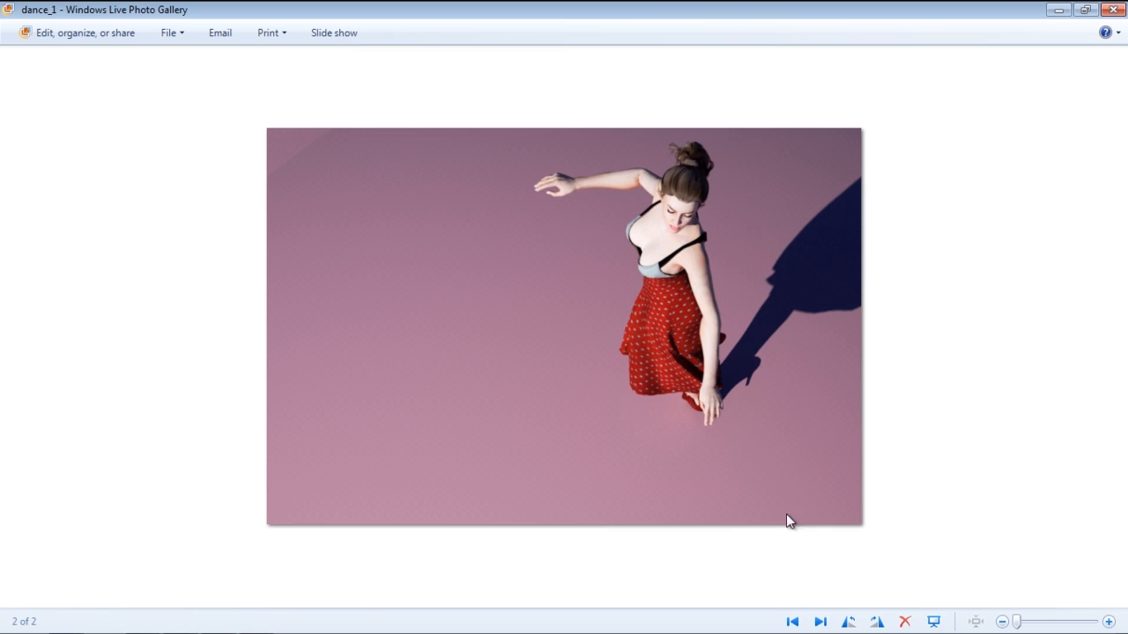
mouse_move(737, 360)
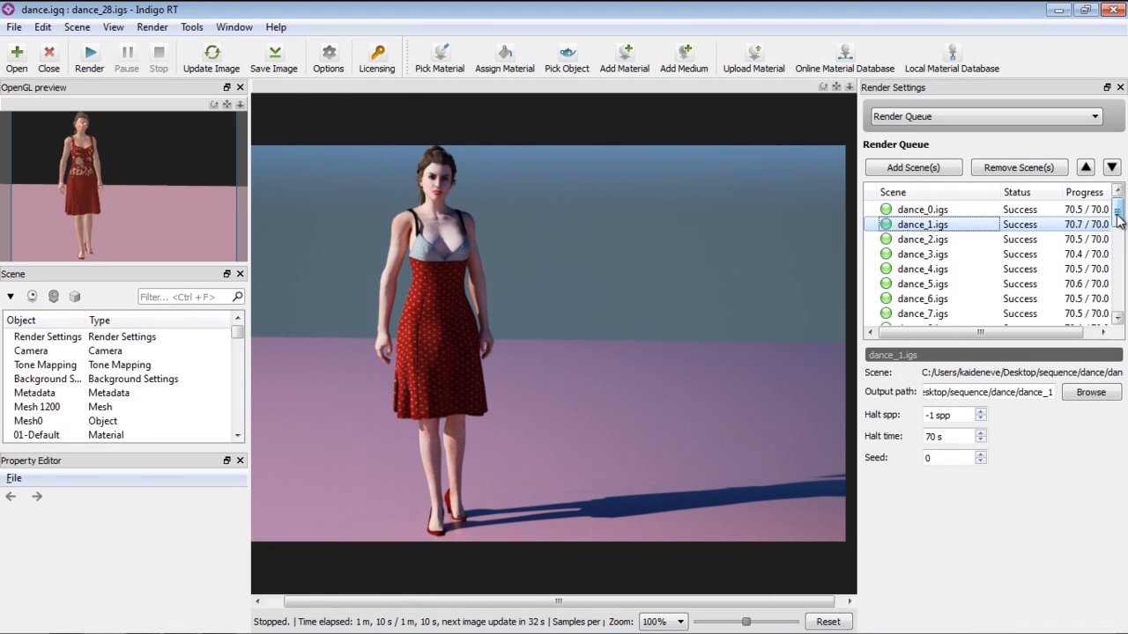
- Confirm all dance scenes show Success and view dance_0 as frame 1 of 29
scroll(down, 3)
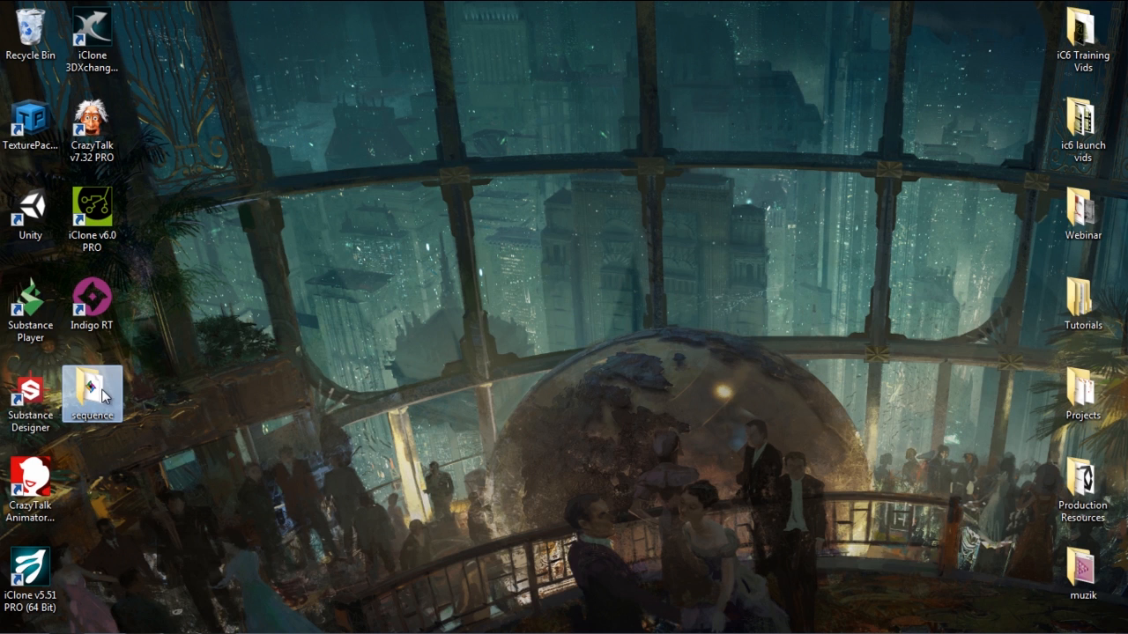
double_click(91, 395)
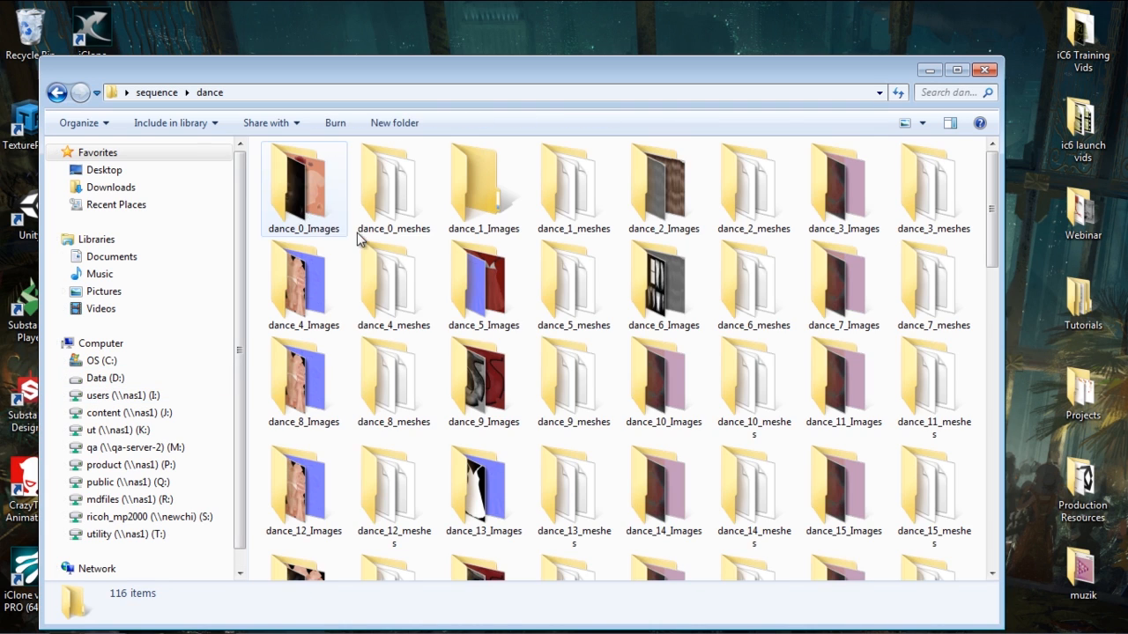
scroll(down, 3)
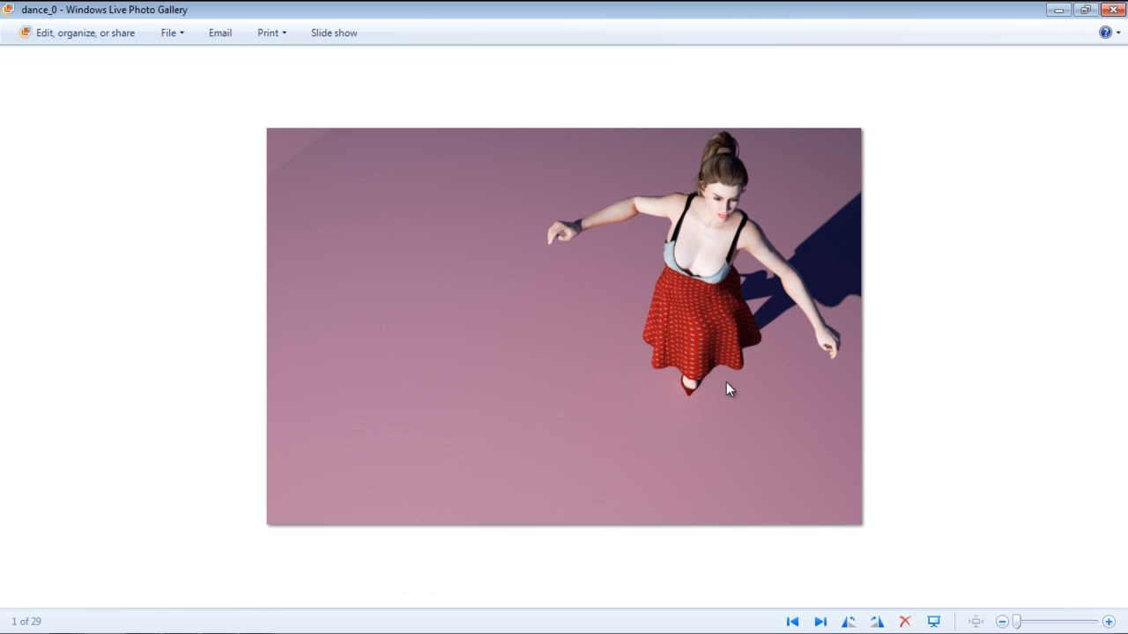
- Step through the 29 rendered dance frames with Next, ending on dance_27 as 28 of 29
click(820, 621)
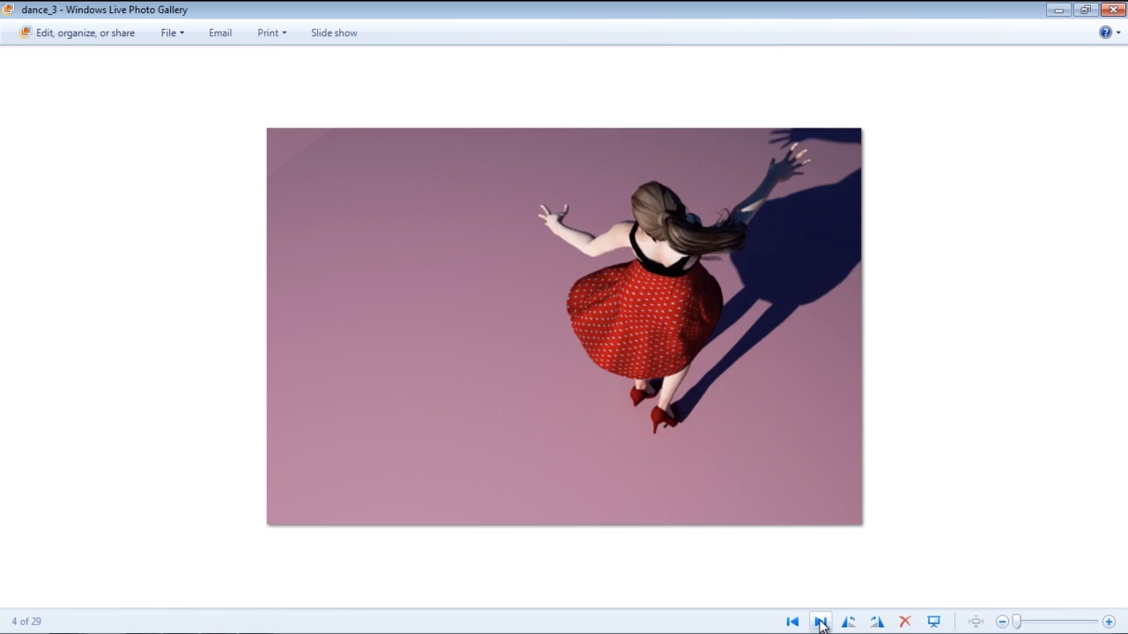
click(820, 620)
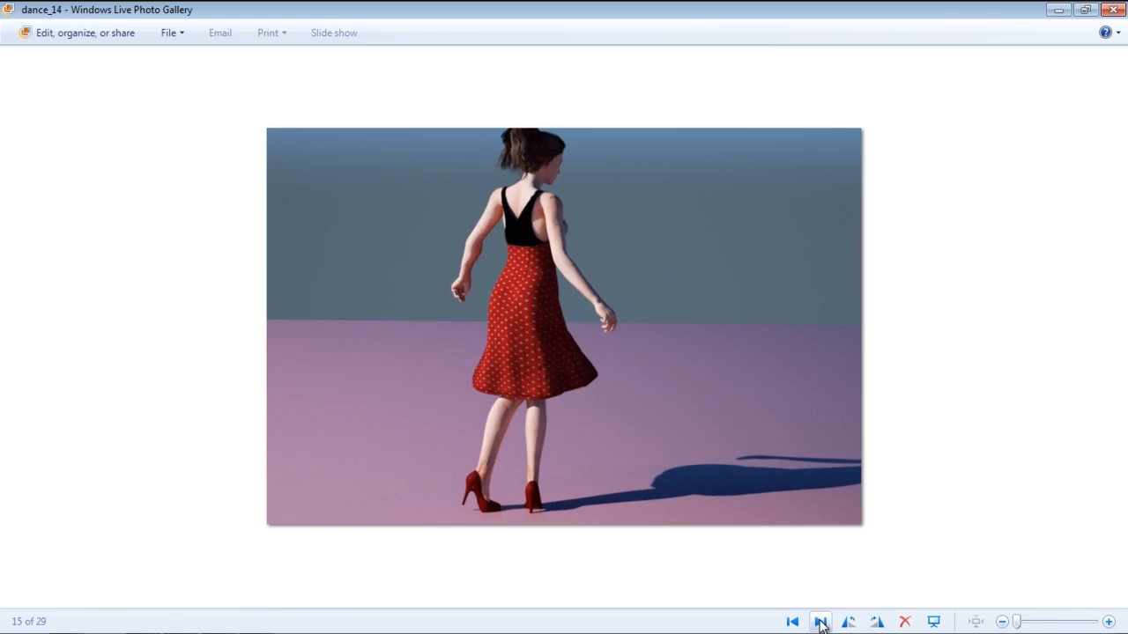
click(819, 622)
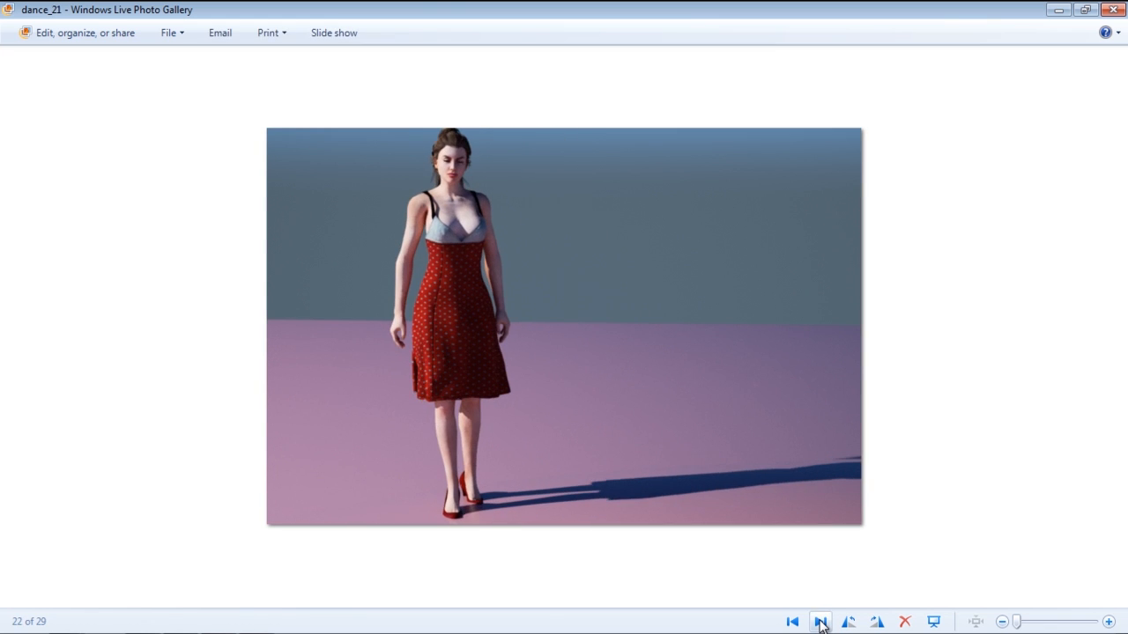
click(820, 620)
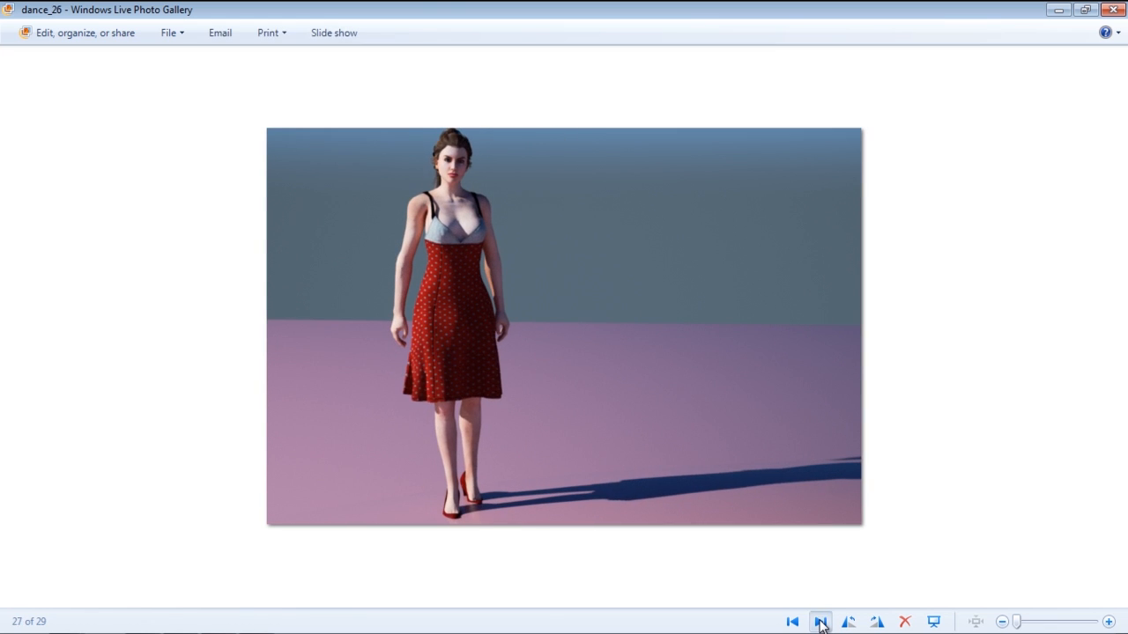
click(819, 620)
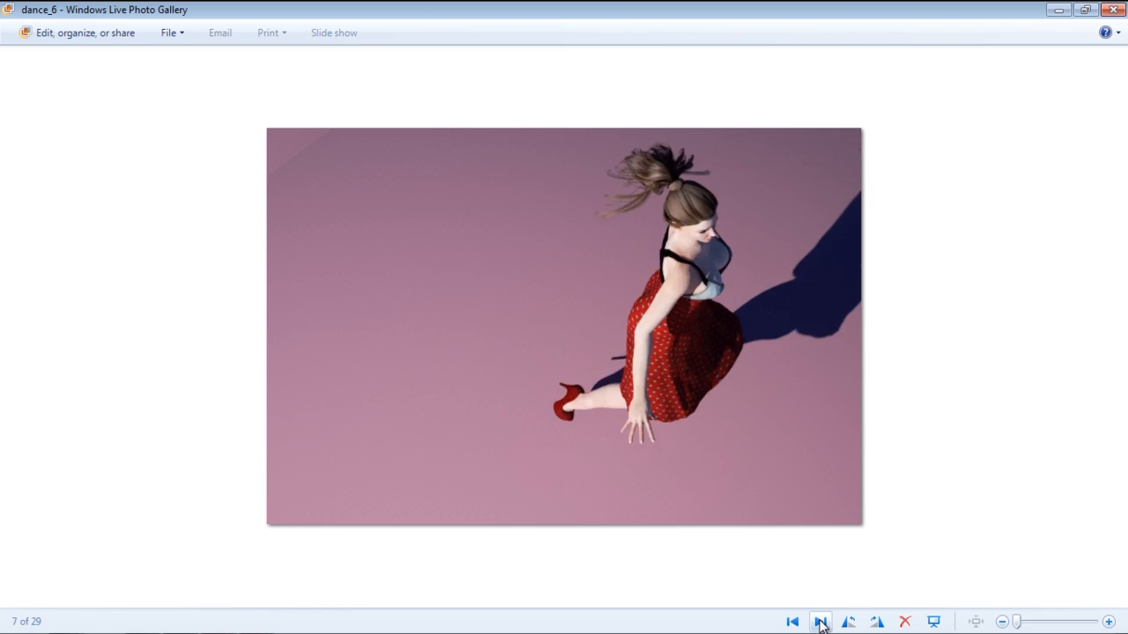
click(821, 620)
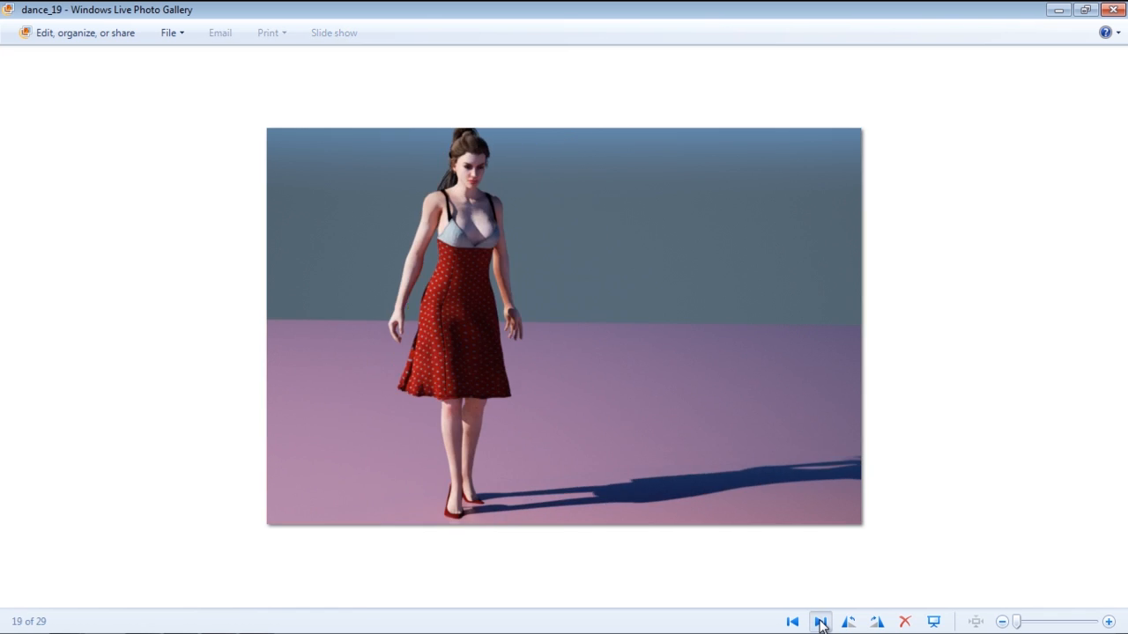
click(819, 620)
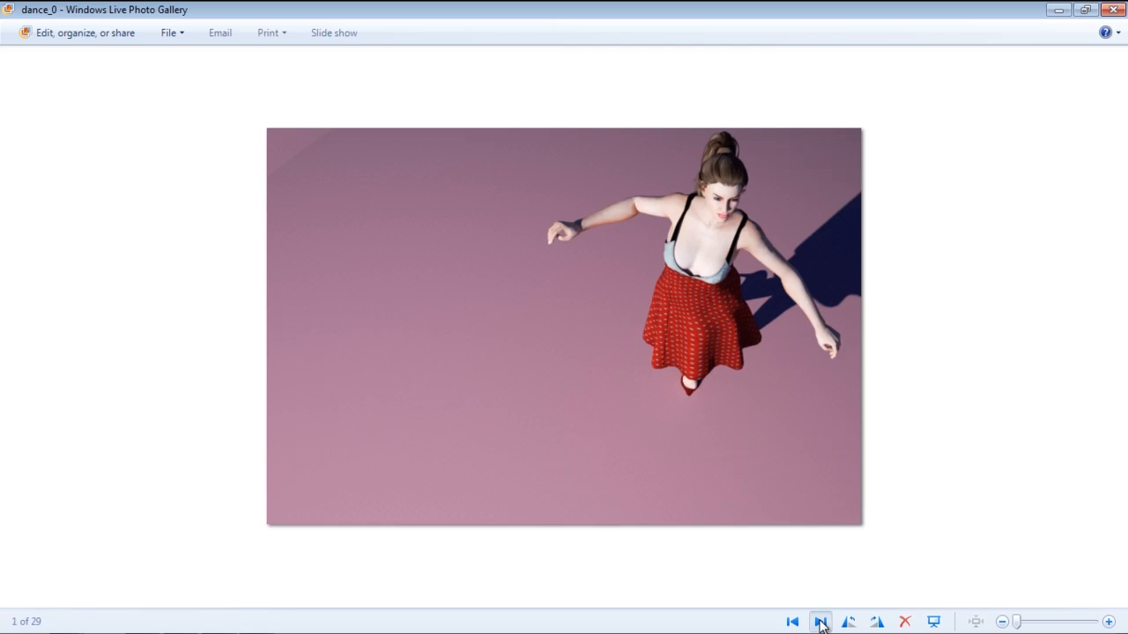
click(819, 622)
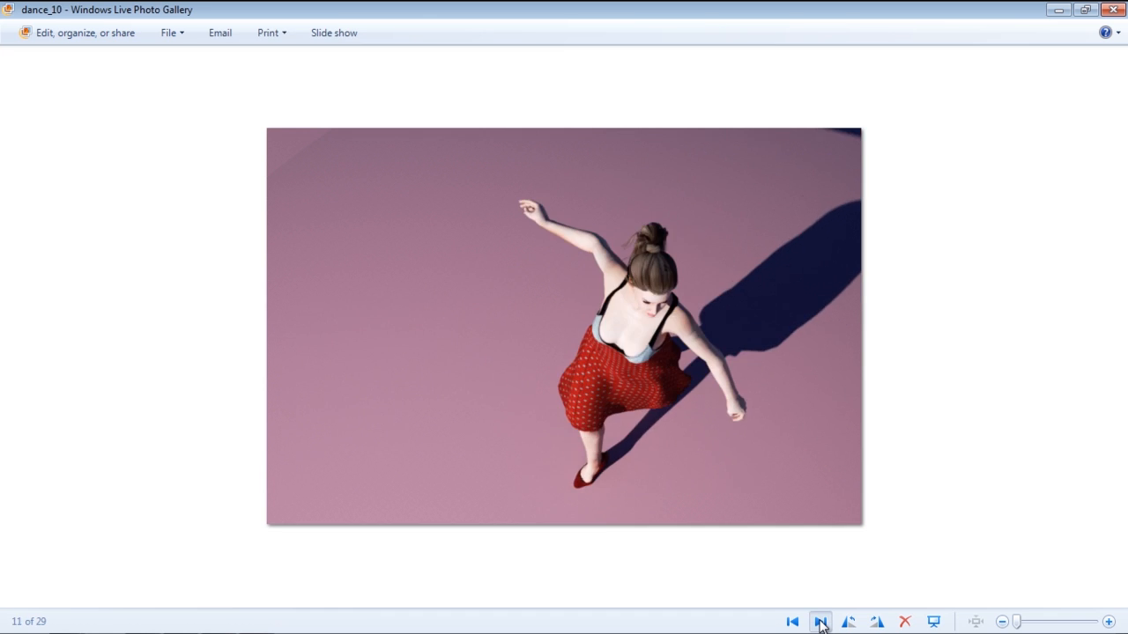
click(819, 621)
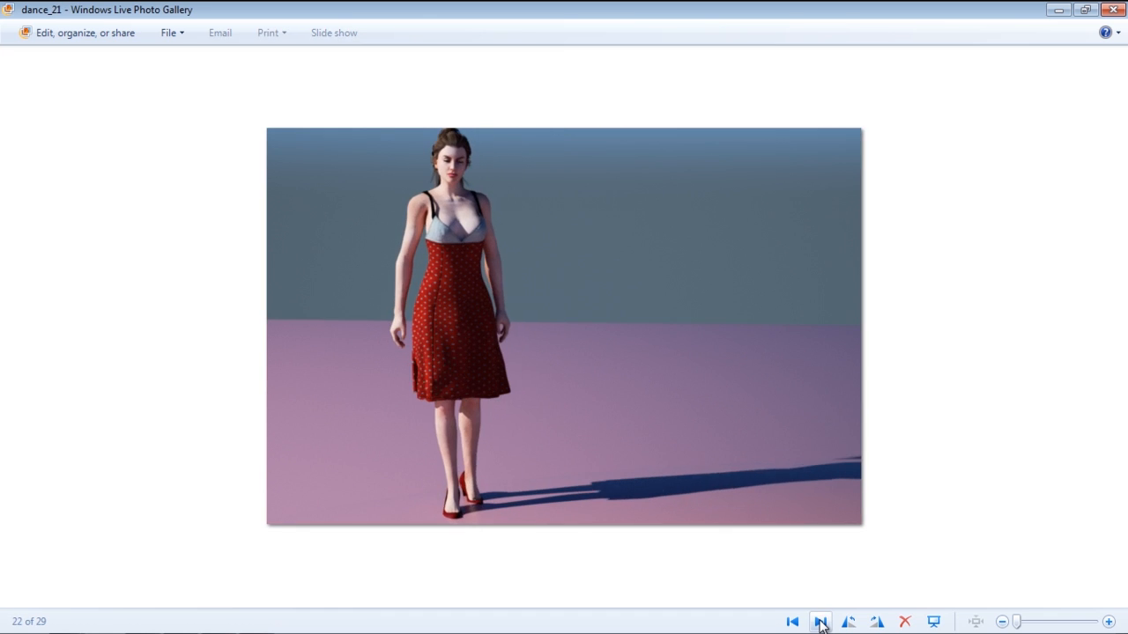
click(819, 622)
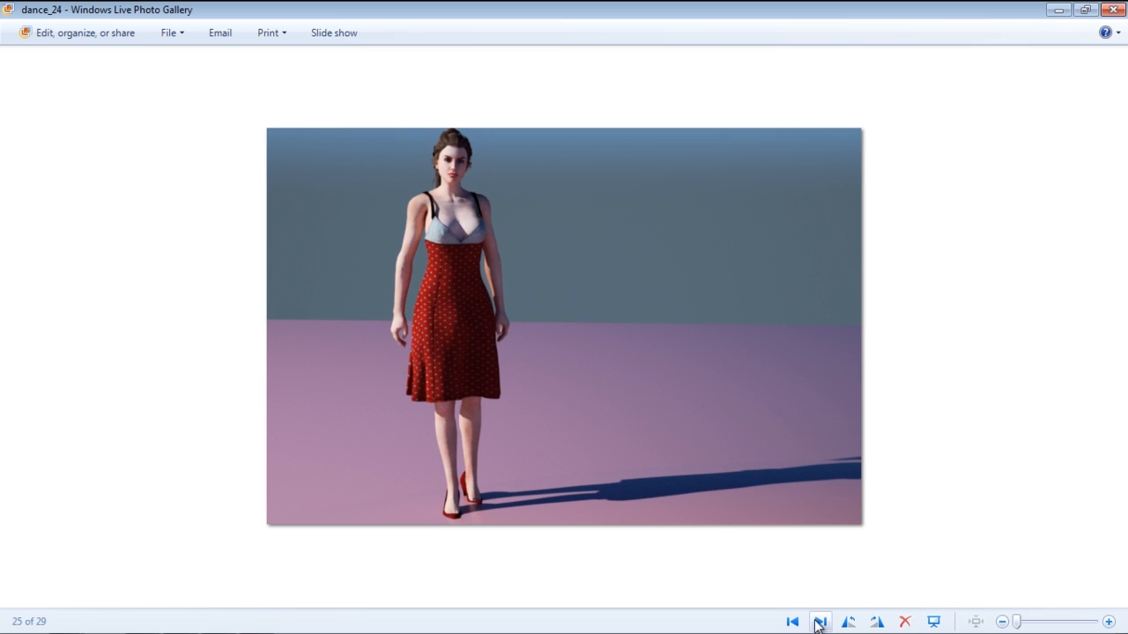
click(791, 621)
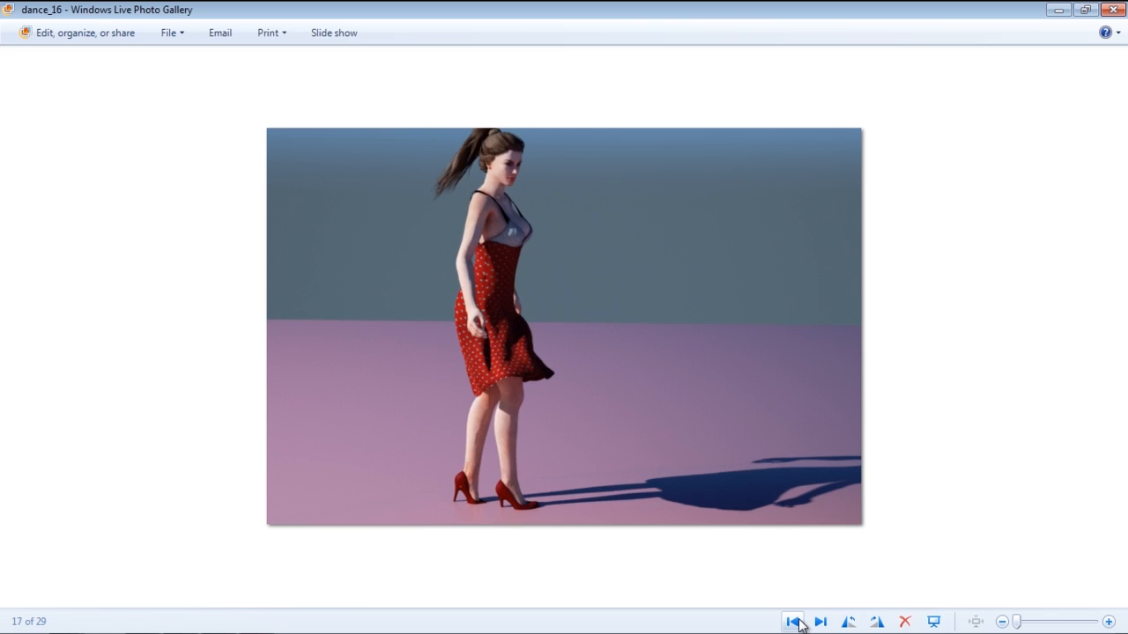
click(793, 621)
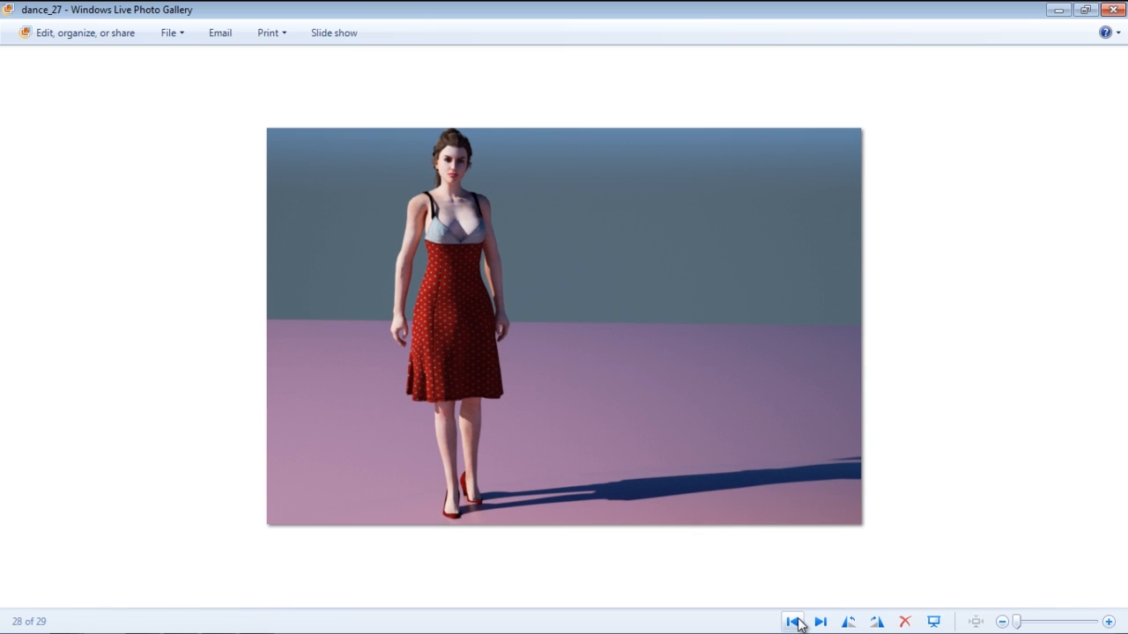
mouse_move(820, 620)
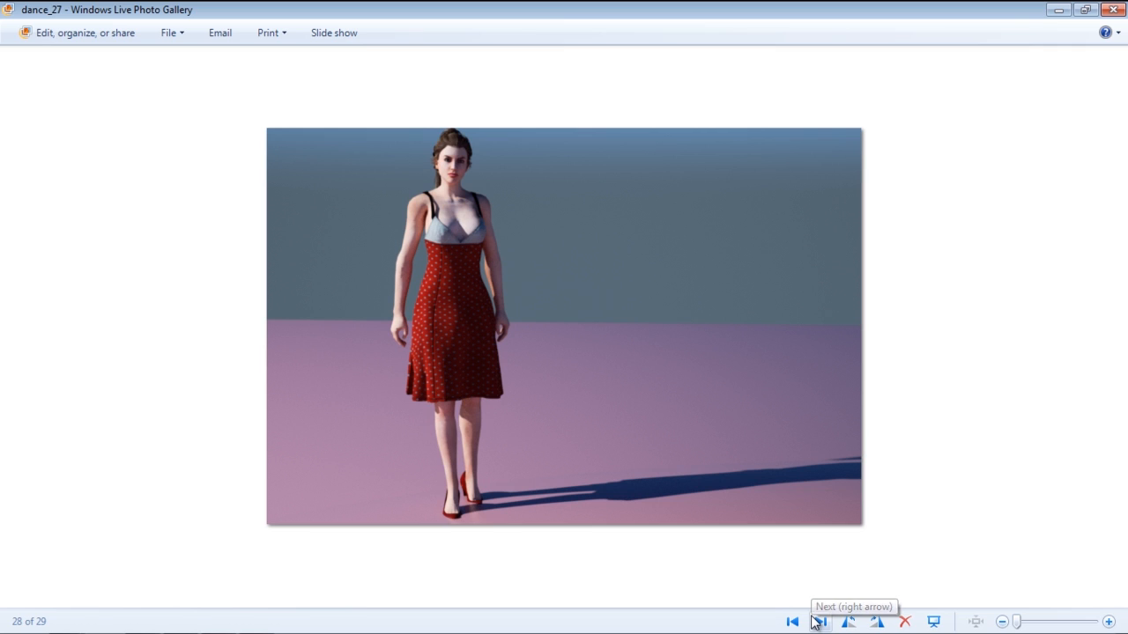
mouse_move(817, 620)
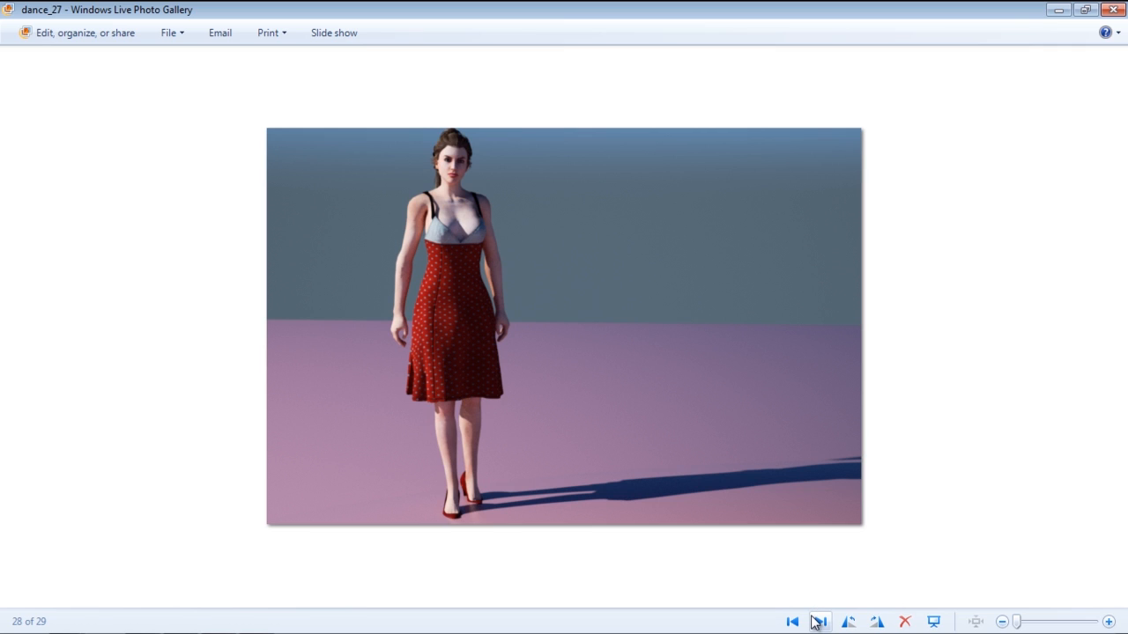